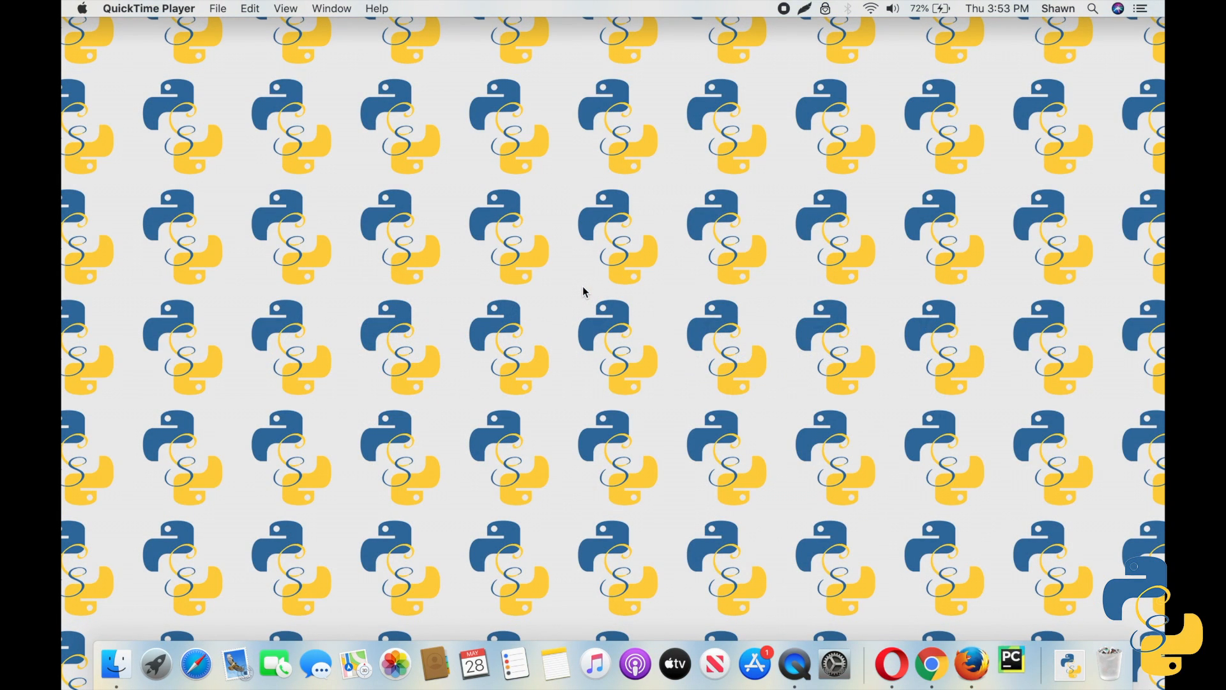
# Step: Launch PyCharm from the Dock and load the HelloWorld project's FirstLines.py
pyautogui.click(1010, 664)
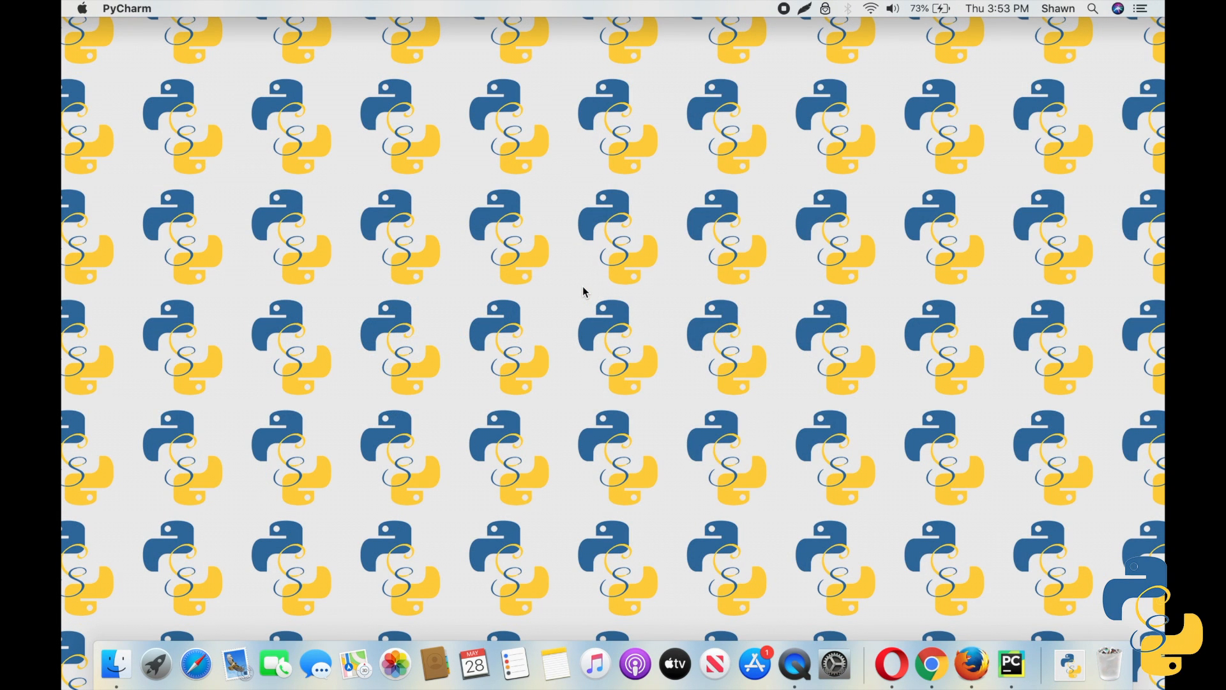
pyautogui.click(1011, 664)
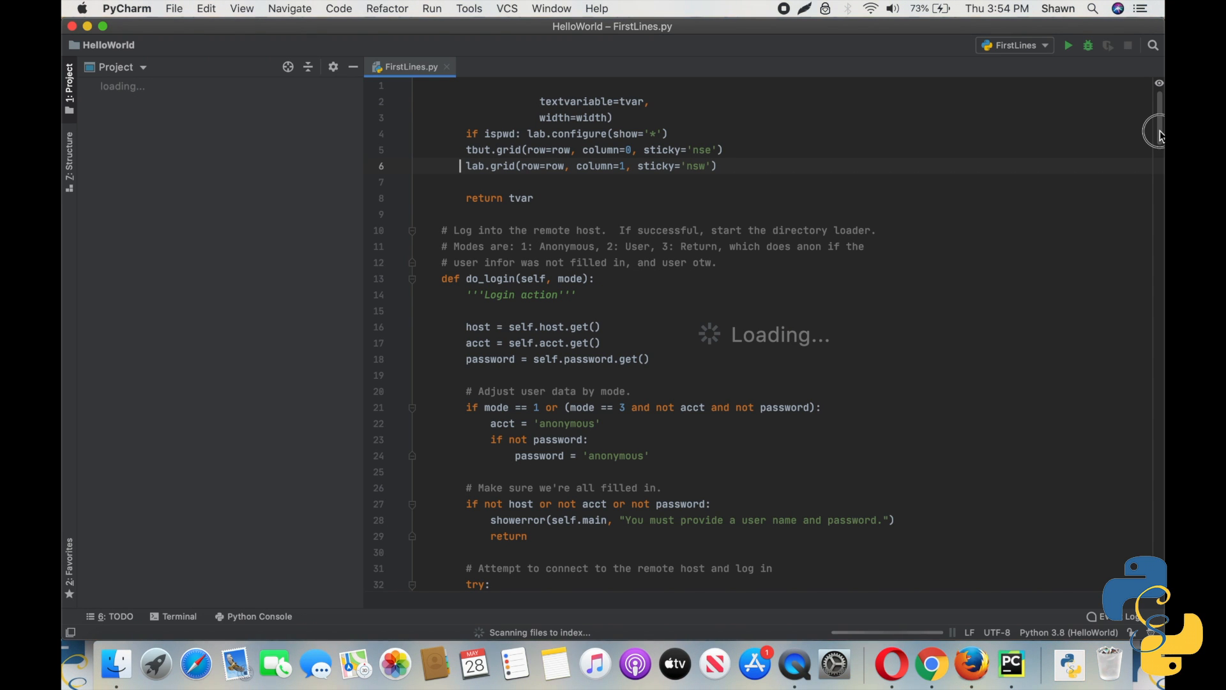
# Step: Scroll through the old FTP-client code in FirstLines.py before clearing it
pyautogui.scroll(-3)
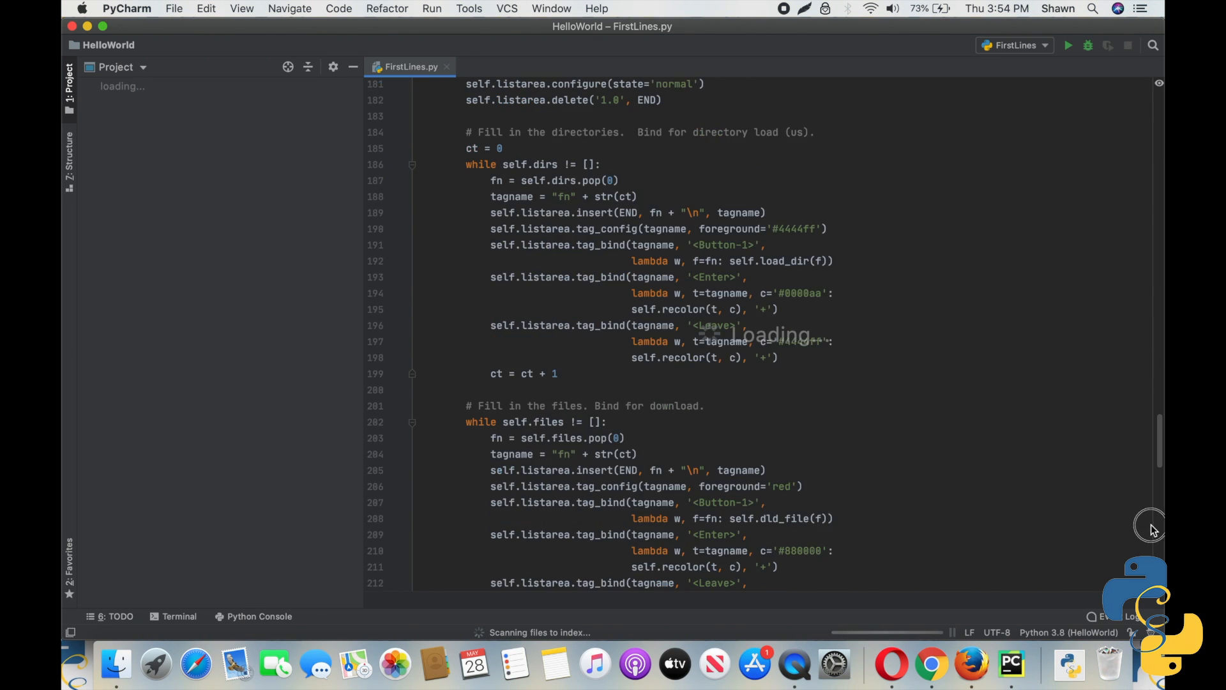
pyautogui.scroll(-3)
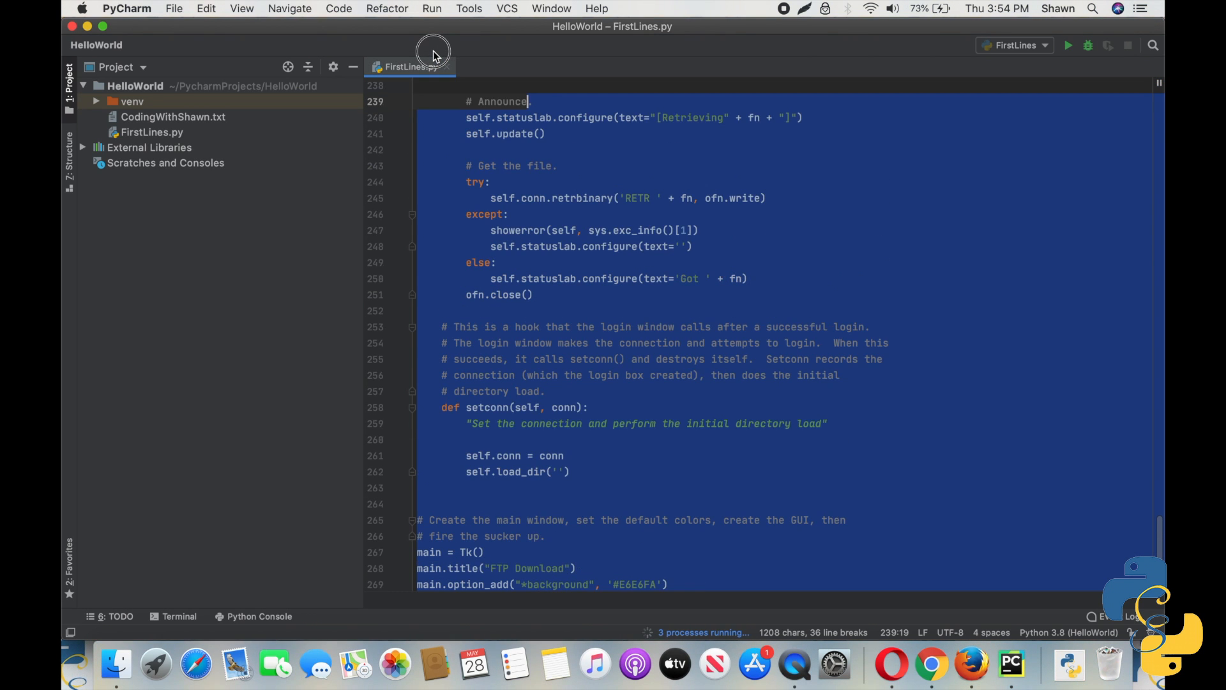
pyautogui.scroll(3)
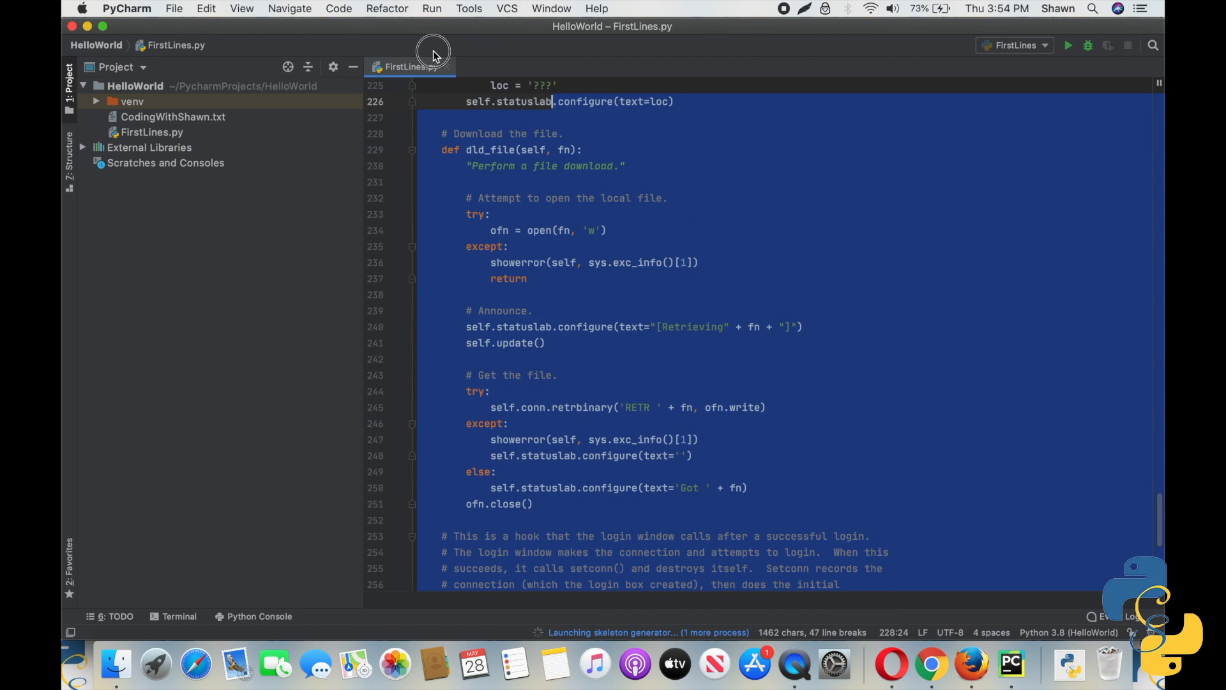
pyautogui.scroll(3)
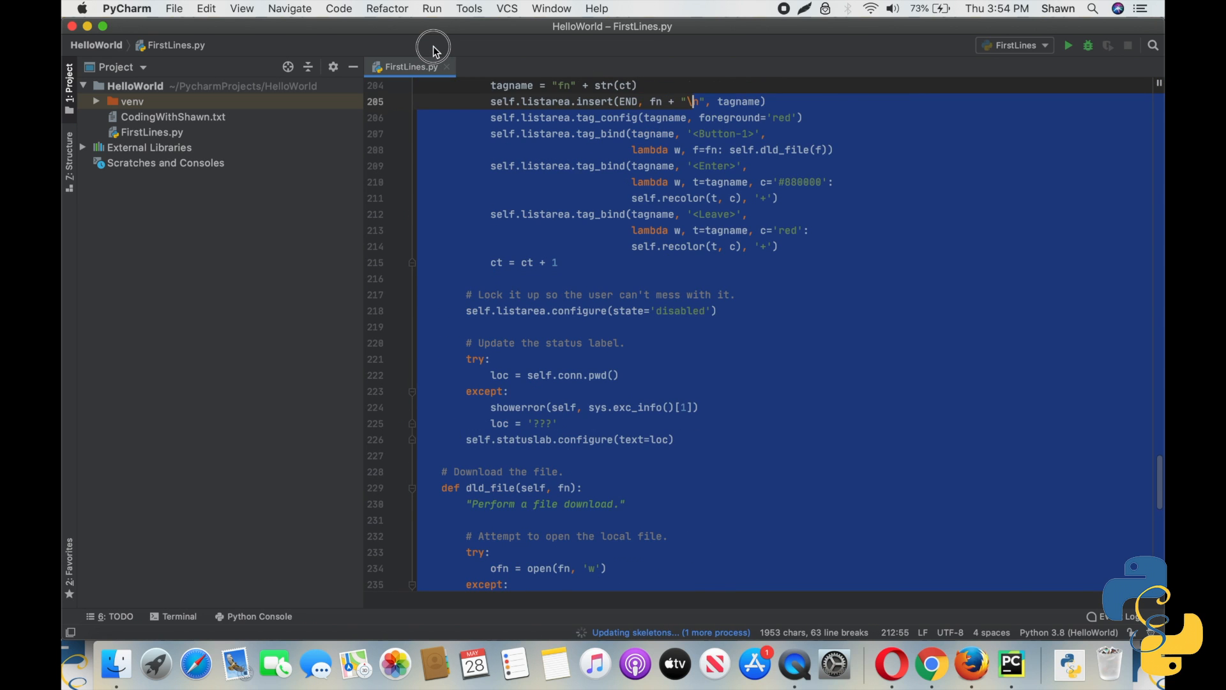
pyautogui.scroll(3)
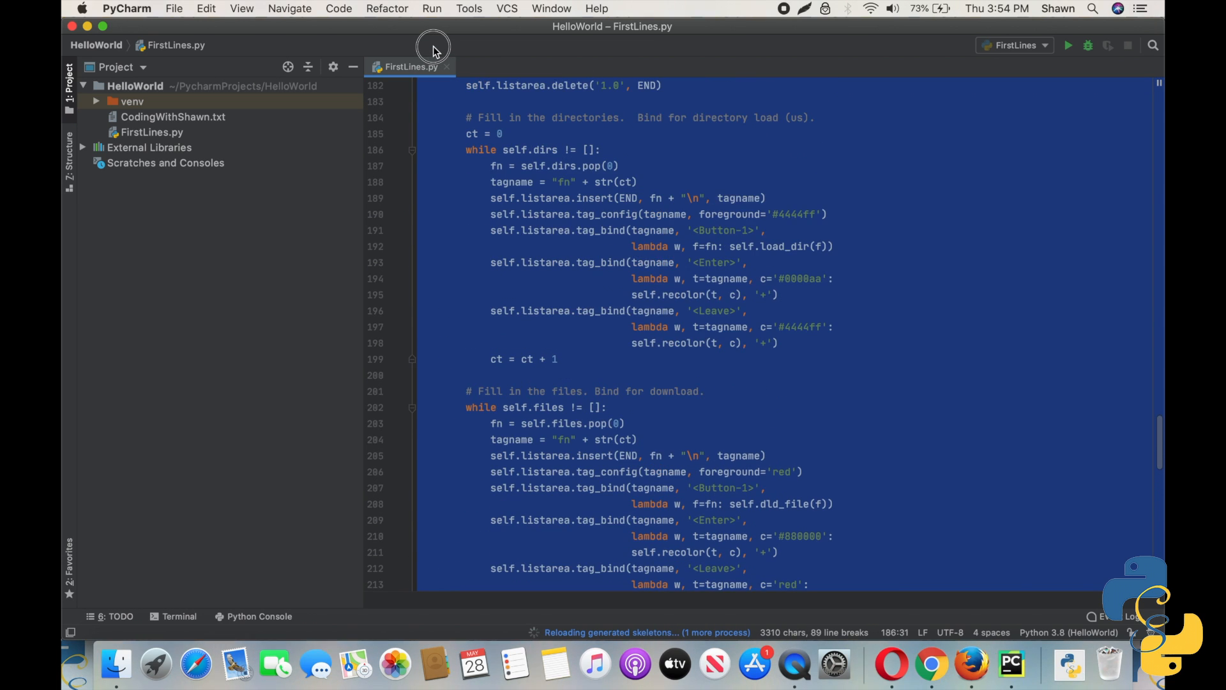
pyautogui.scroll(3)
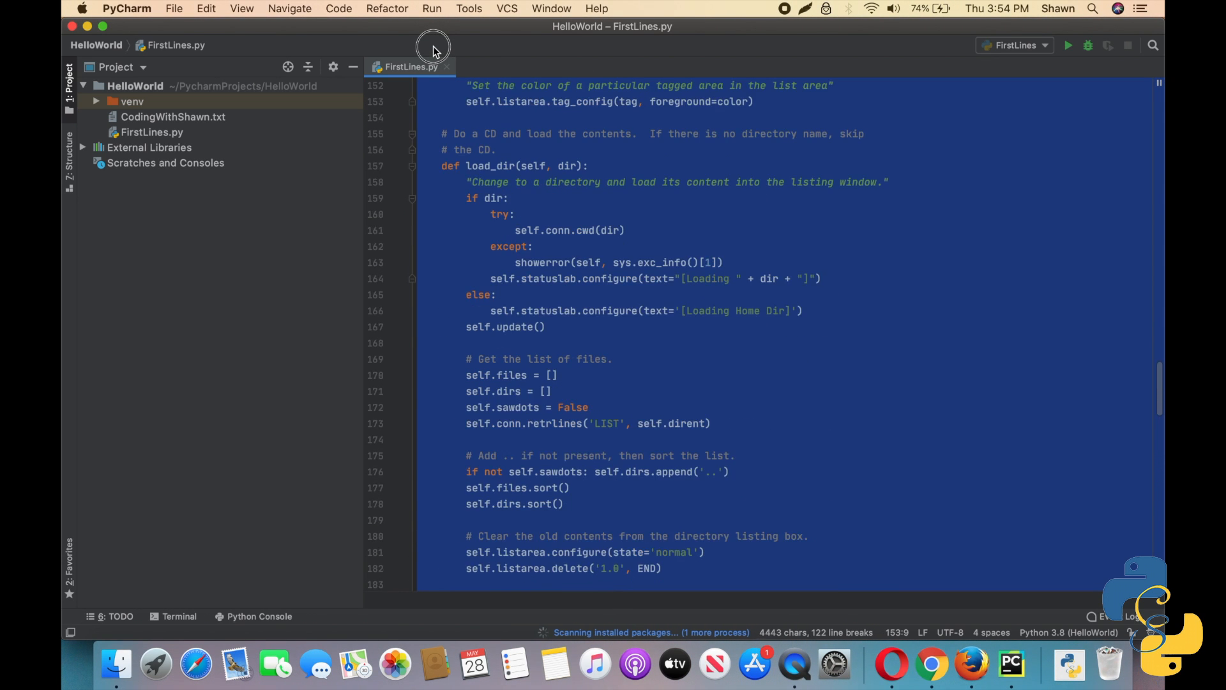
pyautogui.scroll(3)
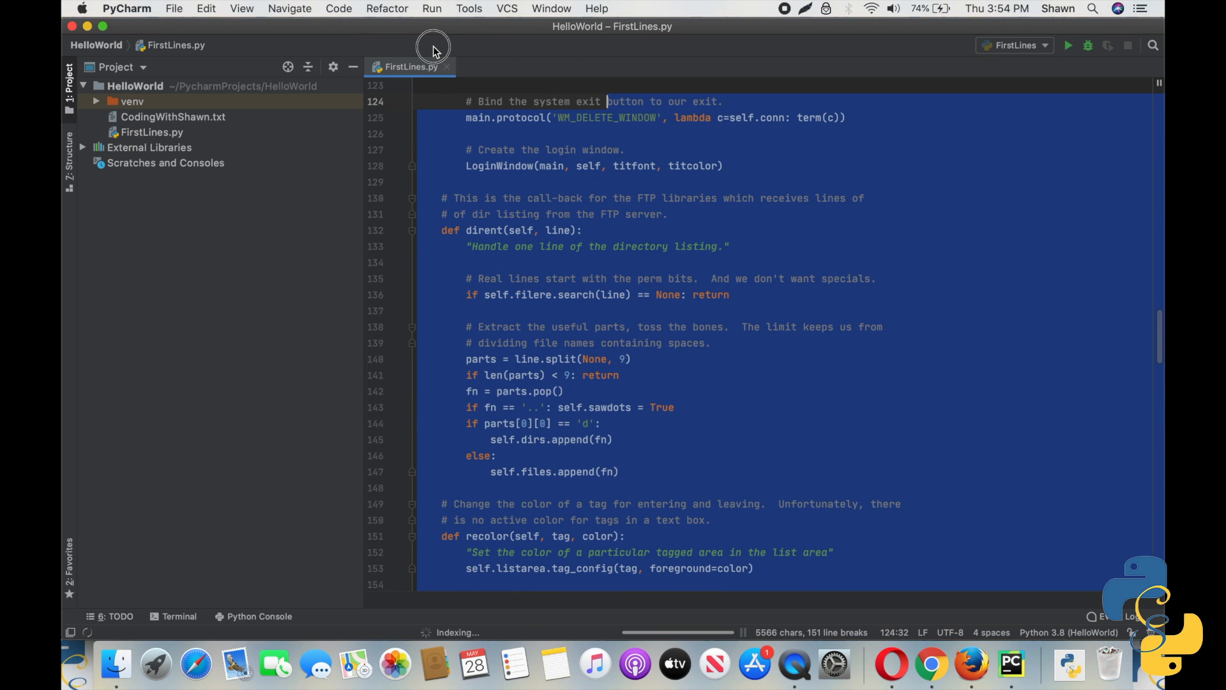
pyautogui.scroll(3)
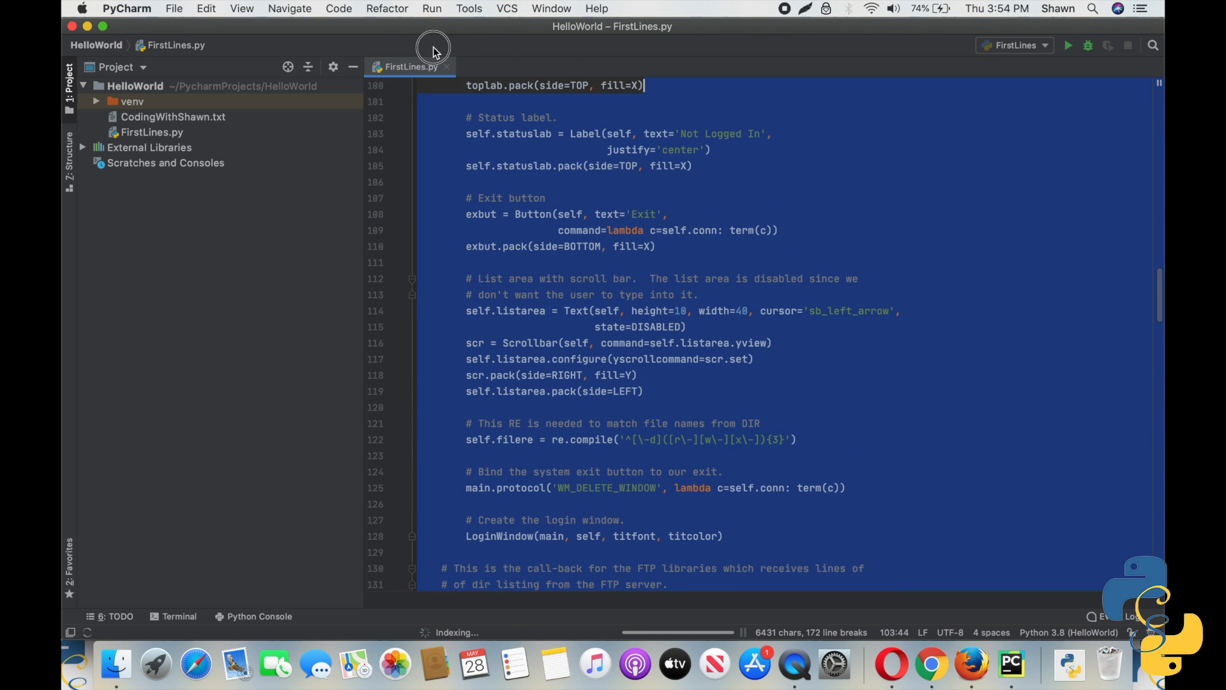
pyautogui.scroll(3)
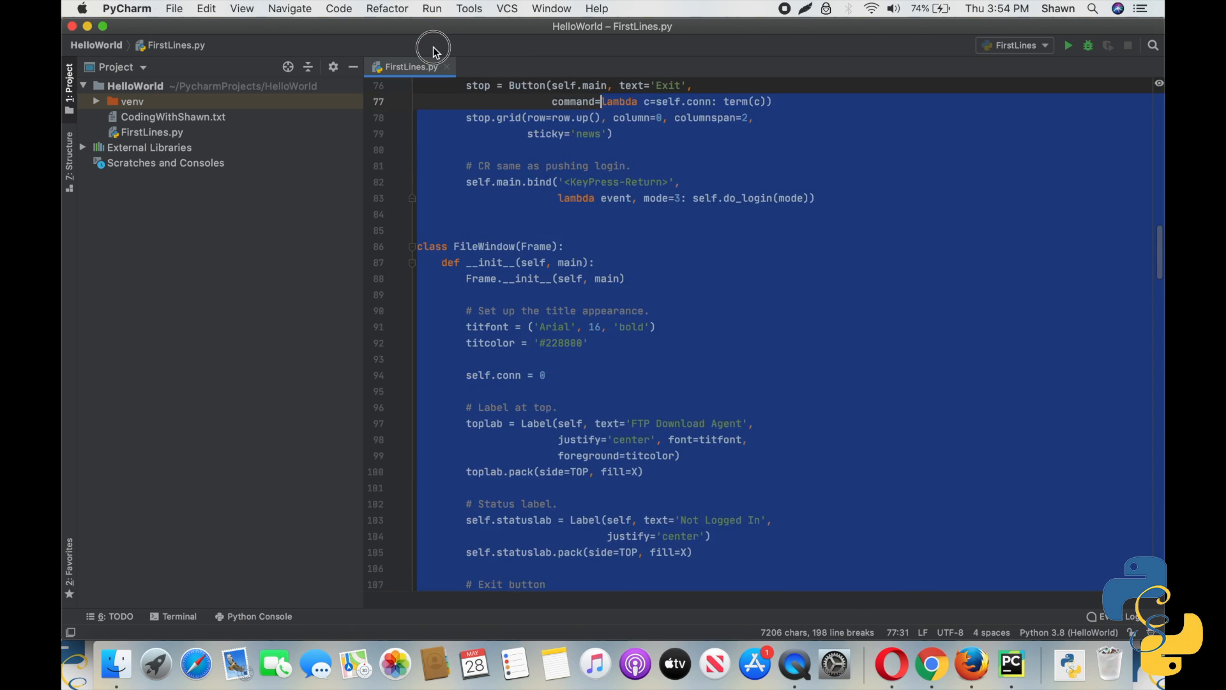
pyautogui.scroll(3)
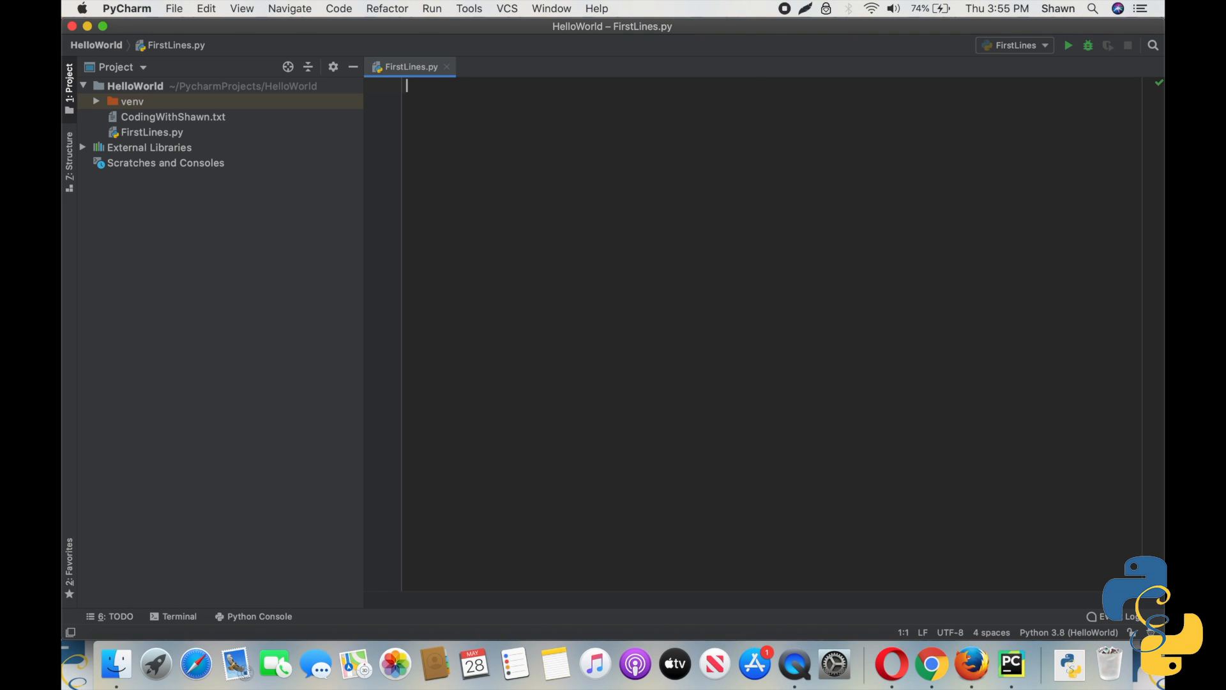
# Step: Write greeting_text = "Hello There!" on the first line
pyautogui.write('gree')
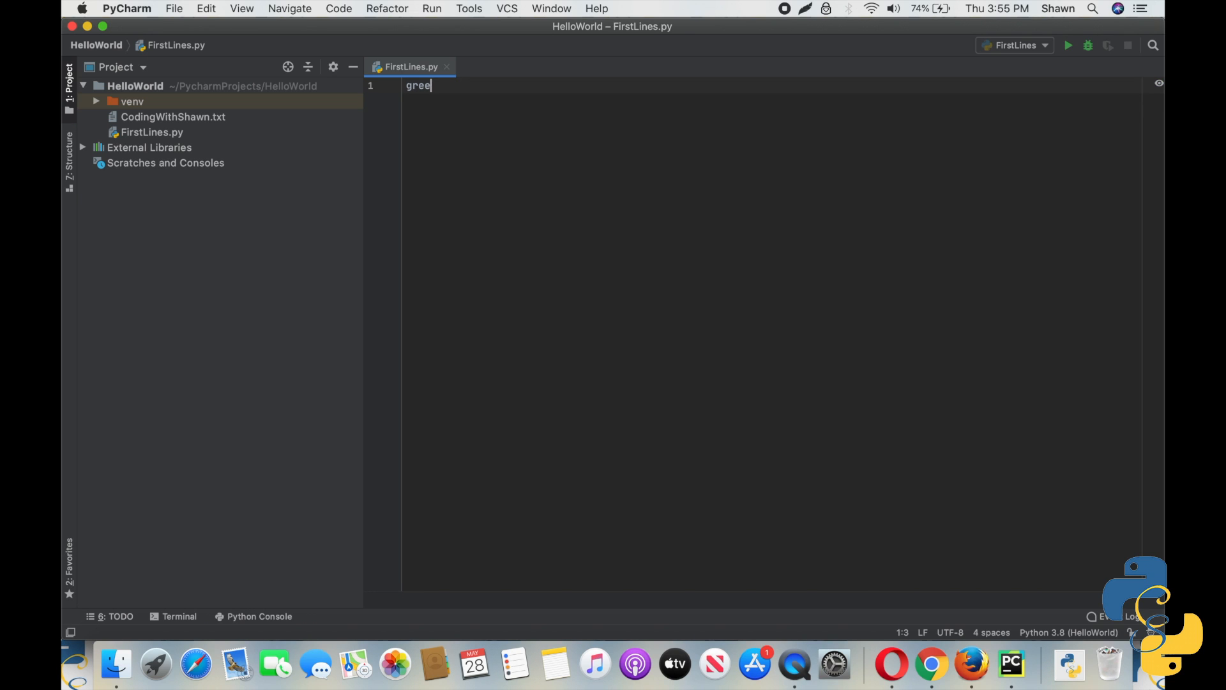
pyautogui.write('ting_')
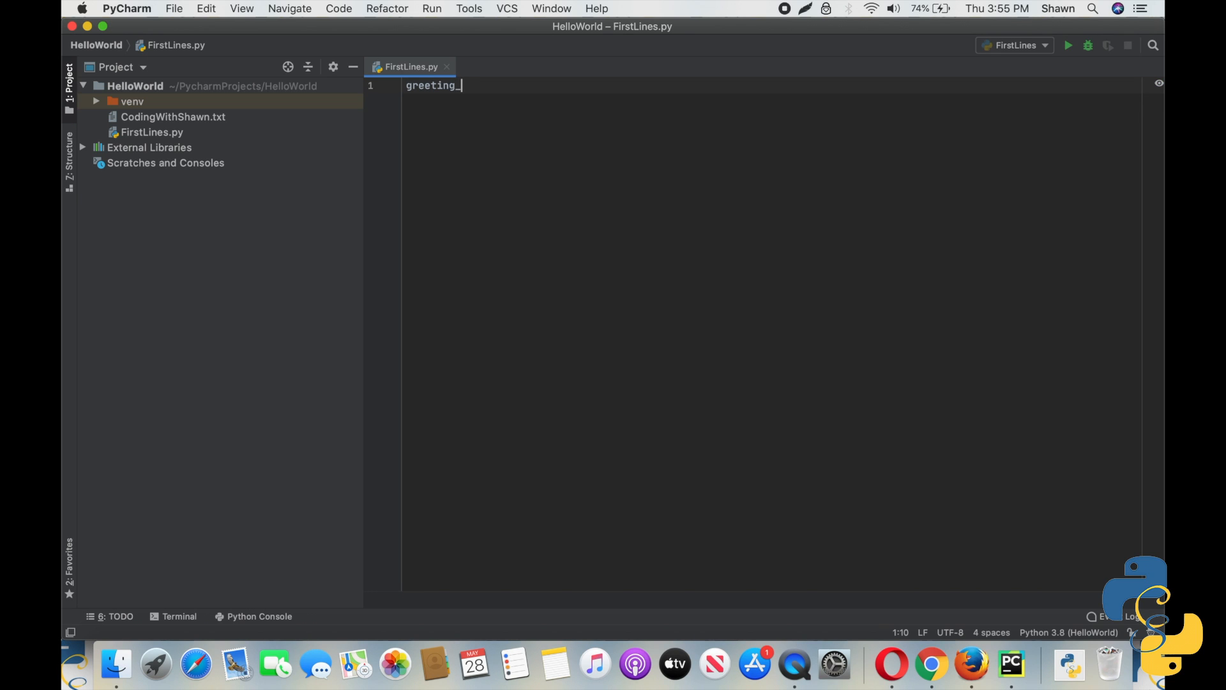
pyautogui.write('te')
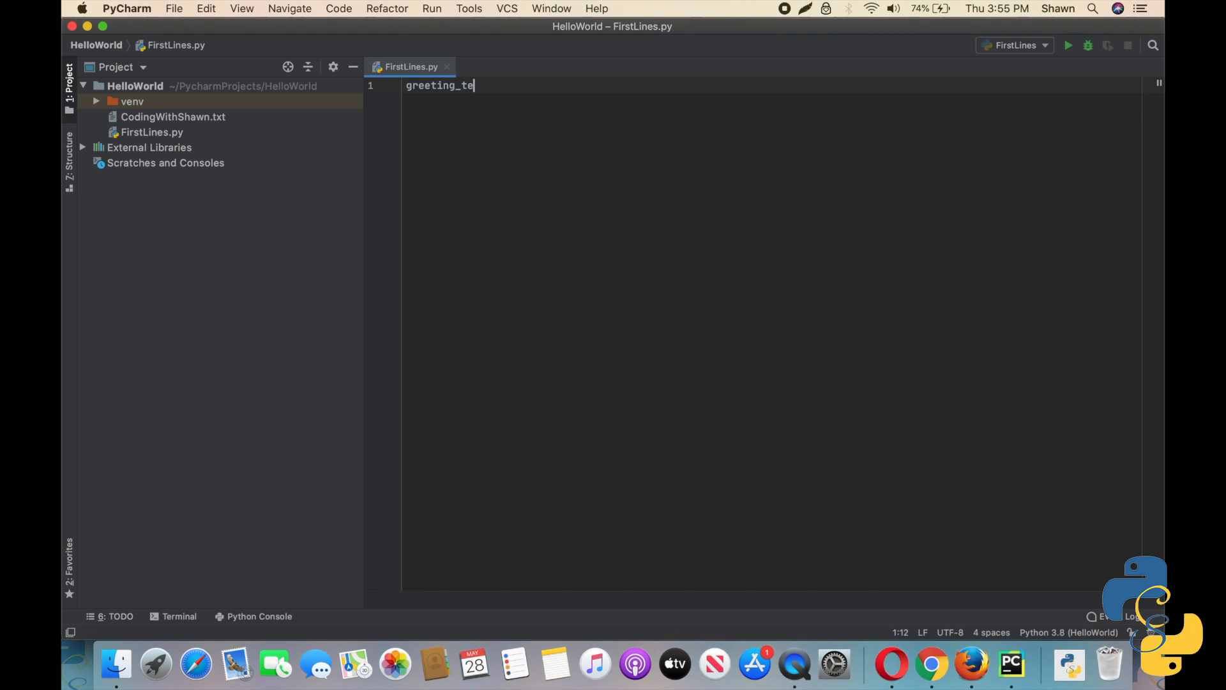
pyautogui.write('xt = "H')
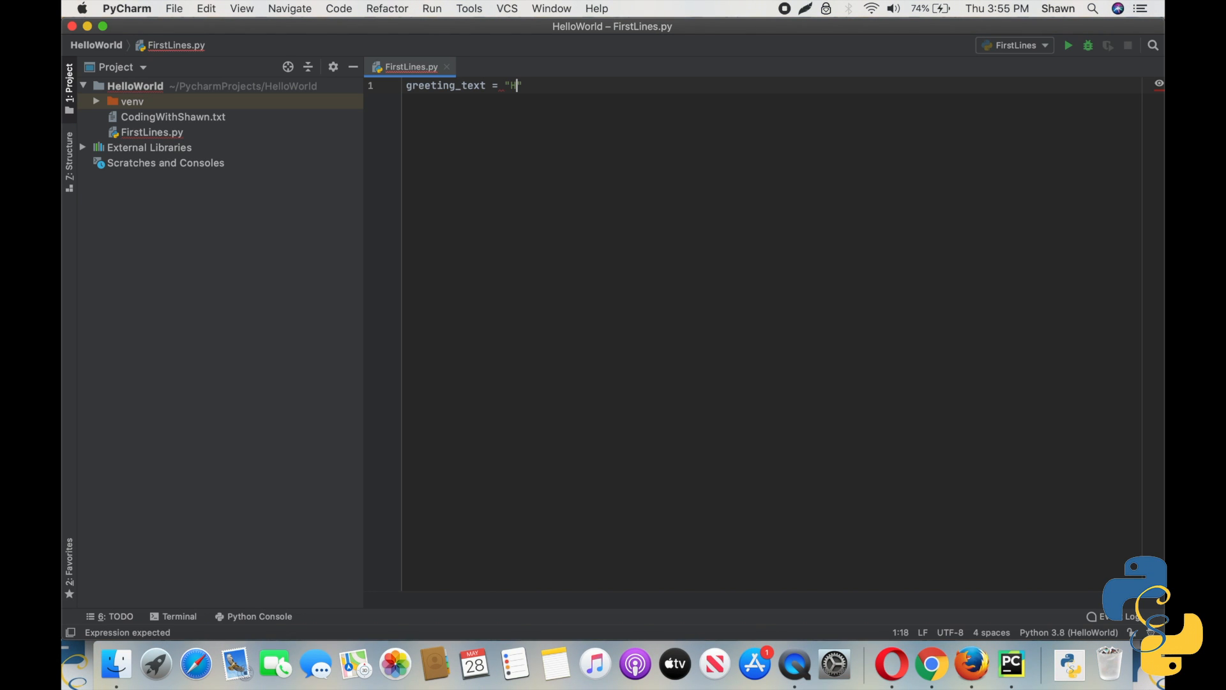
pyautogui.write('ello')
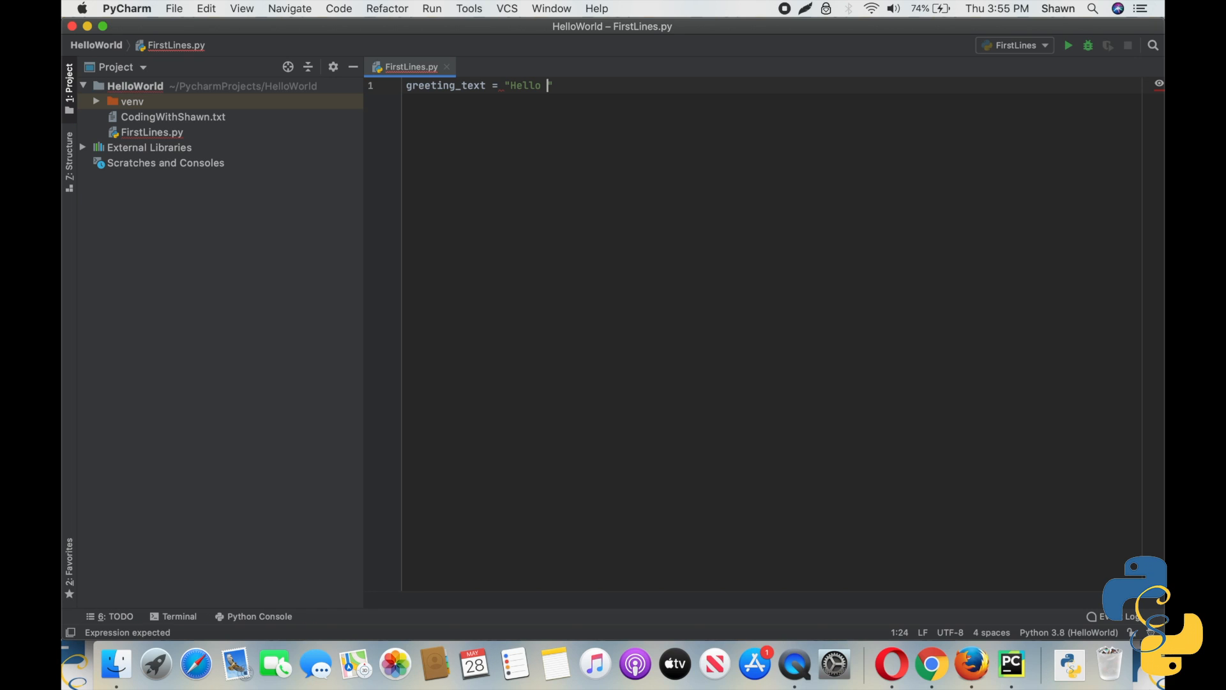
pyautogui.write('There!')
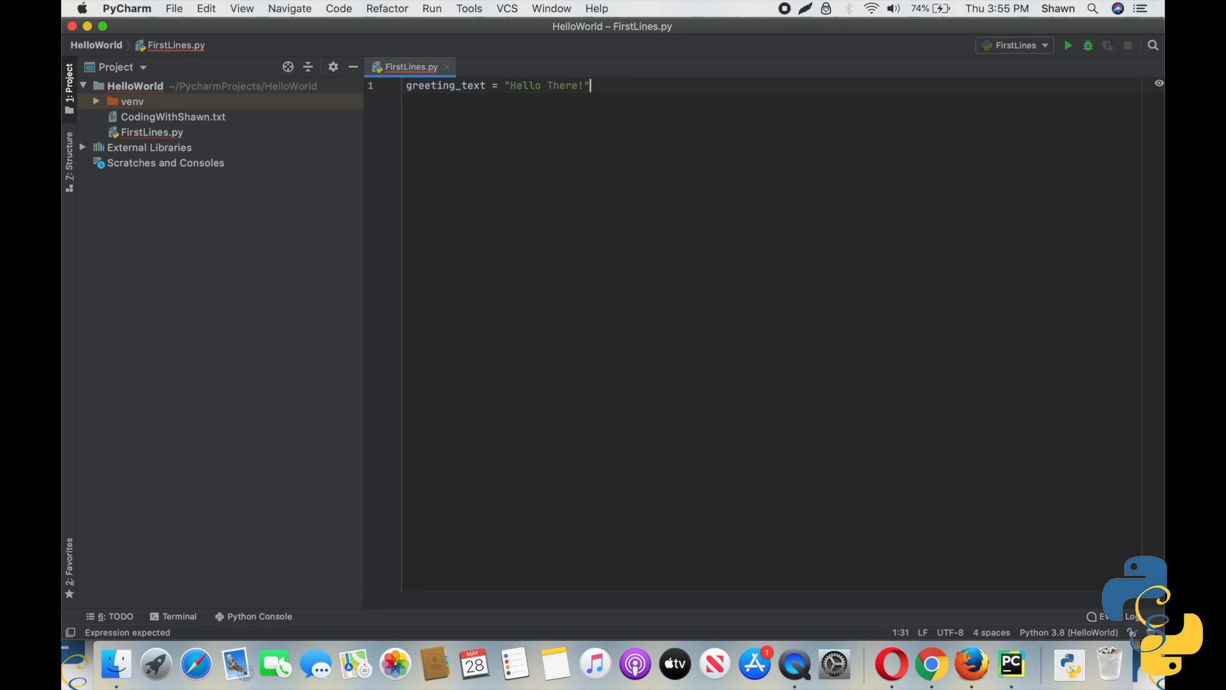
pyautogui.press('Return')
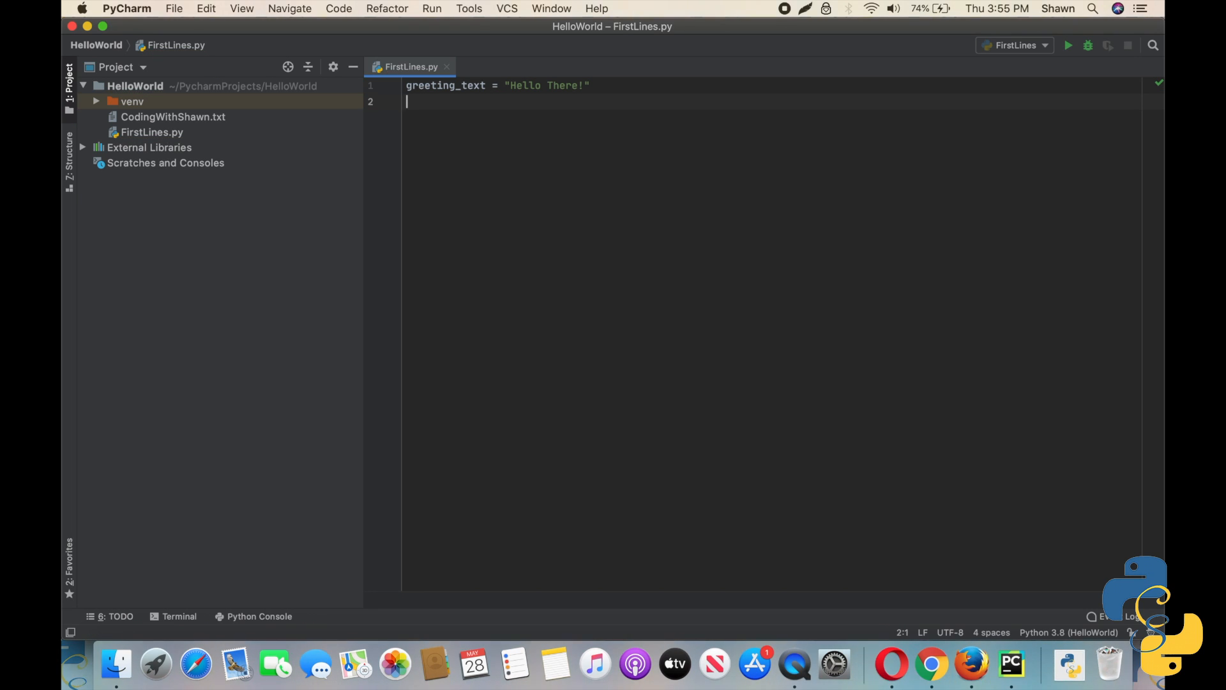
# Step: Write question_text = "How are You?" on the second line
pyautogui.write('question')
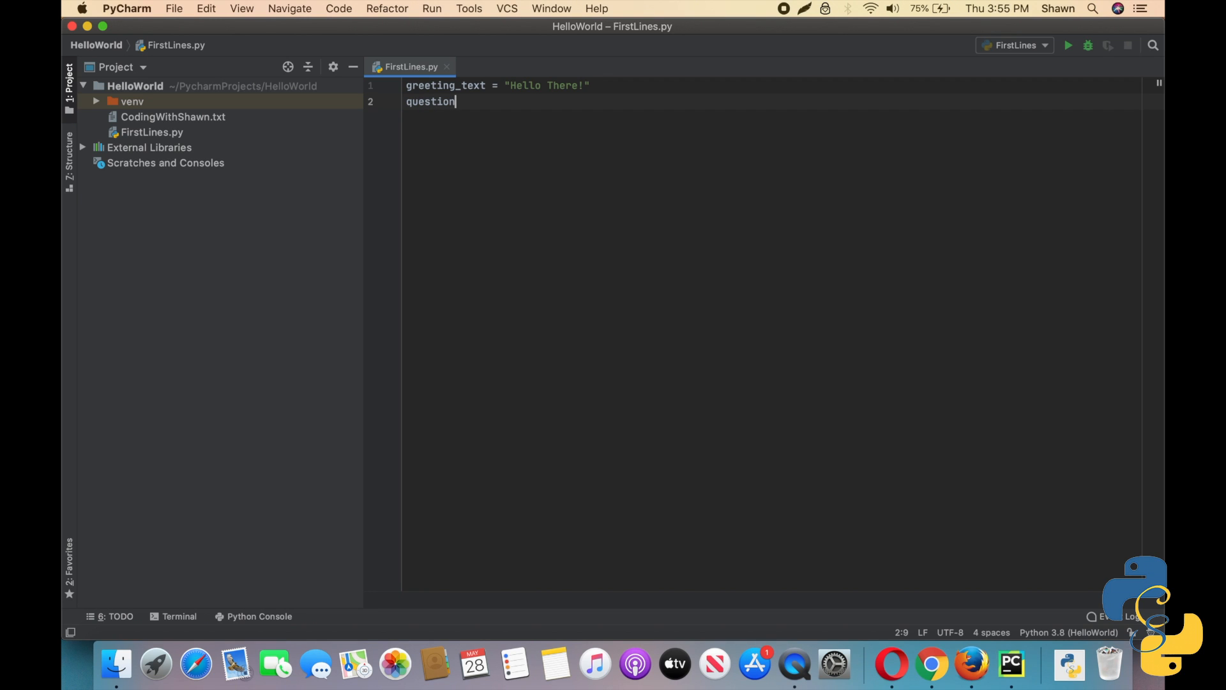
pyautogui.write('_text = "H')
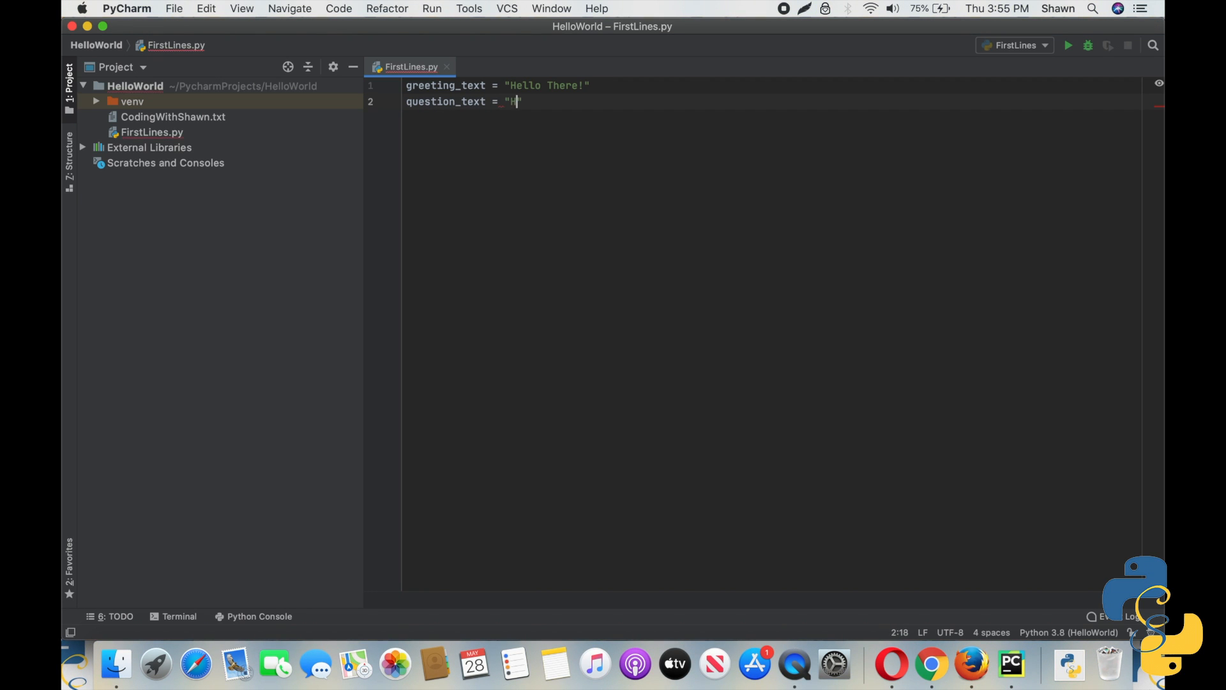
pyautogui.write('ow are')
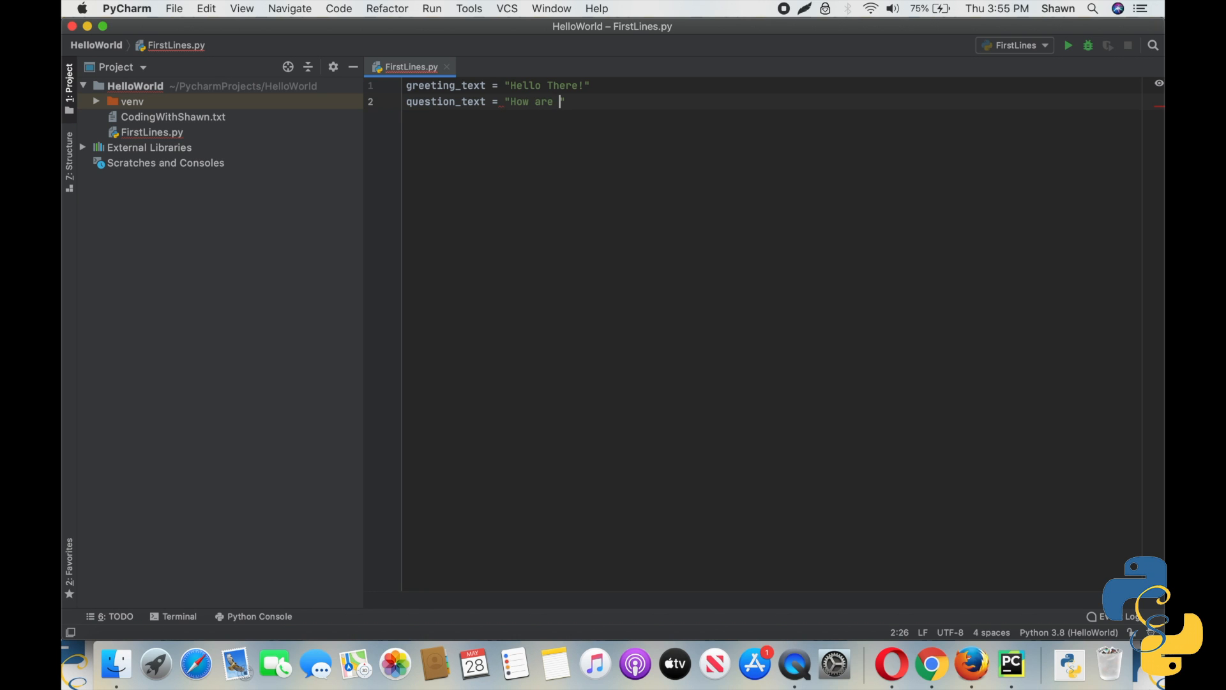
pyautogui.write('You?"')
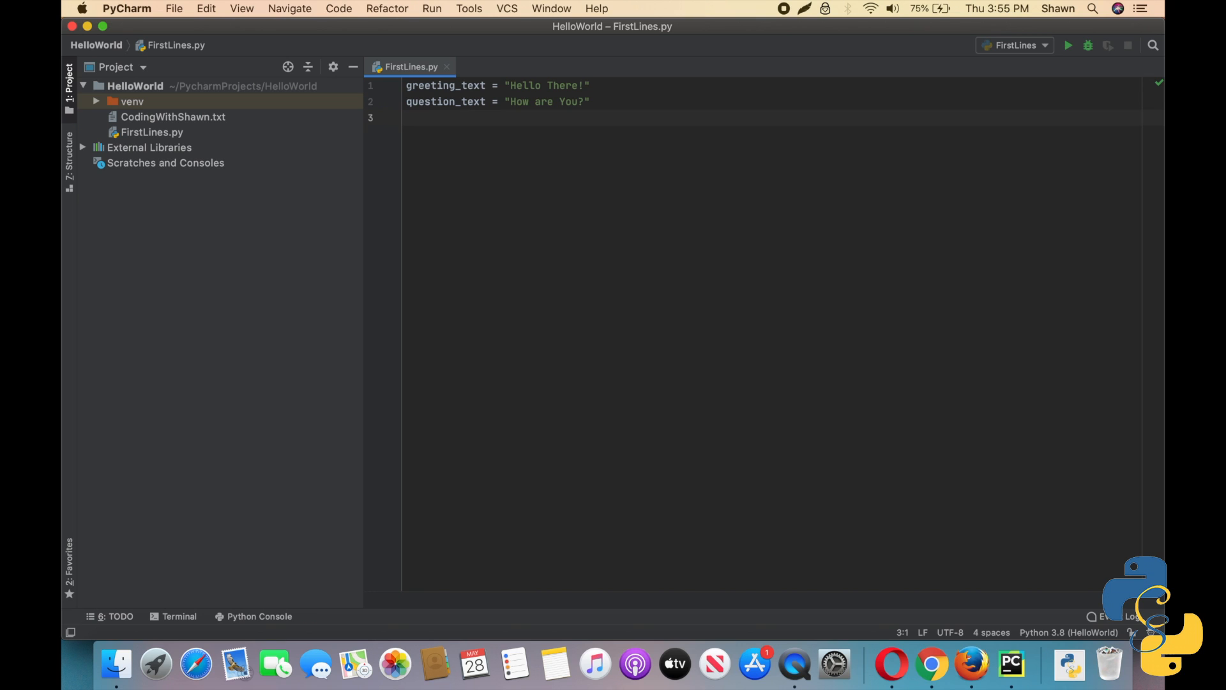
# Step: Write line 3 as full_text = greeting_text + question_text
pyautogui.write('full_t')
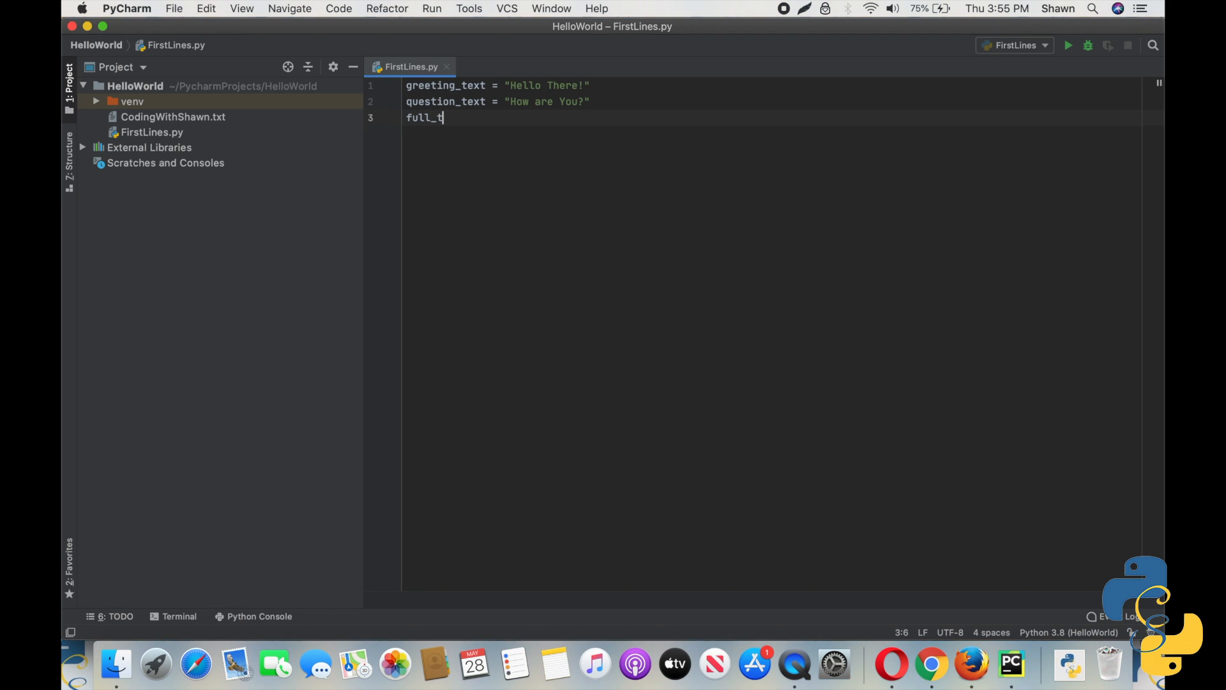
pyautogui.write('ext =')
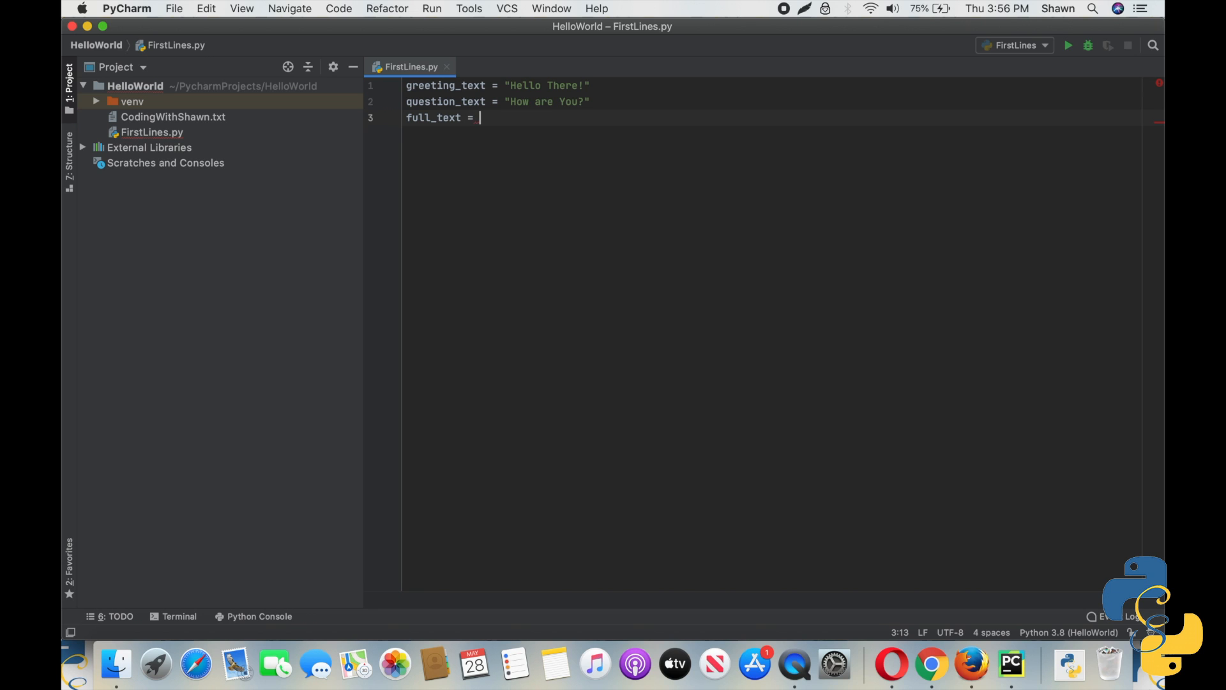
pyautogui.write('greeting')
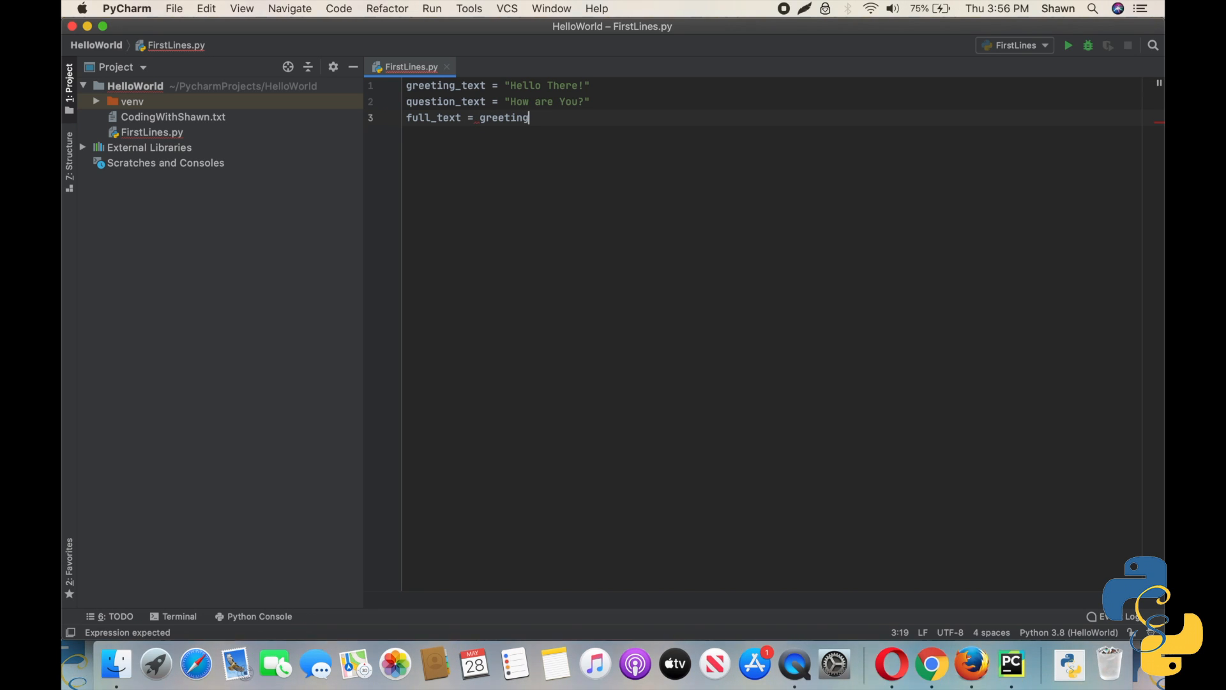
pyautogui.write('_text')
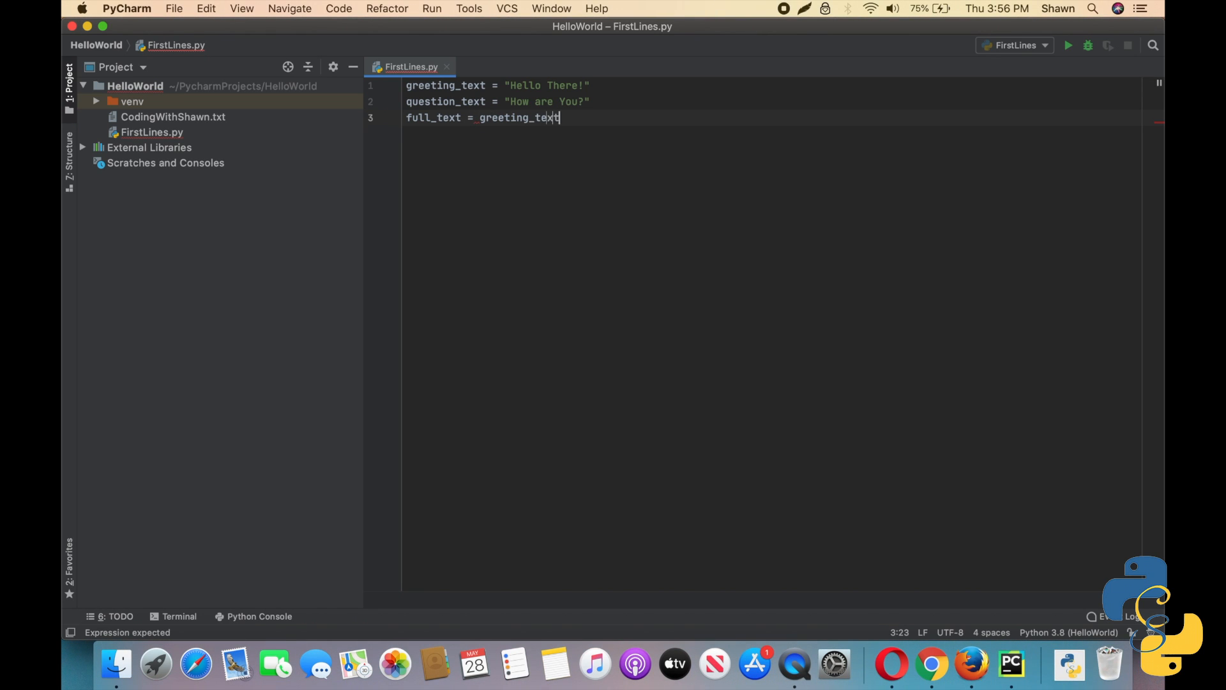
pyautogui.write('+')
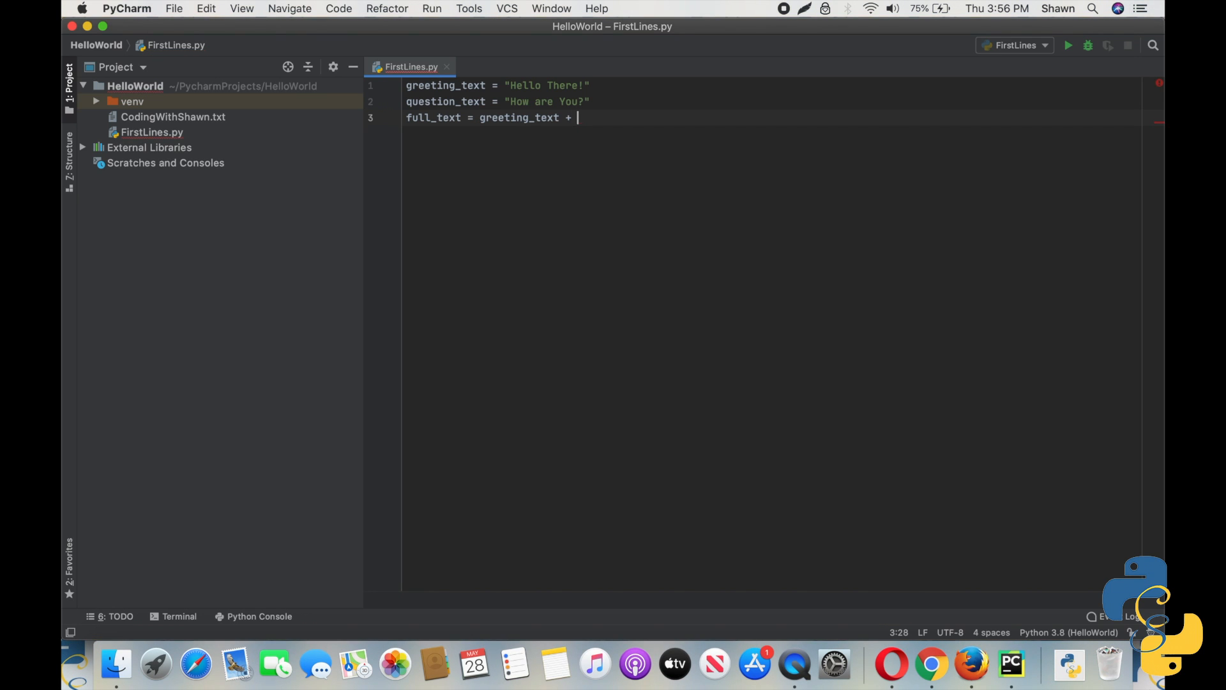
pyautogui.write('_ques')
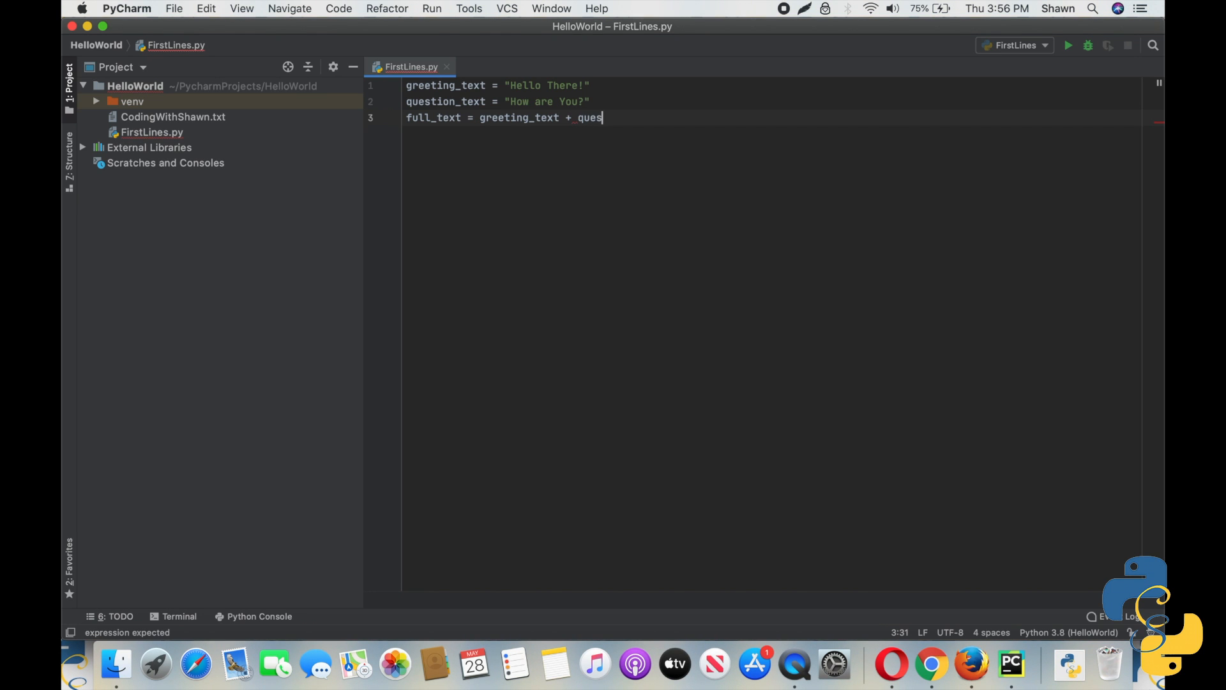
pyautogui.write('tion_te')
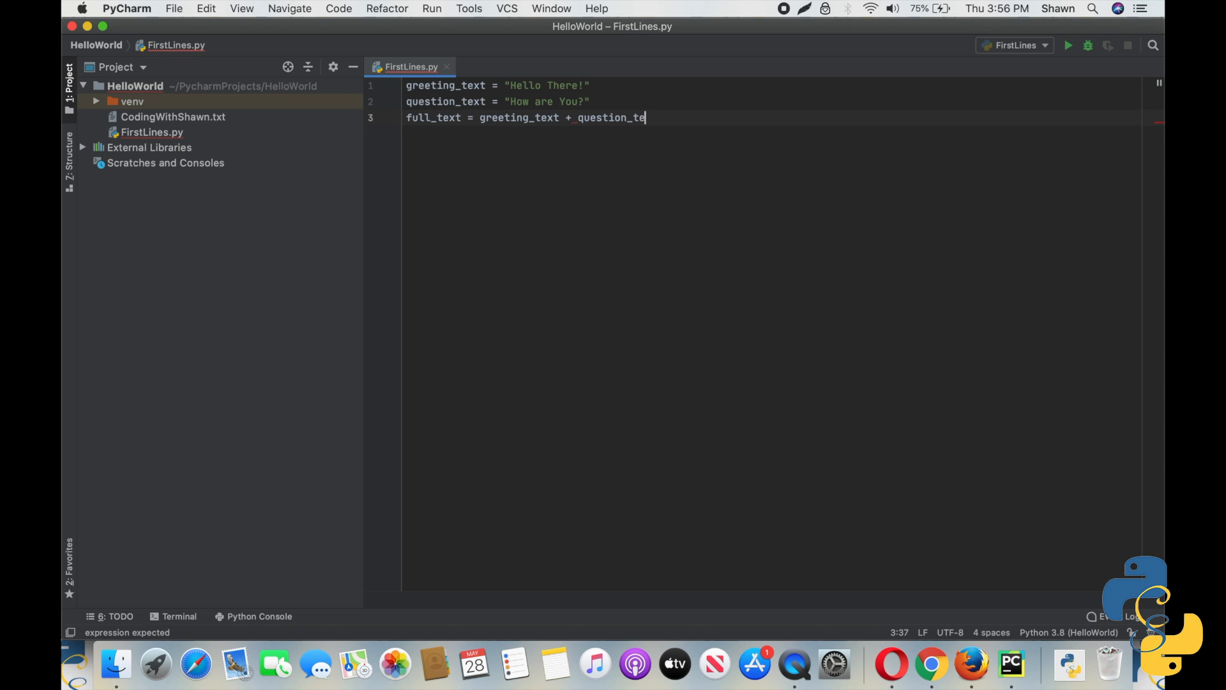
pyautogui.write('xt')
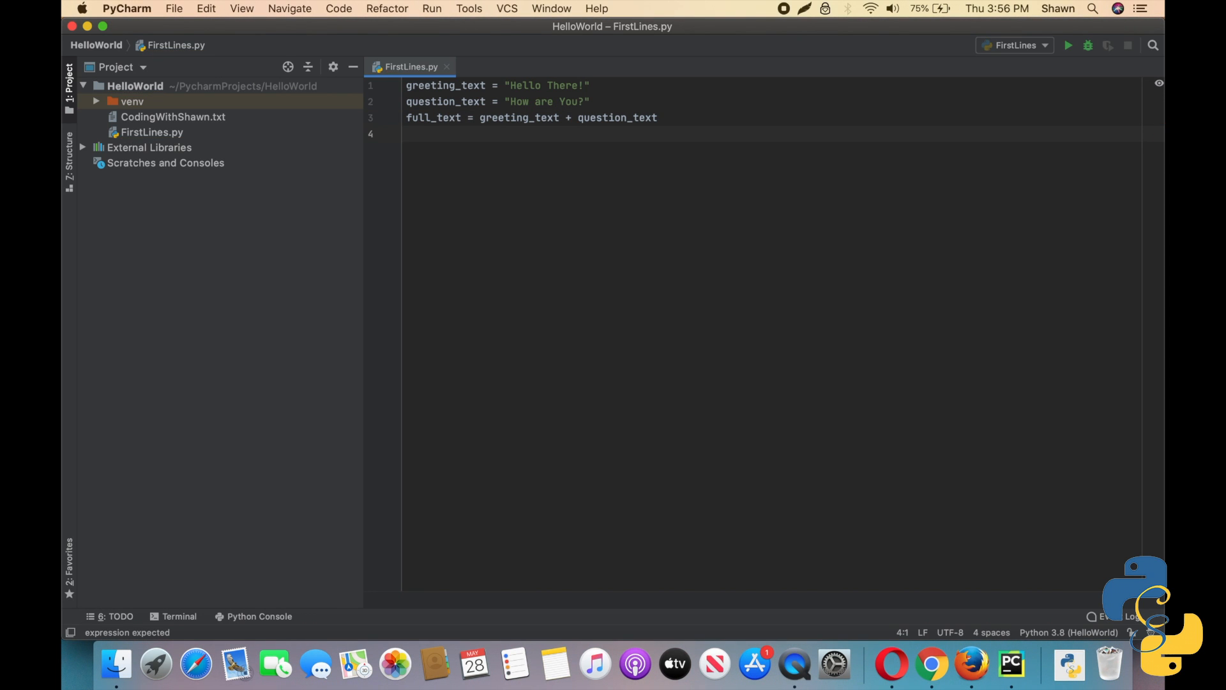
# Step: Type the line-4 comment #Prints "Hello There! How are You"
pyautogui.write('#')
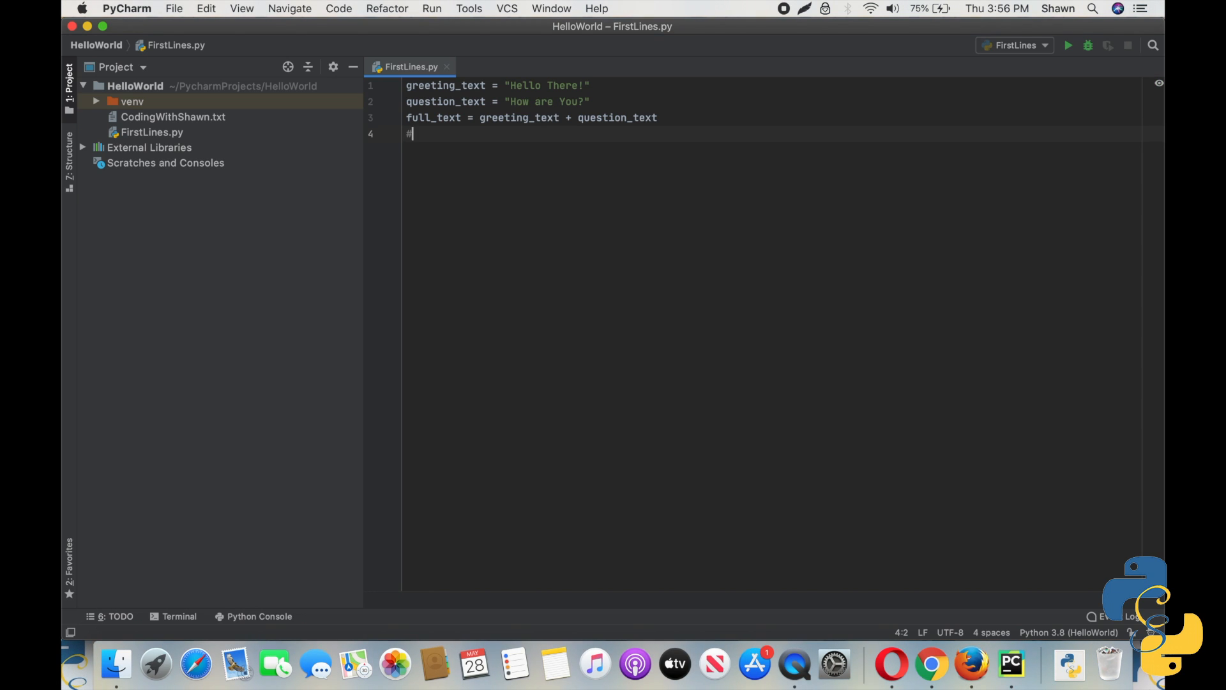
pyautogui.write('Prin')
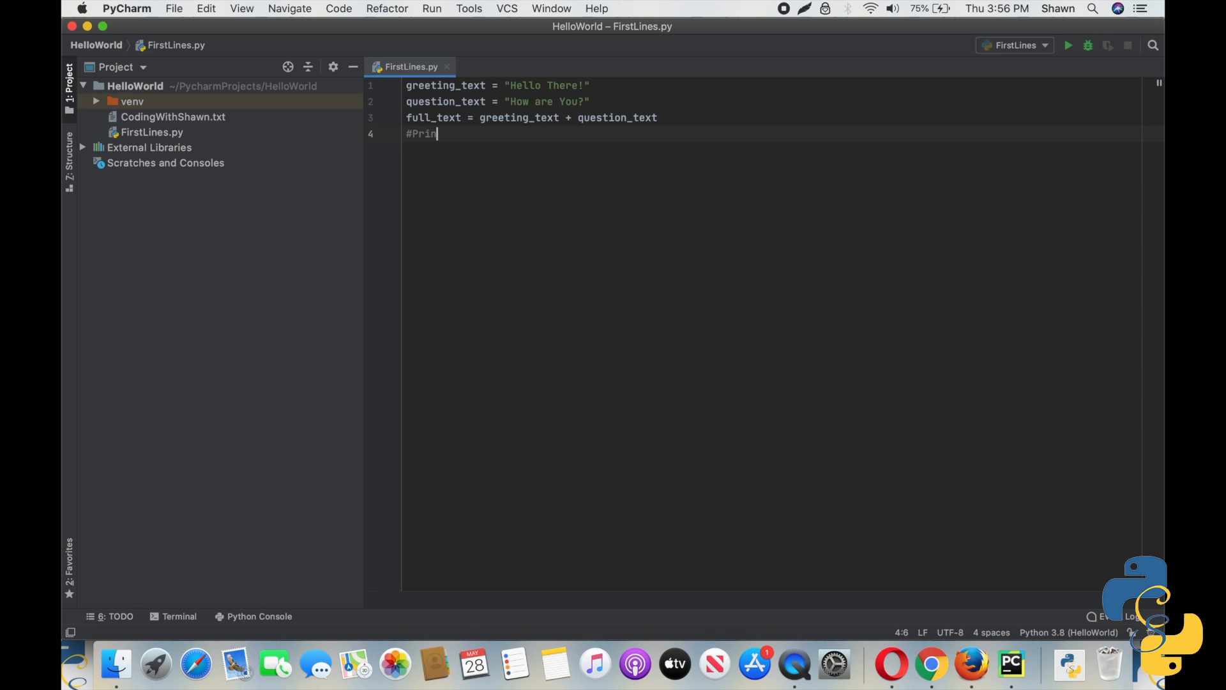
pyautogui.write('ts H')
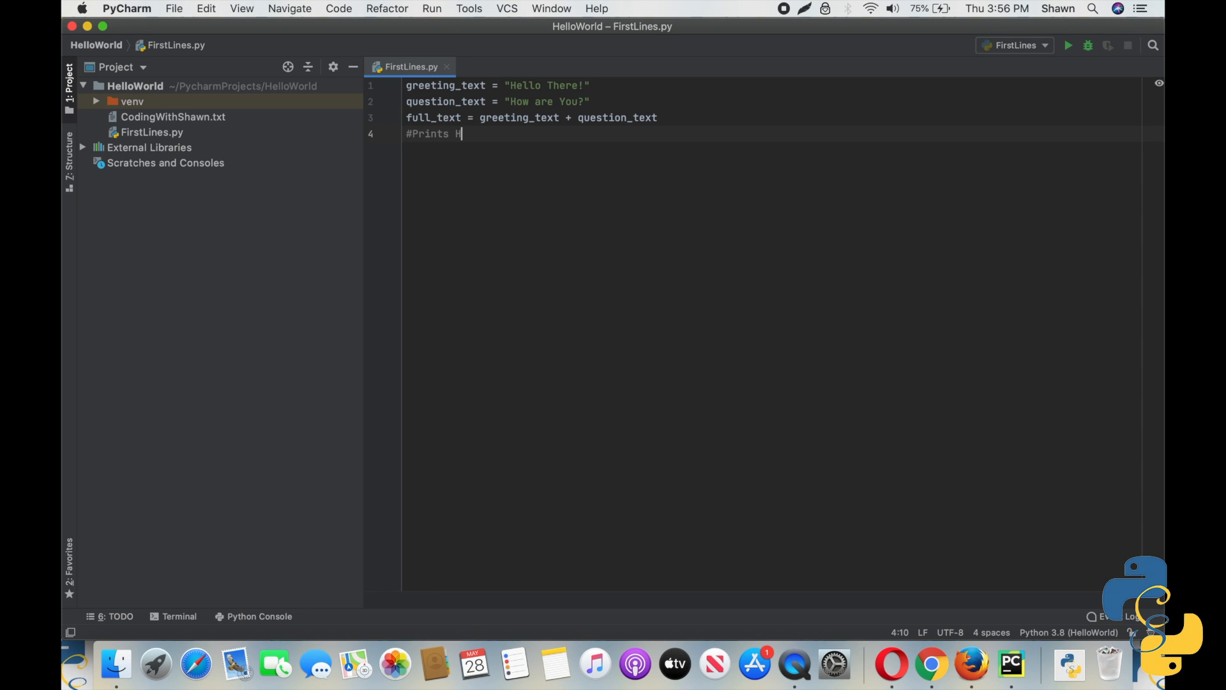
pyautogui.write('wllo')
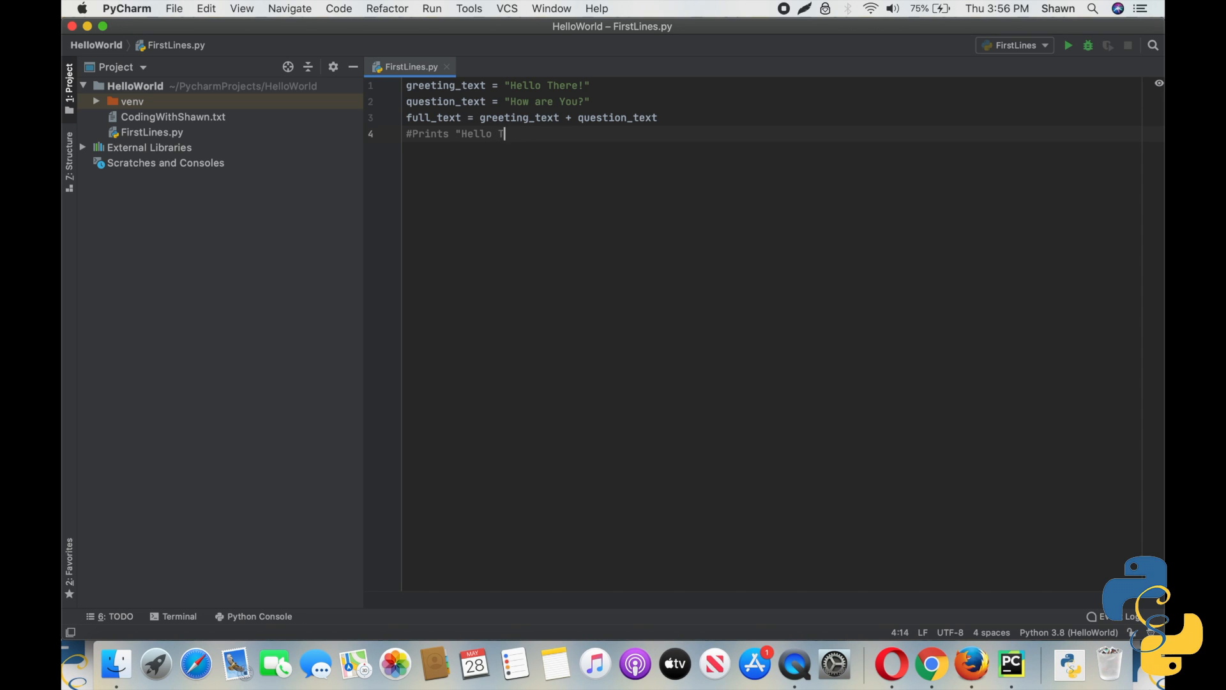
pyautogui.write('here! How')
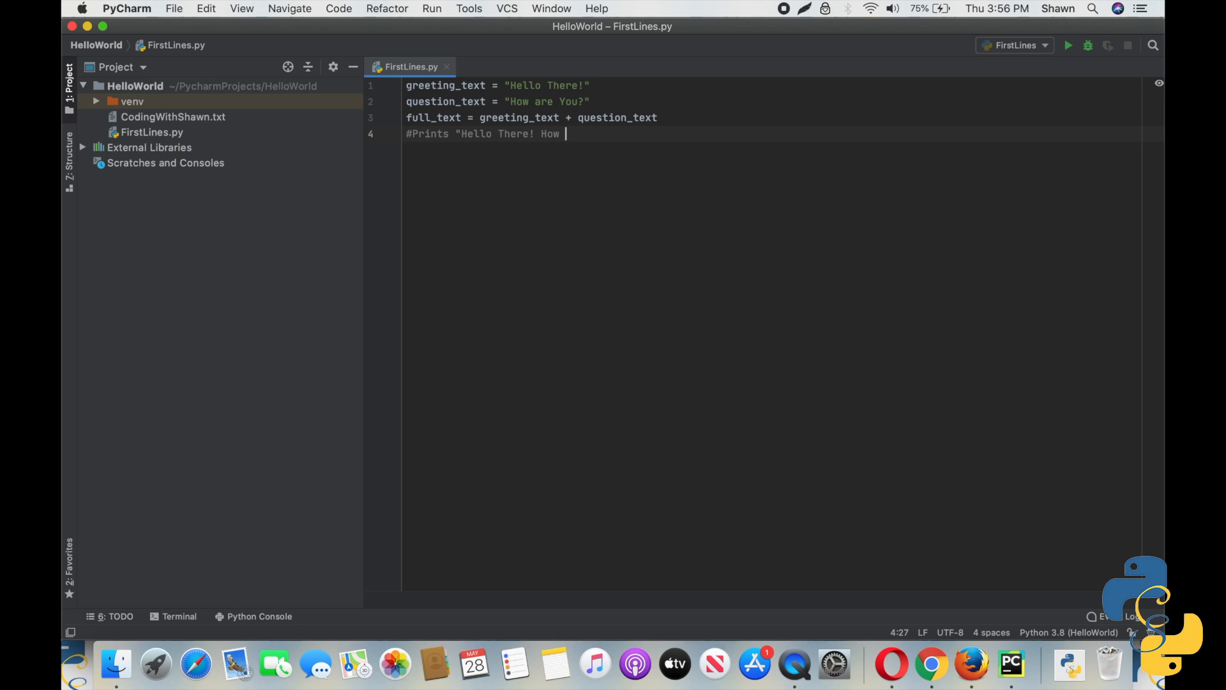
pyautogui.write('are You?')
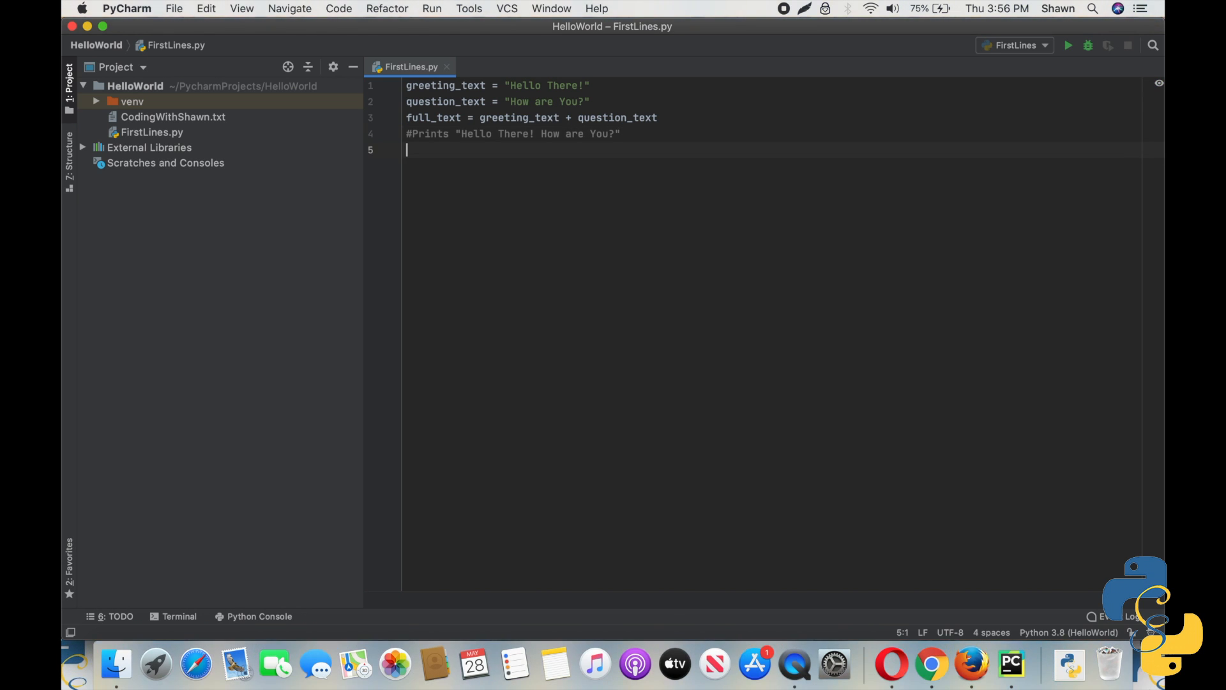
# Step: Add print(full_text) and run FirstLines, printing "Hello There!How are You?"
pyautogui.write('p')
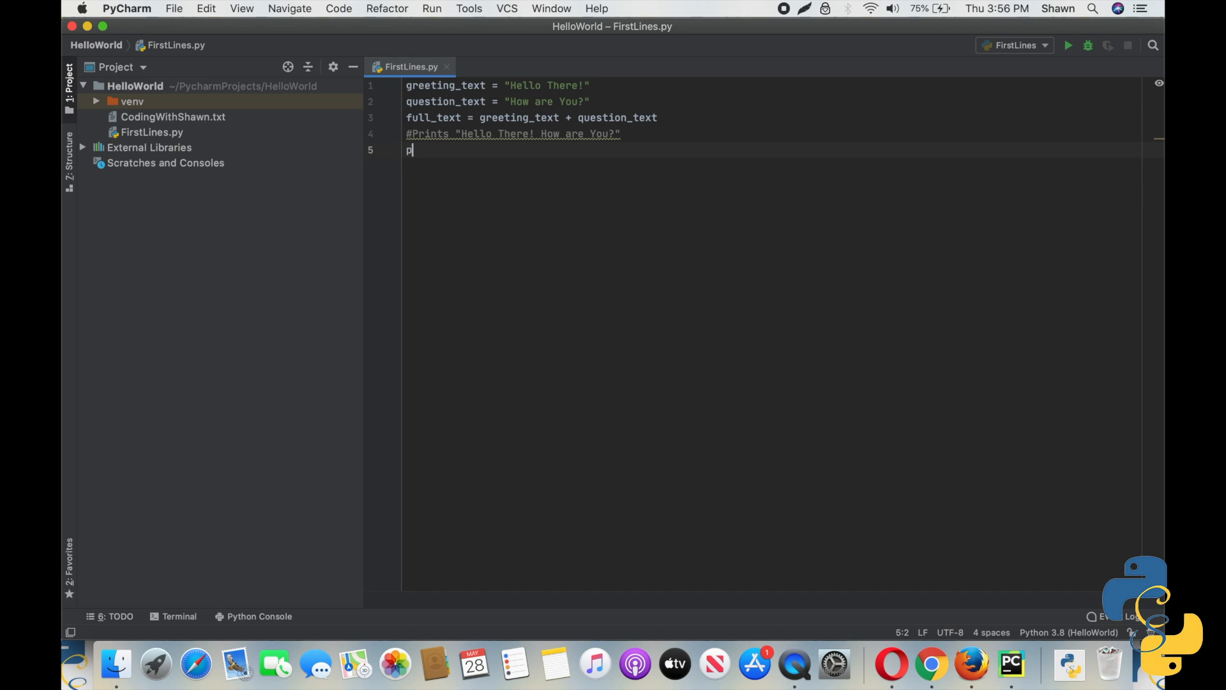
pyautogui.write('rint()')
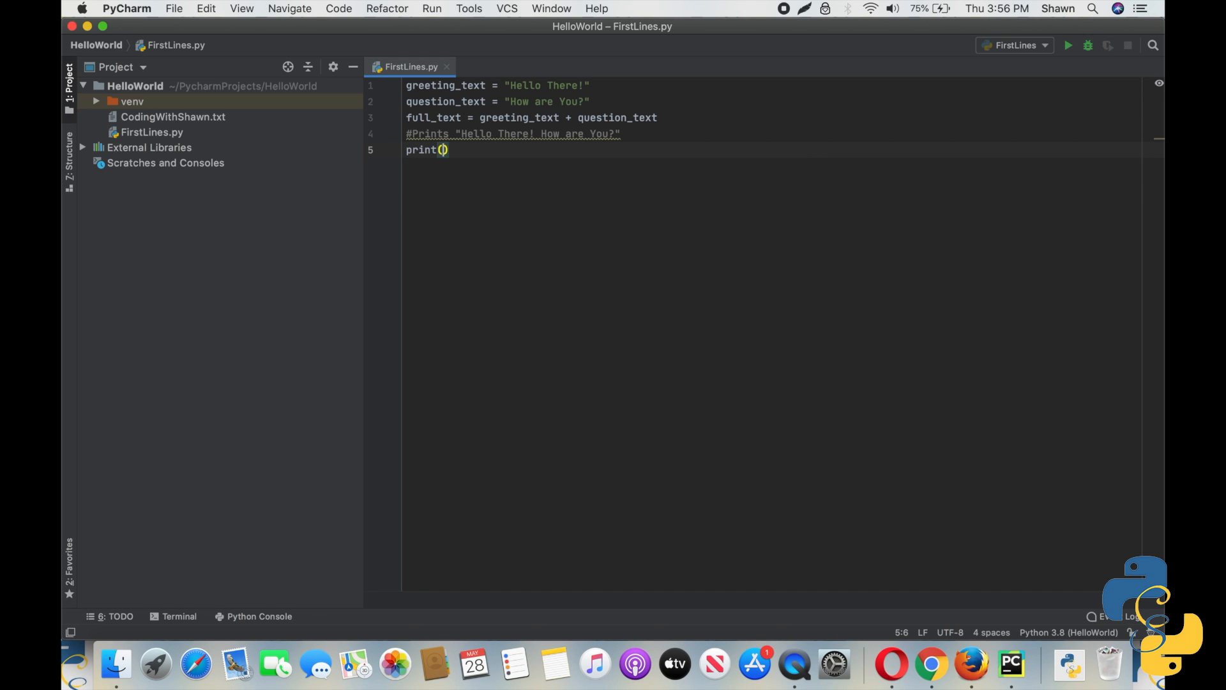
pyautogui.write('full')
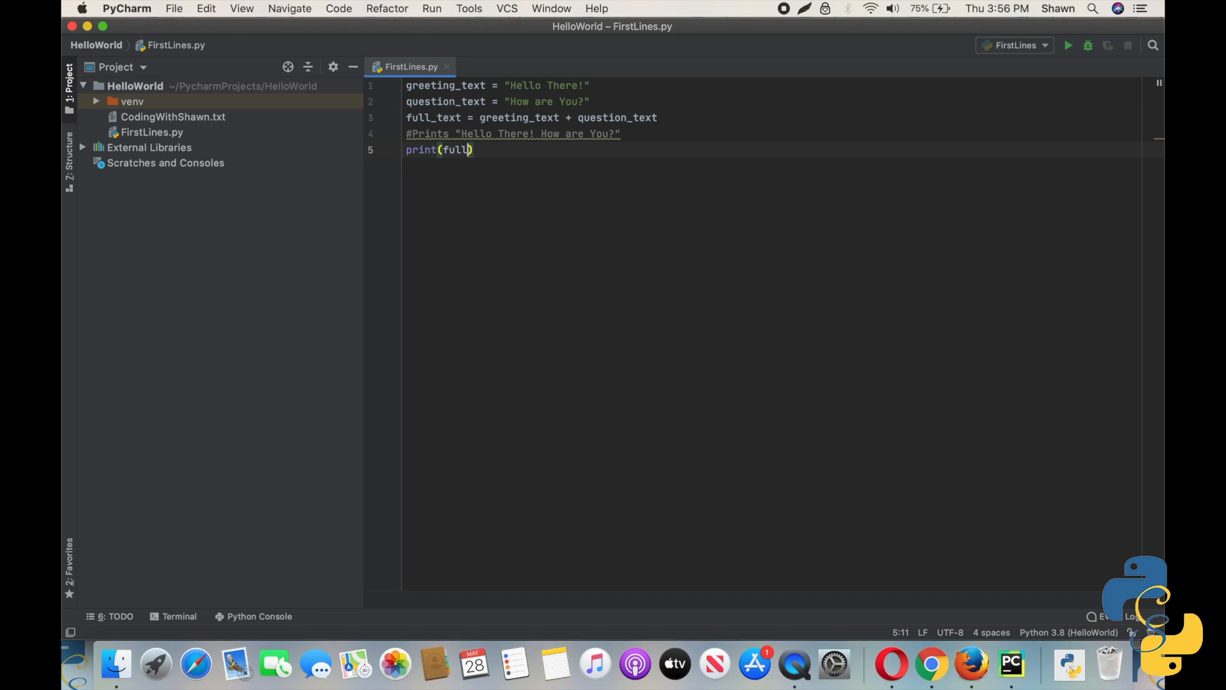
pyautogui.write('_text')
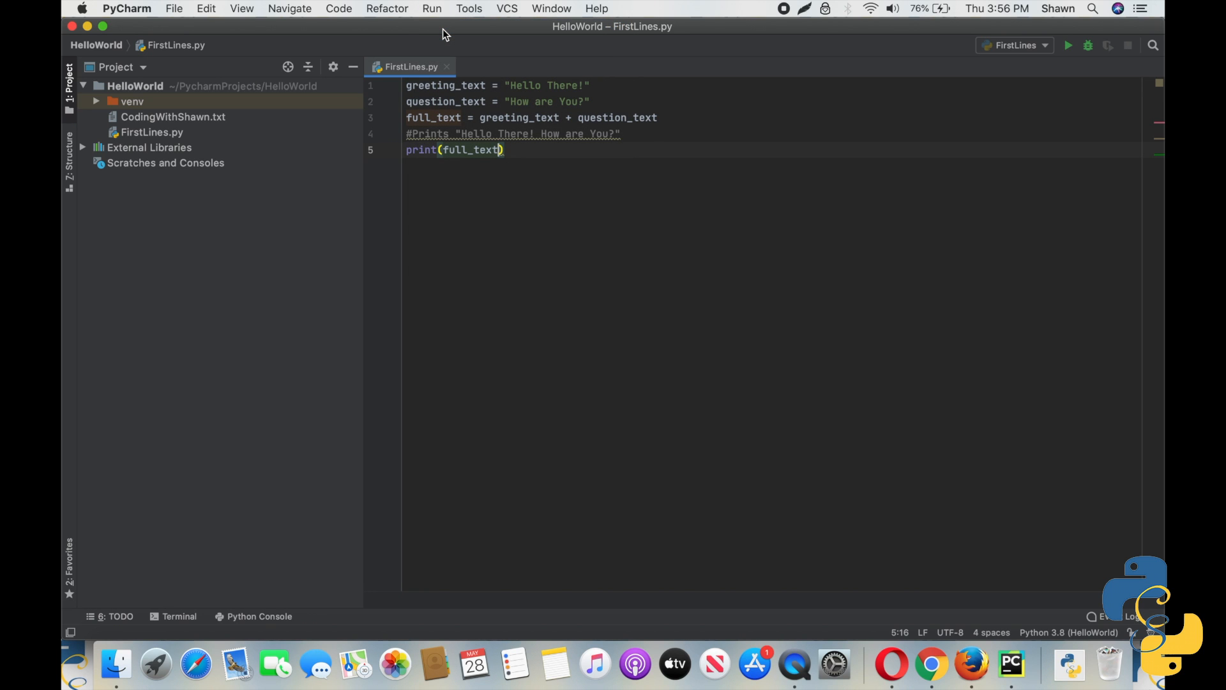
pyautogui.click(1068, 45)
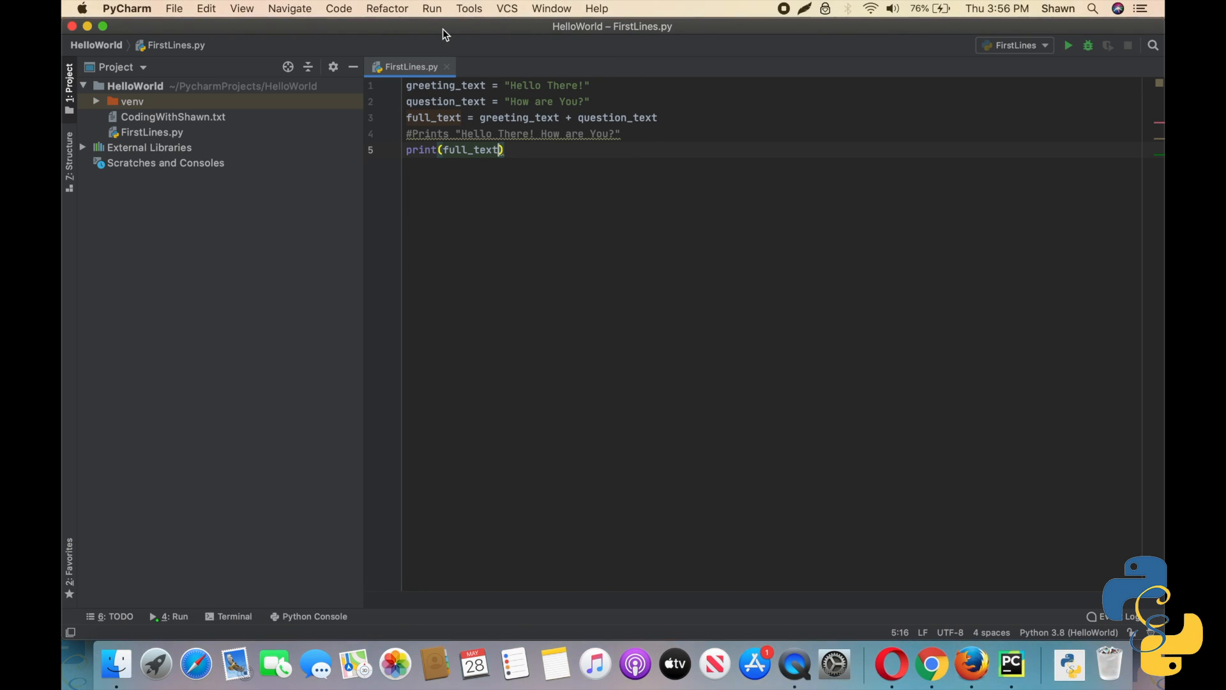
pyautogui.click(1069, 45)
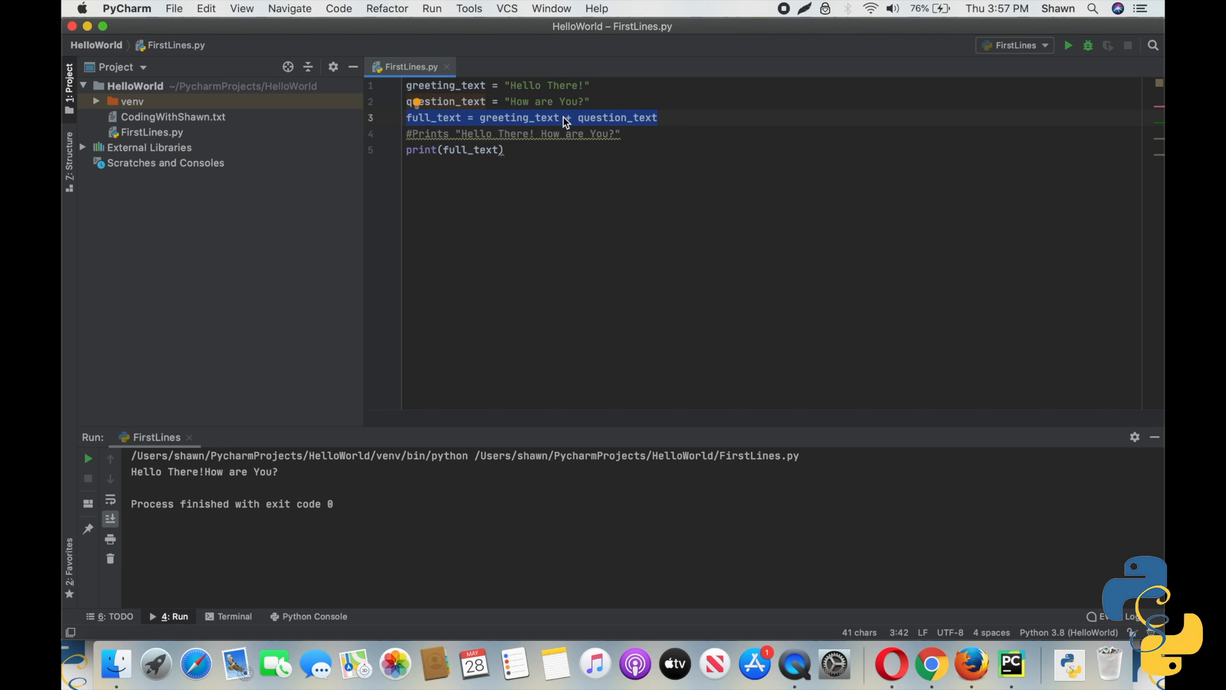
pyautogui.click(569, 118)
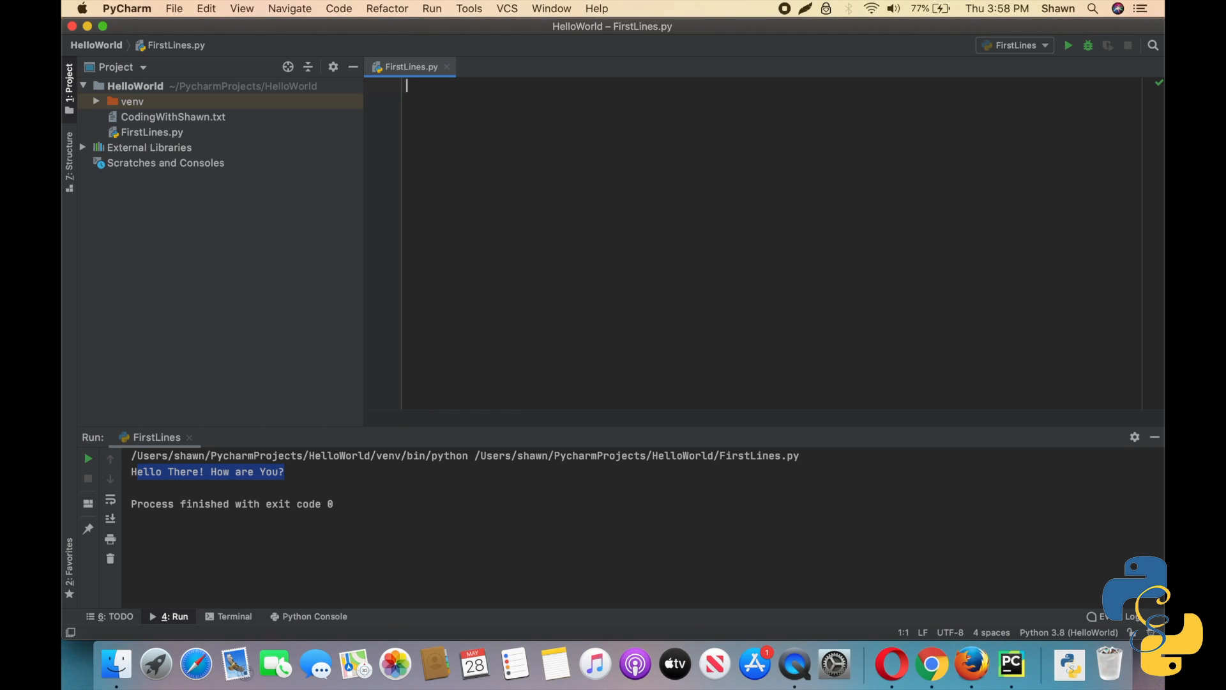
# Step: Type birthday_text = "I am", age = 28, birthday_text_2 = "years old today!" on lines 1–3
pyautogui.write('birth')
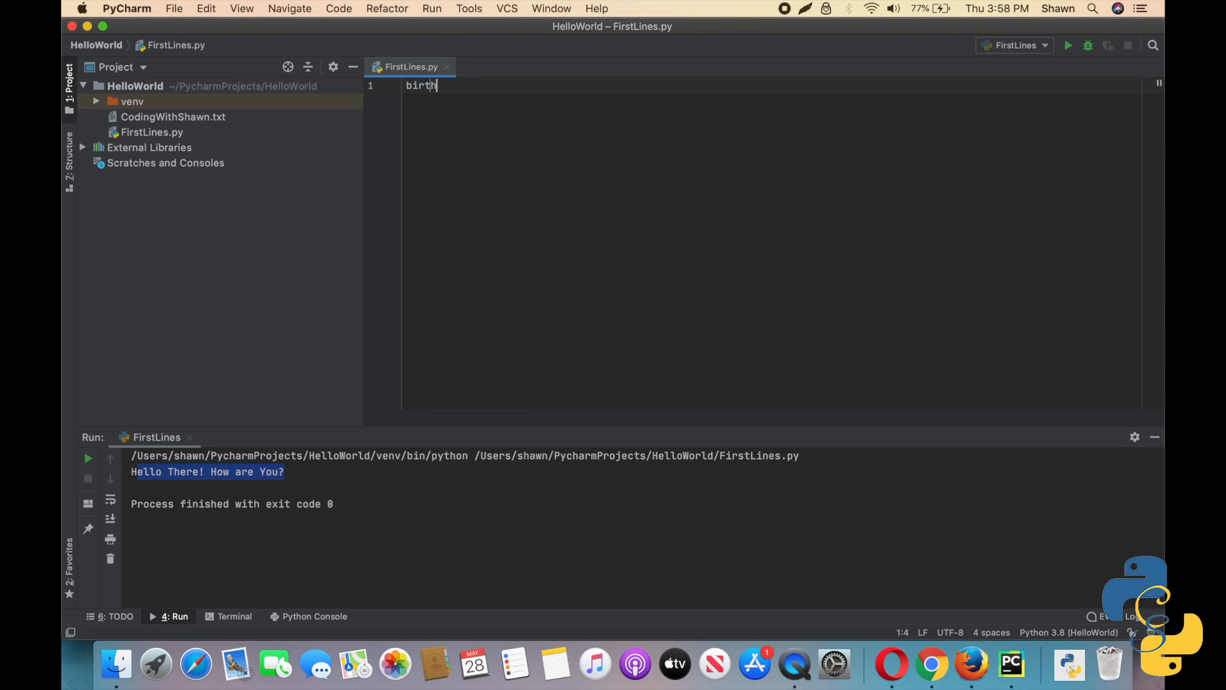
pyautogui.write('day_text =')
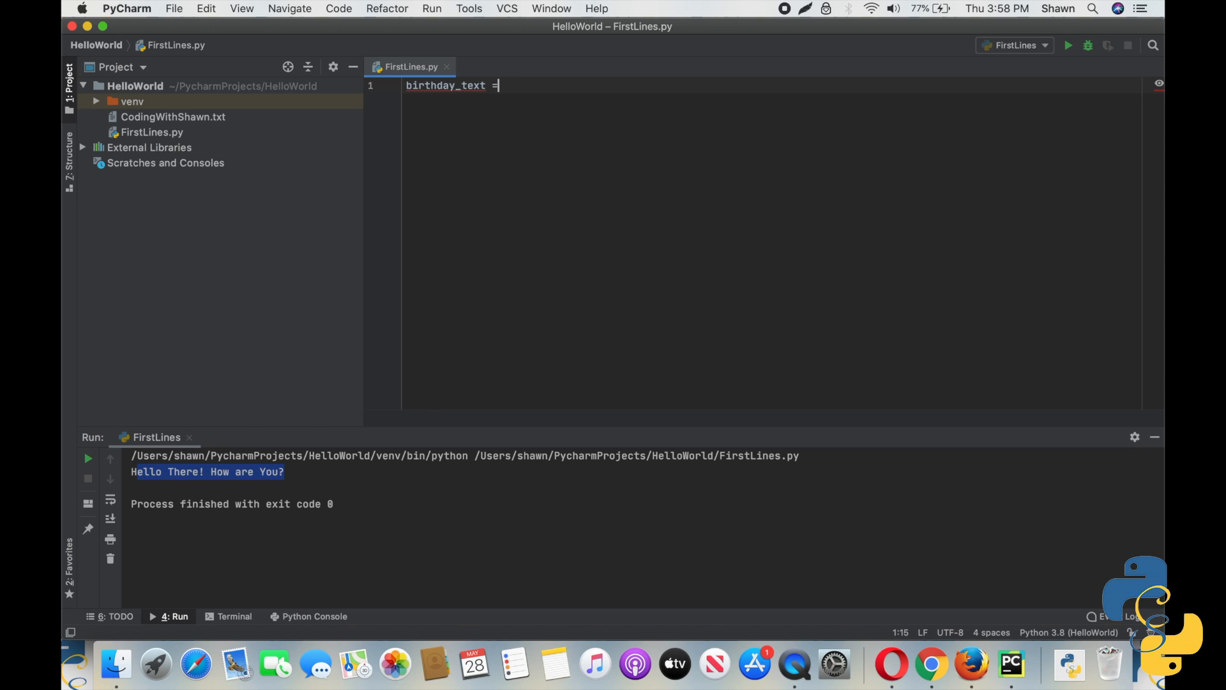
pyautogui.write('"Iam"')
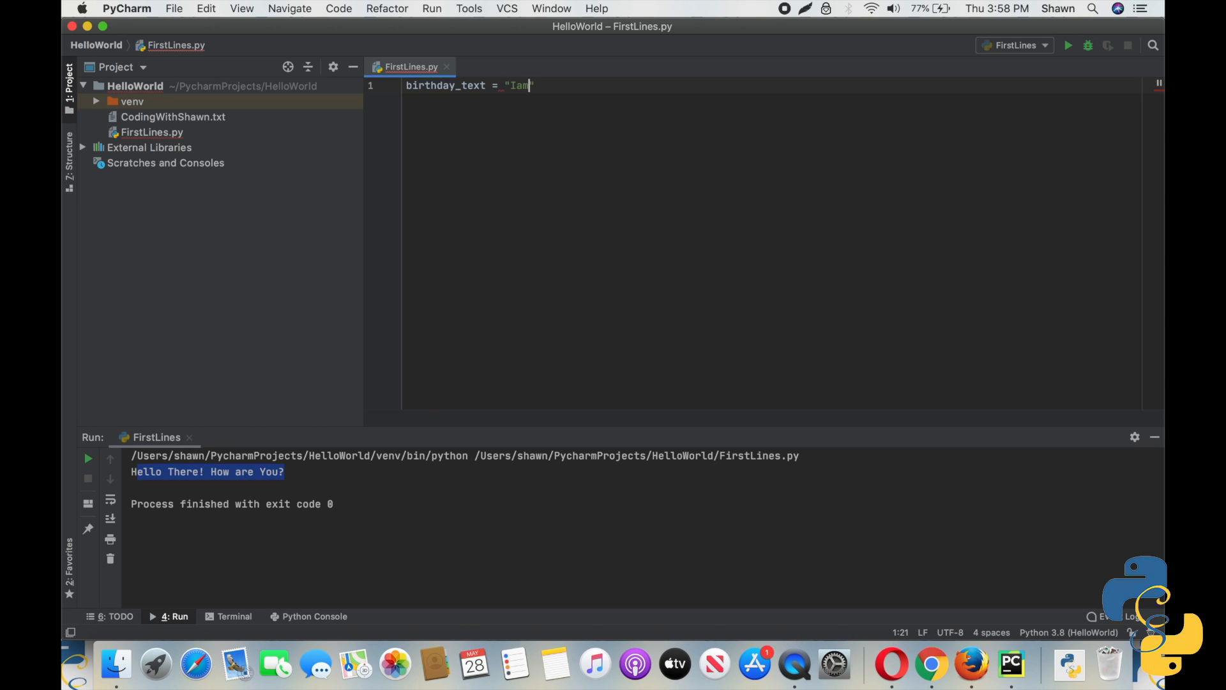
pyautogui.write('I a')
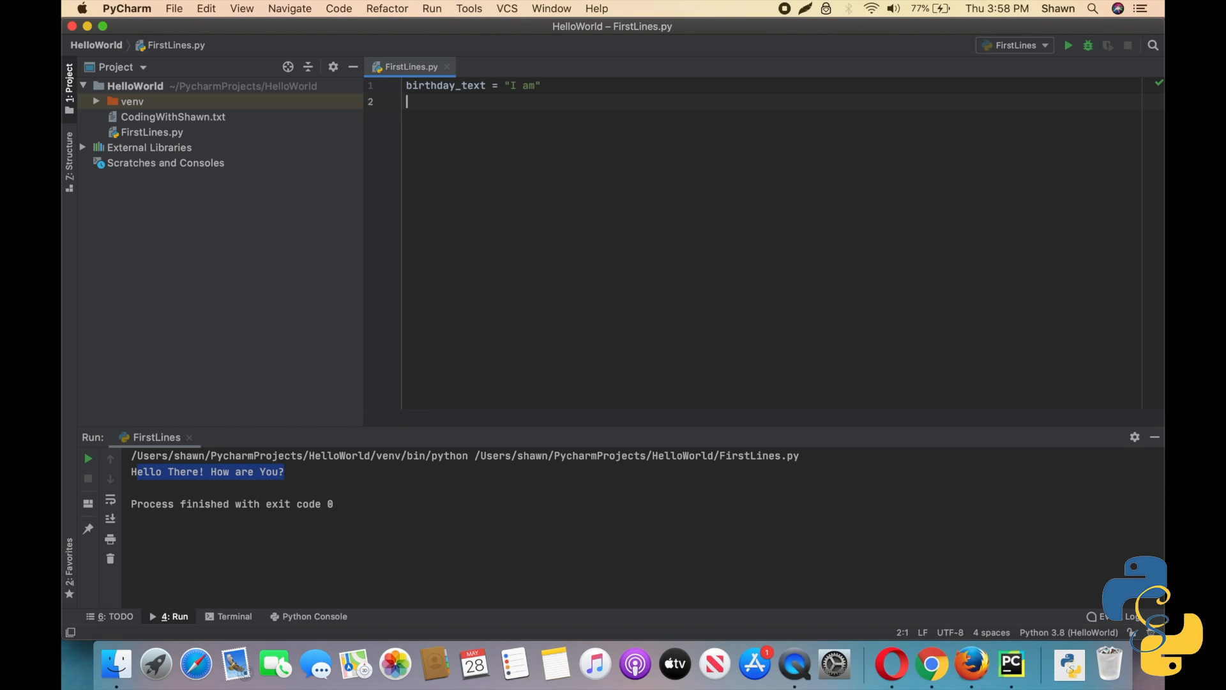
pyautogui.write('age')
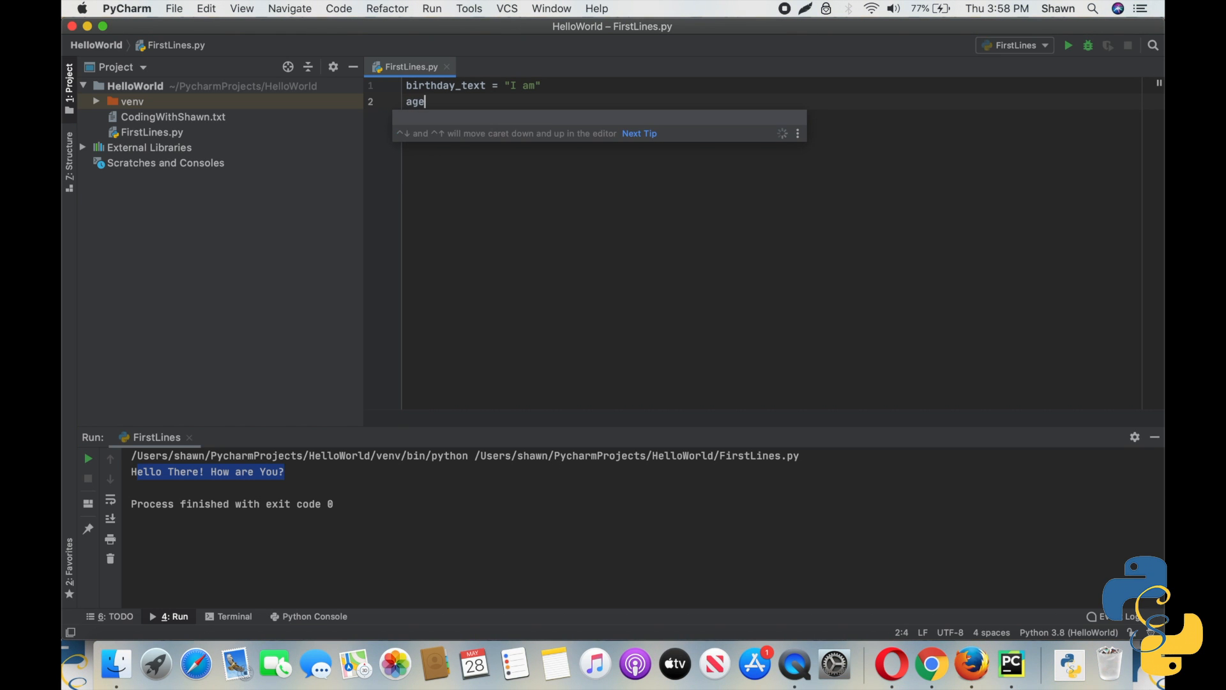
pyautogui.write('= 2-')
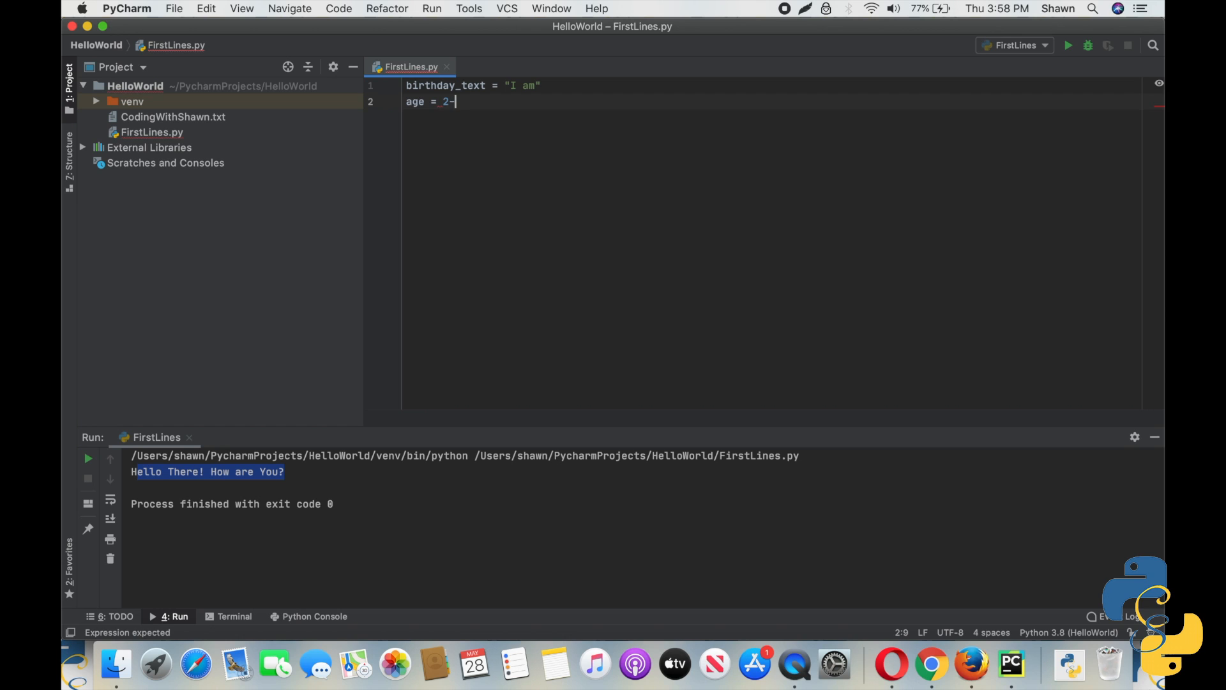
pyautogui.write('0')
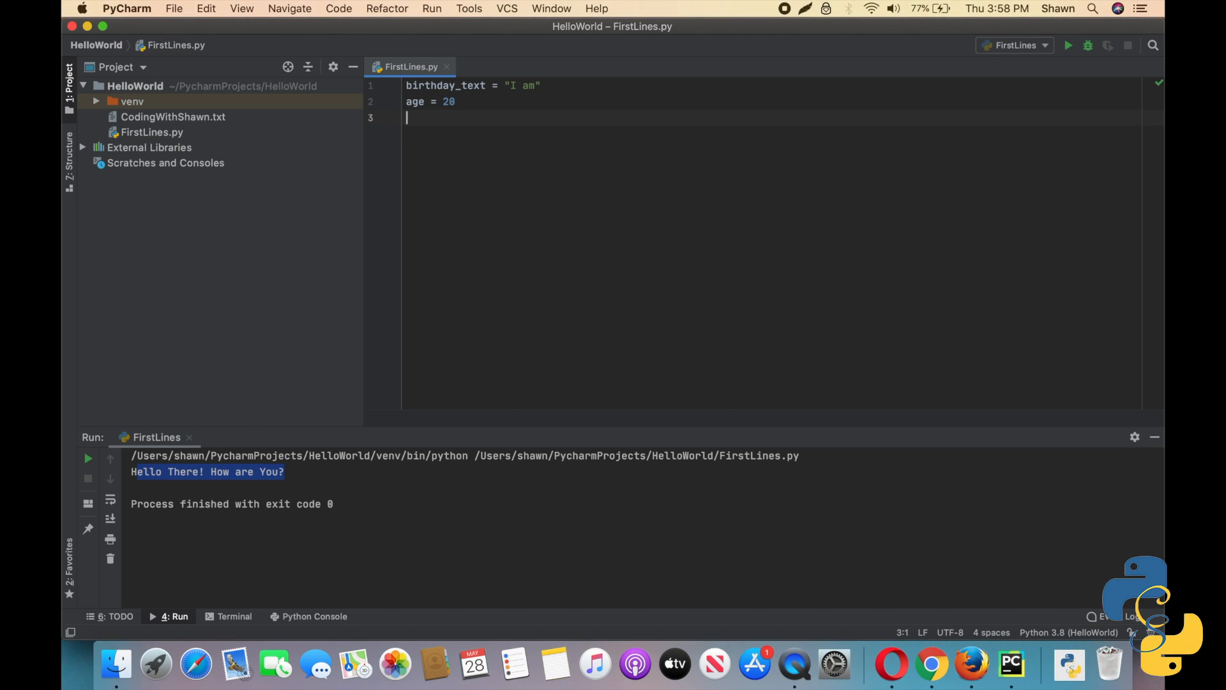
pyautogui.write('b')
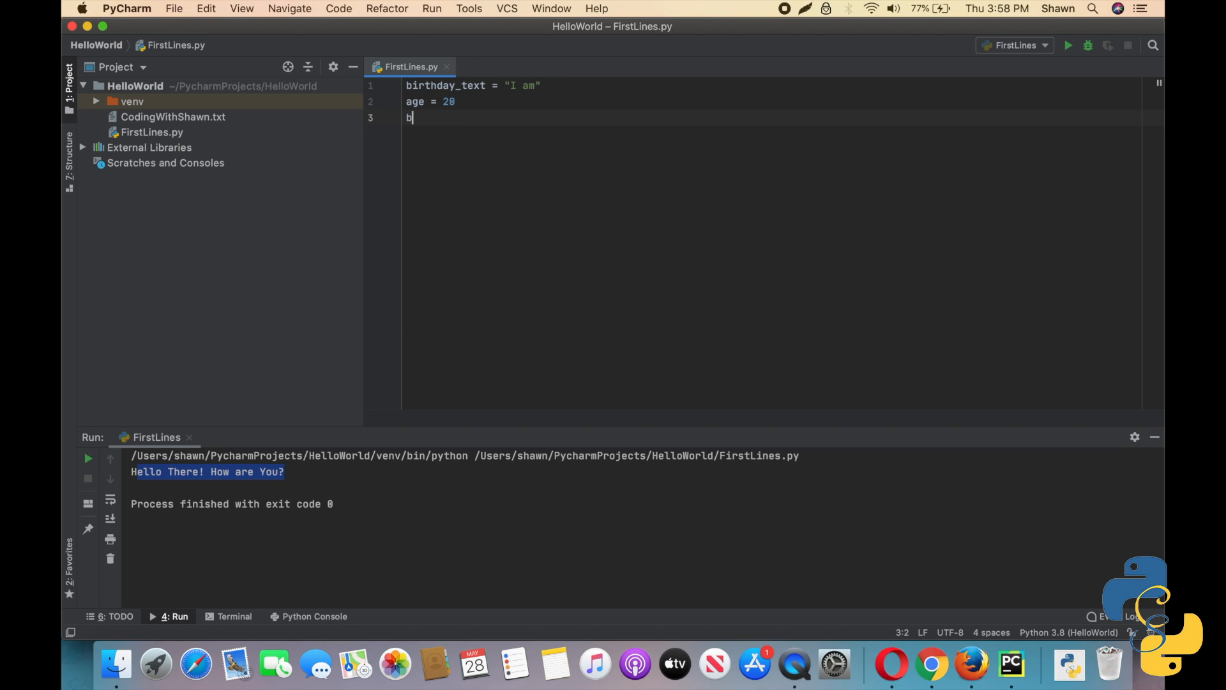
pyautogui.write('irthday_text')
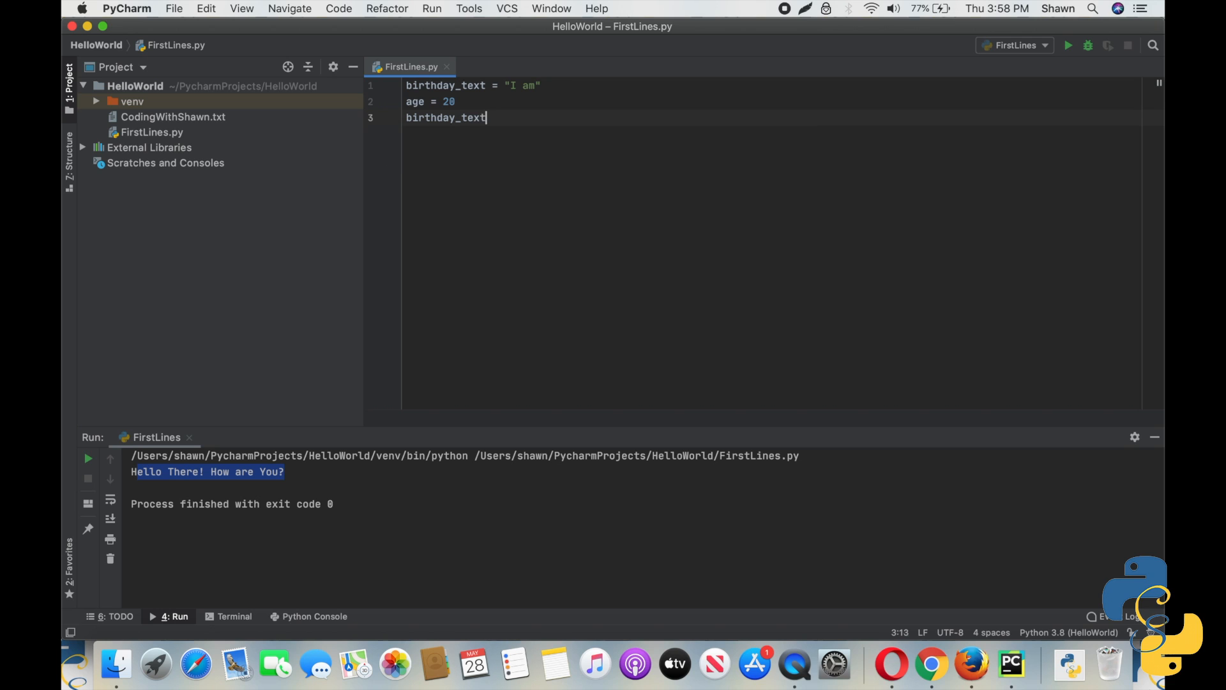
pyautogui.write('_2 = "years old today!')
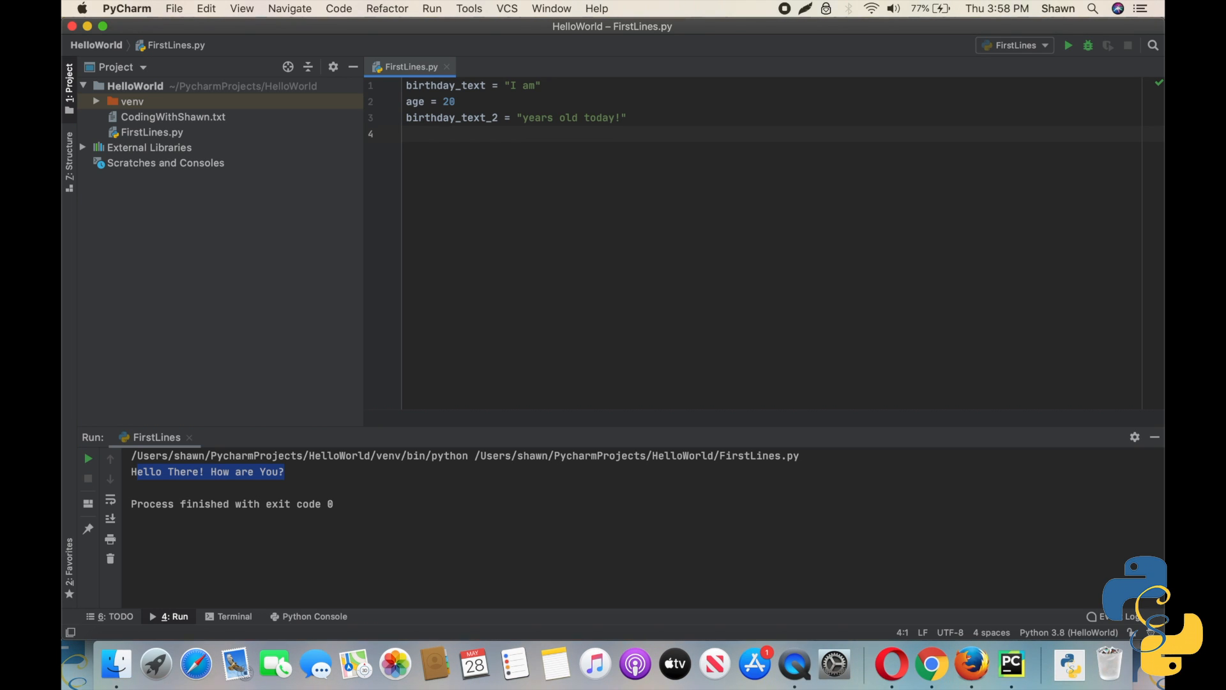
# Step: Write line 4 as full_birthday_text = birthday_text + str(age) + birthday_text_2
pyautogui.write('ful')
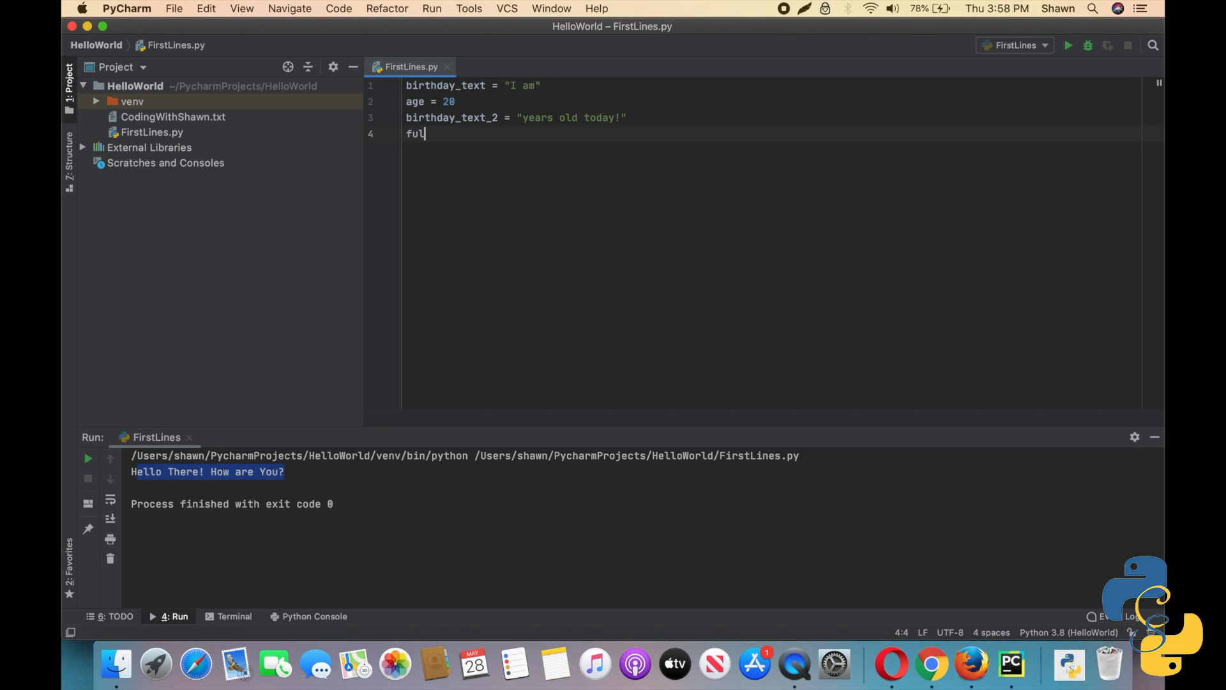
pyautogui.write('l_')
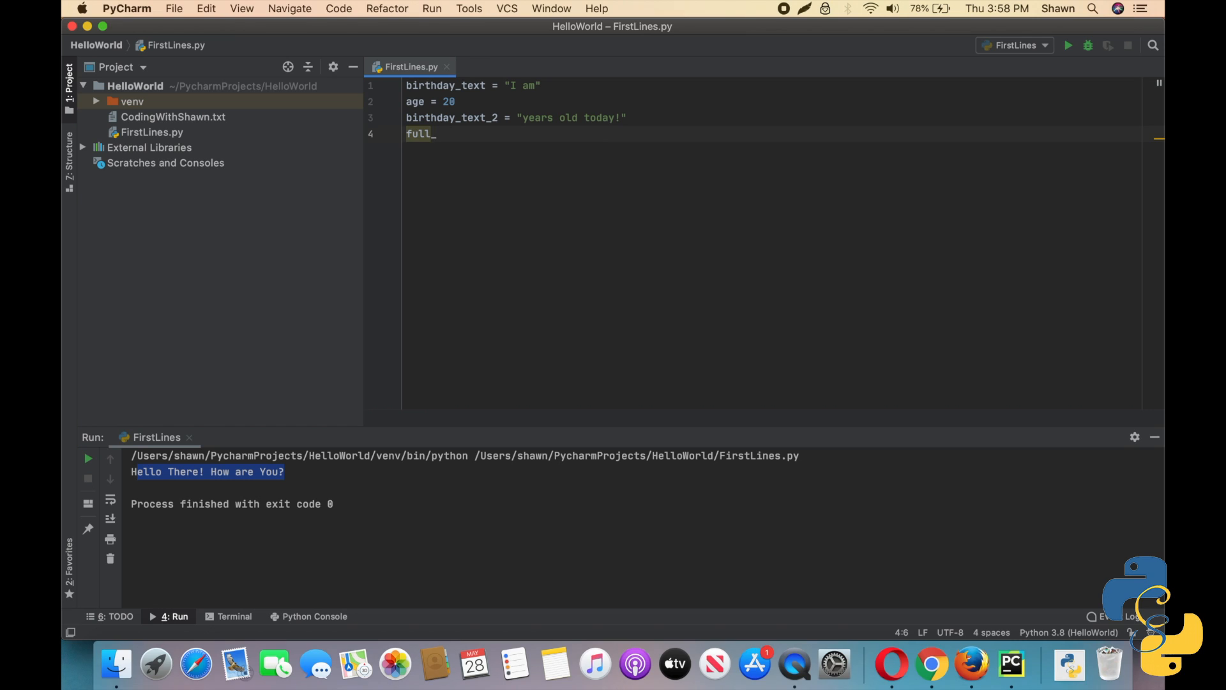
pyautogui.write('birthday_text = bi')
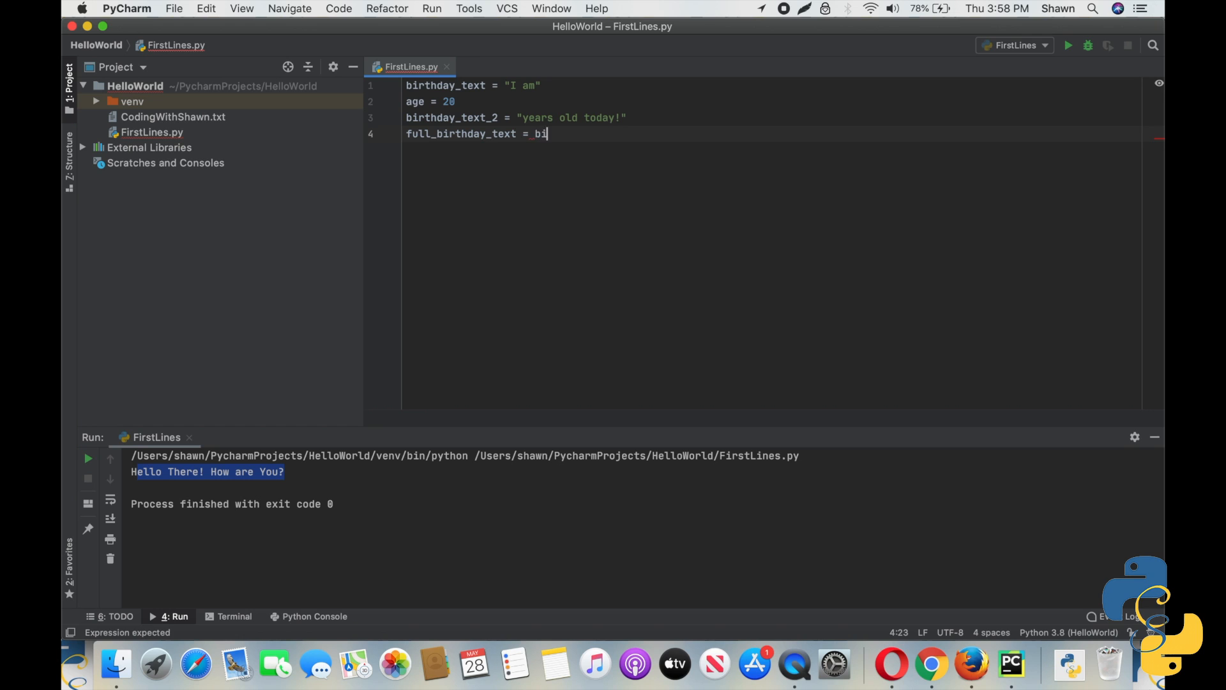
pyautogui.write('rthday_text')
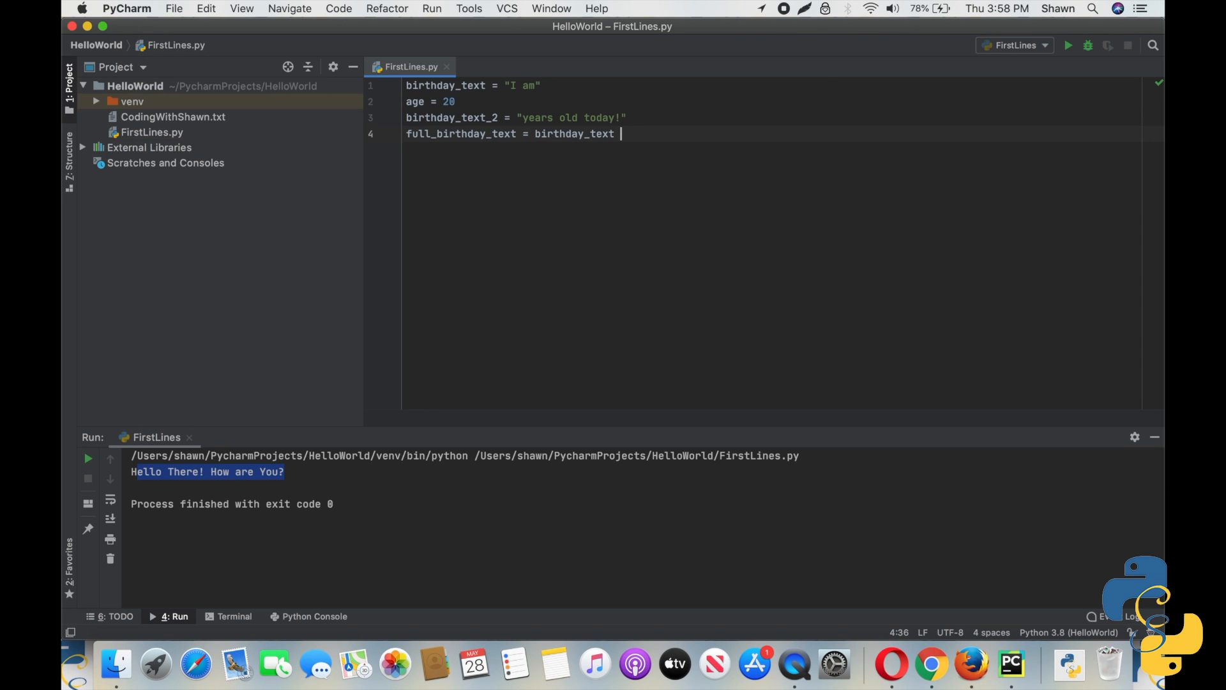
pyautogui.write('+ s')
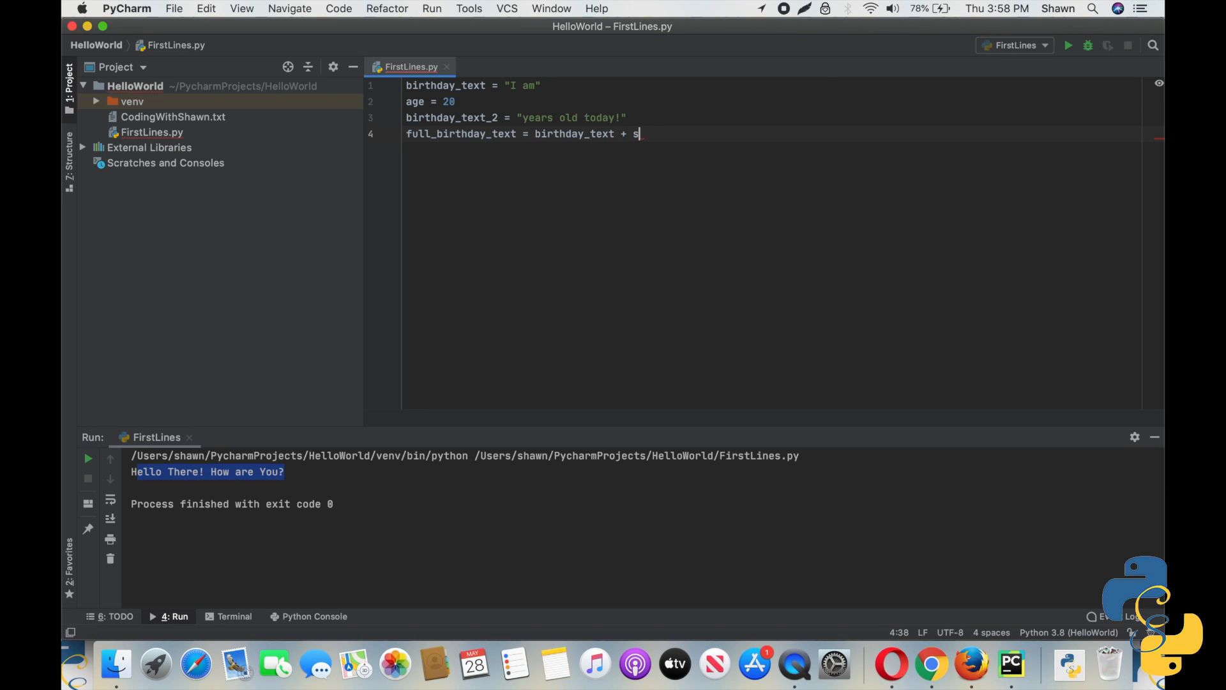
pyautogui.write('tr()')
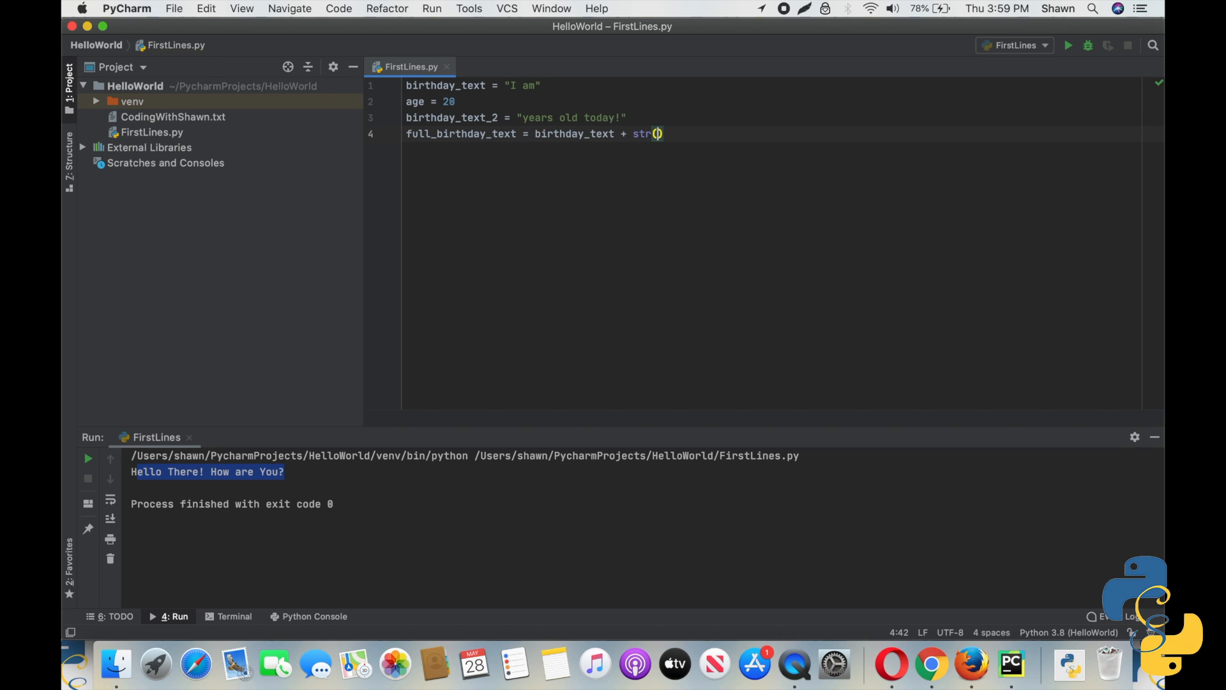
pyautogui.write('age')
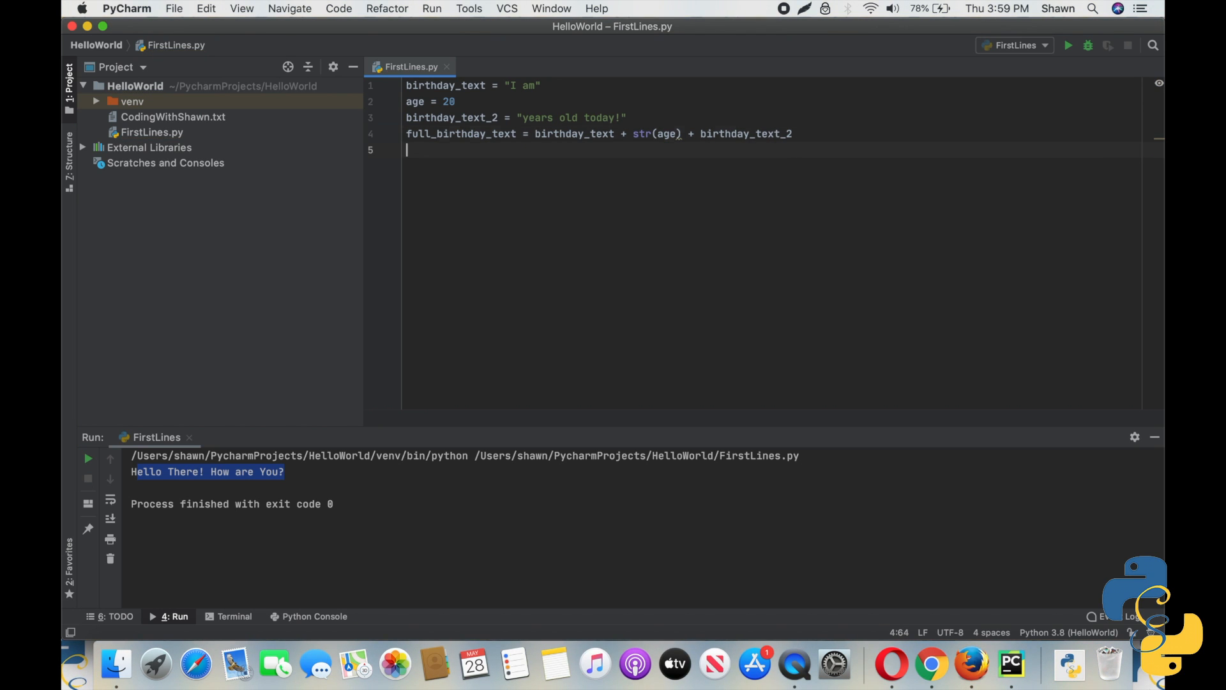
# Step: Add the comment #Prints "I am 30 years old today!" and print(full_birthday_text)
pyautogui.write('#')
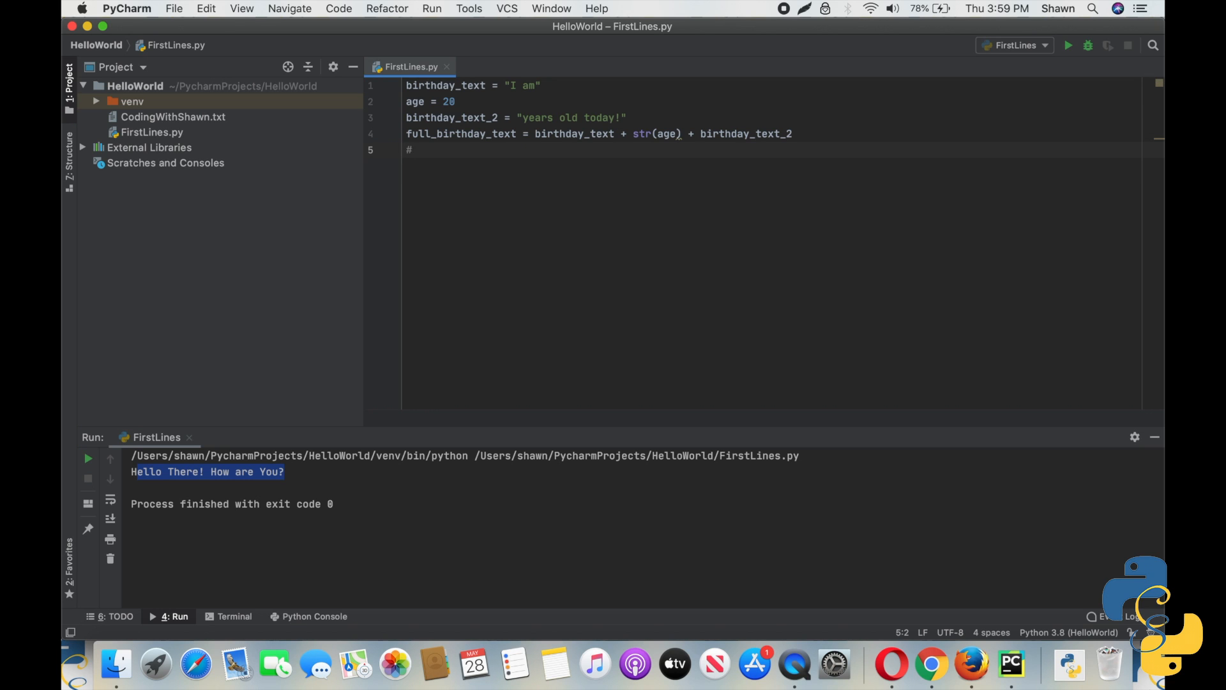
pyautogui.write('Prints')
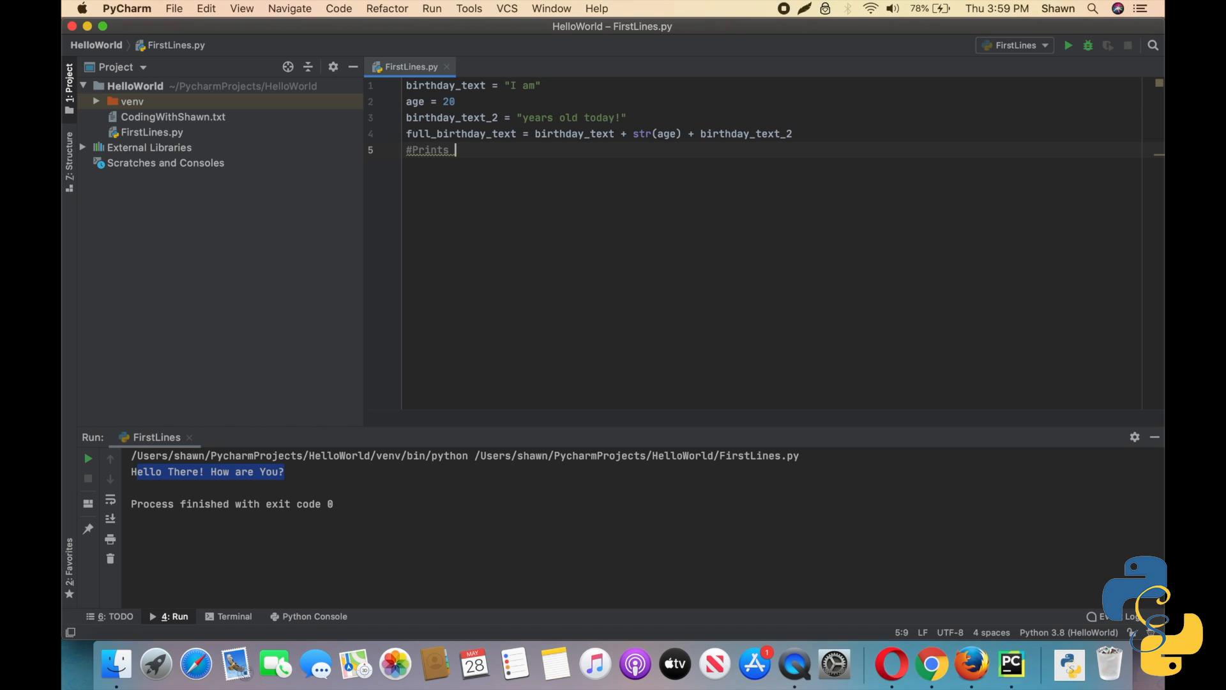
pyautogui.write('"I am 3')
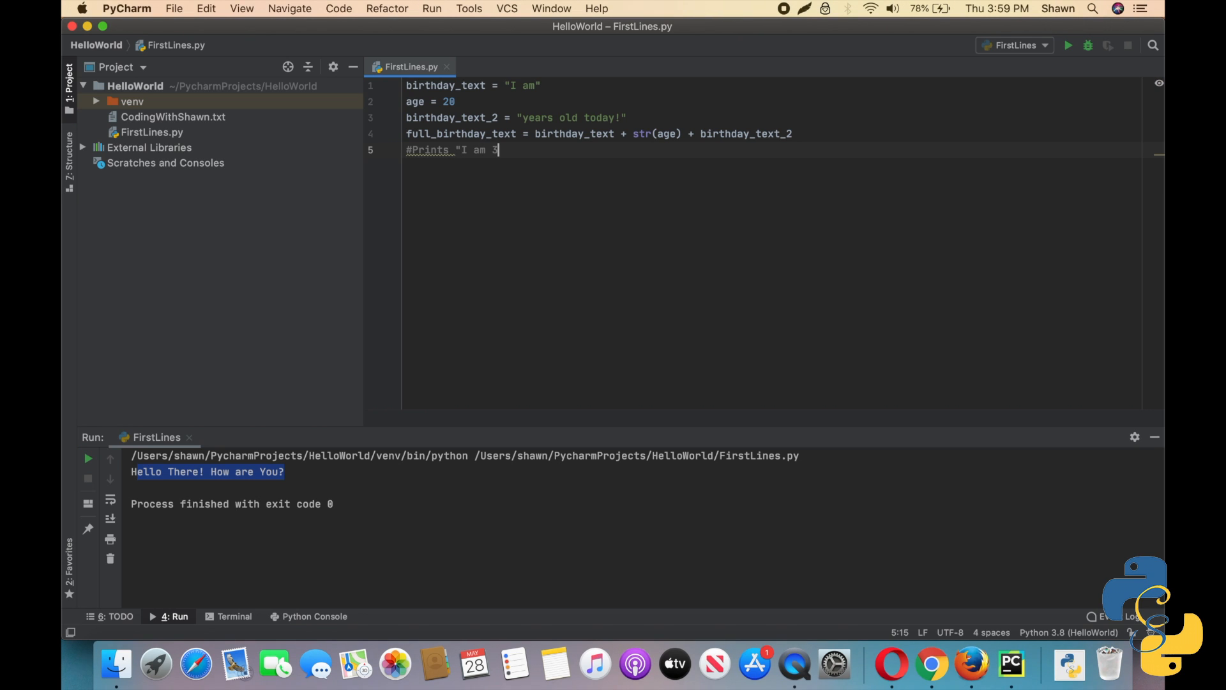
pyautogui.write('0 years o')
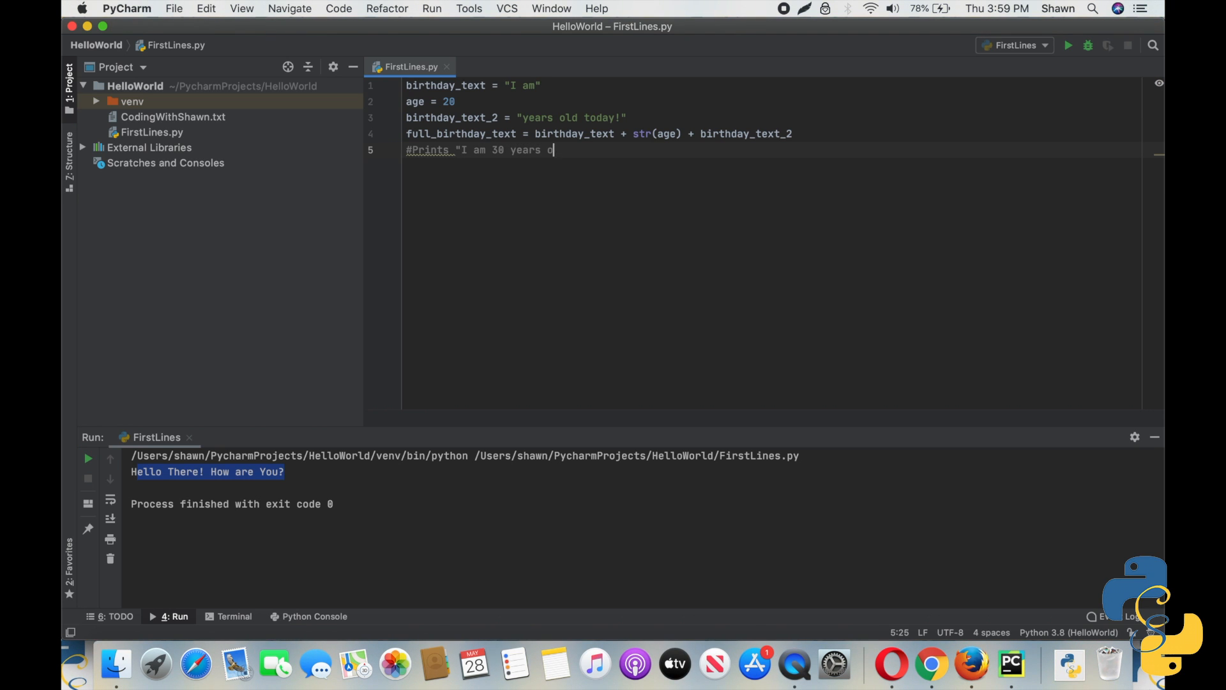
pyautogui.write('ld today!')
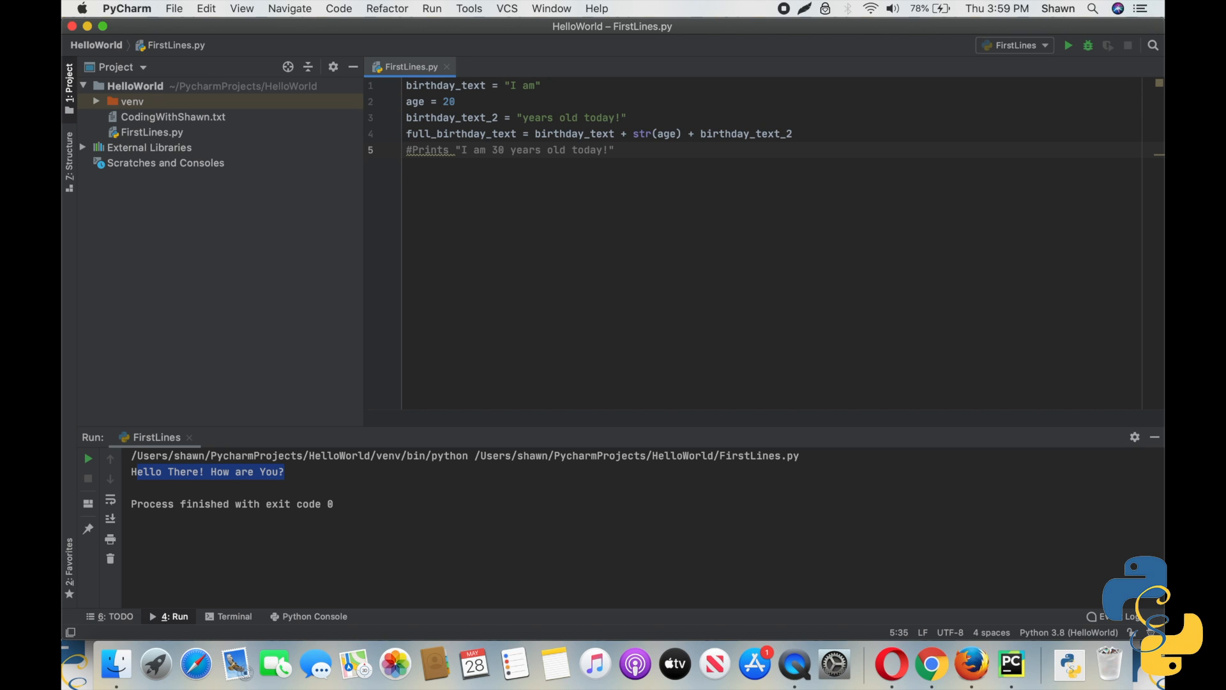
pyautogui.write('print(')
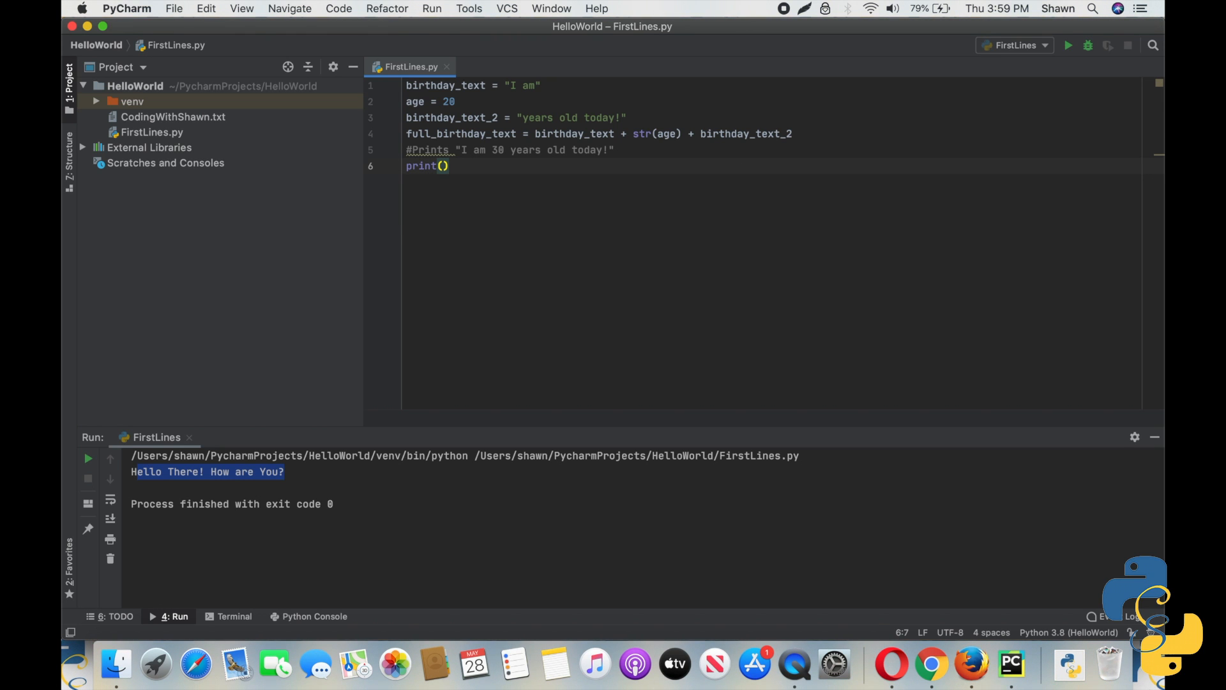
pyautogui.write('full_birthday_text')
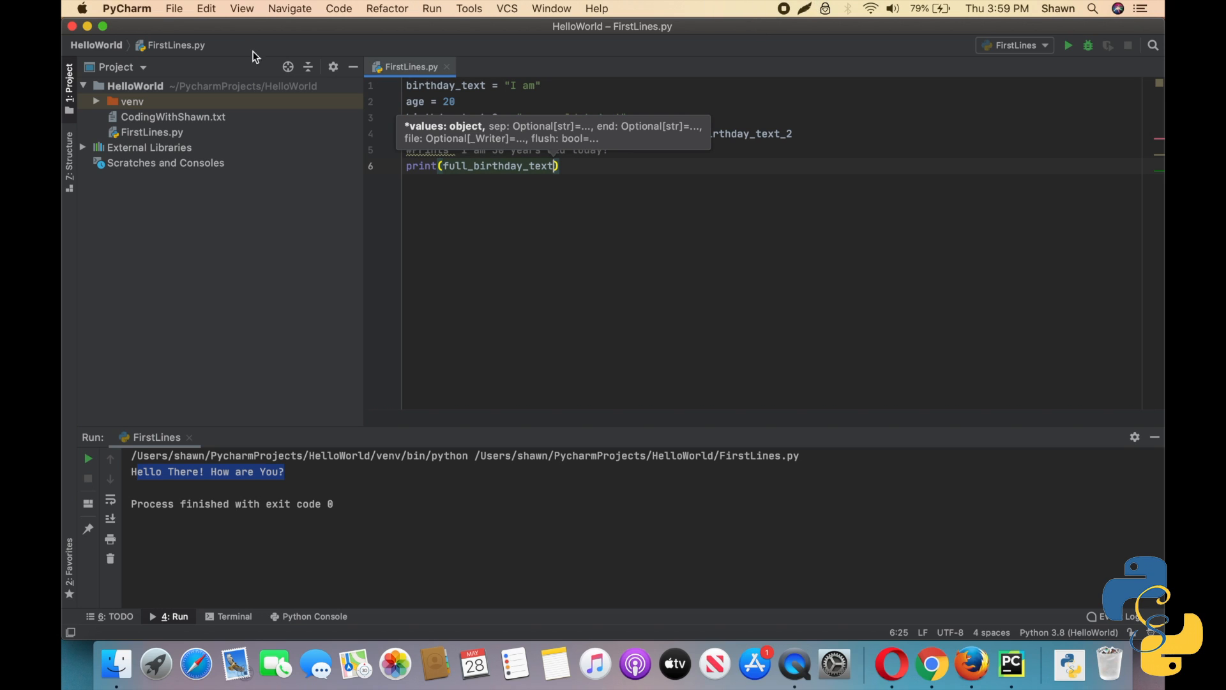
# Step: Run FirstLines, printing "I am 20years old today!", then insert " " after birthday_text +
pyautogui.click(386, 8)
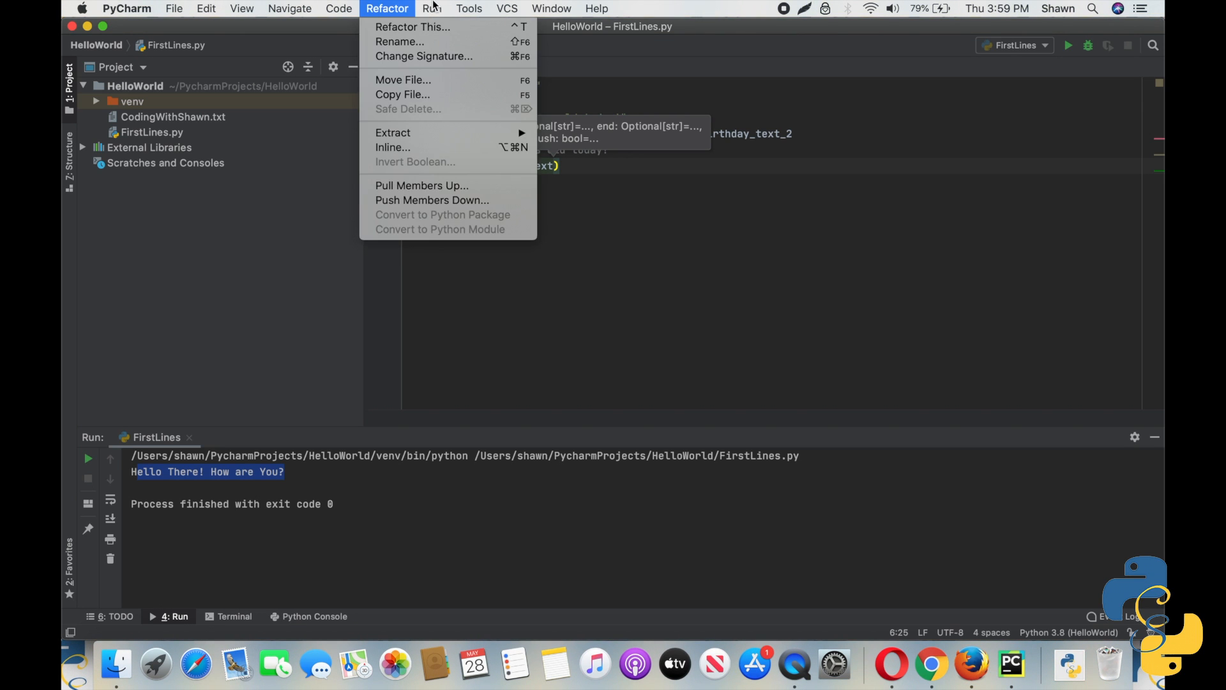
pyautogui.click(430, 8)
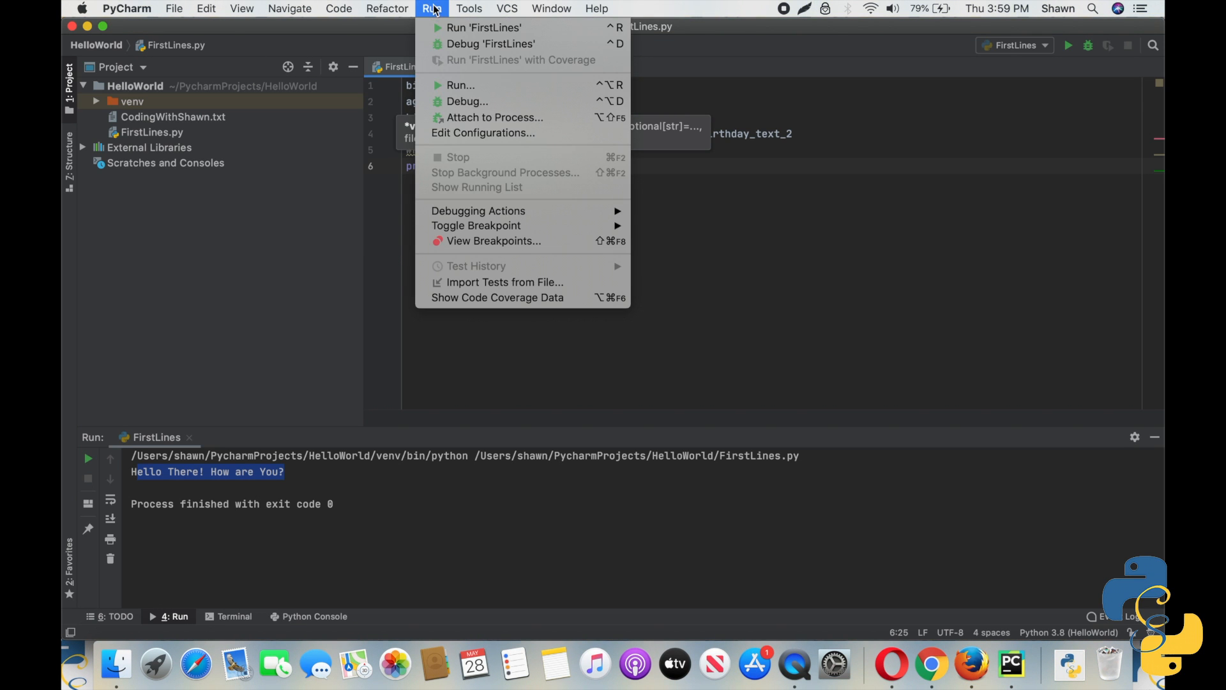
pyautogui.click(483, 27)
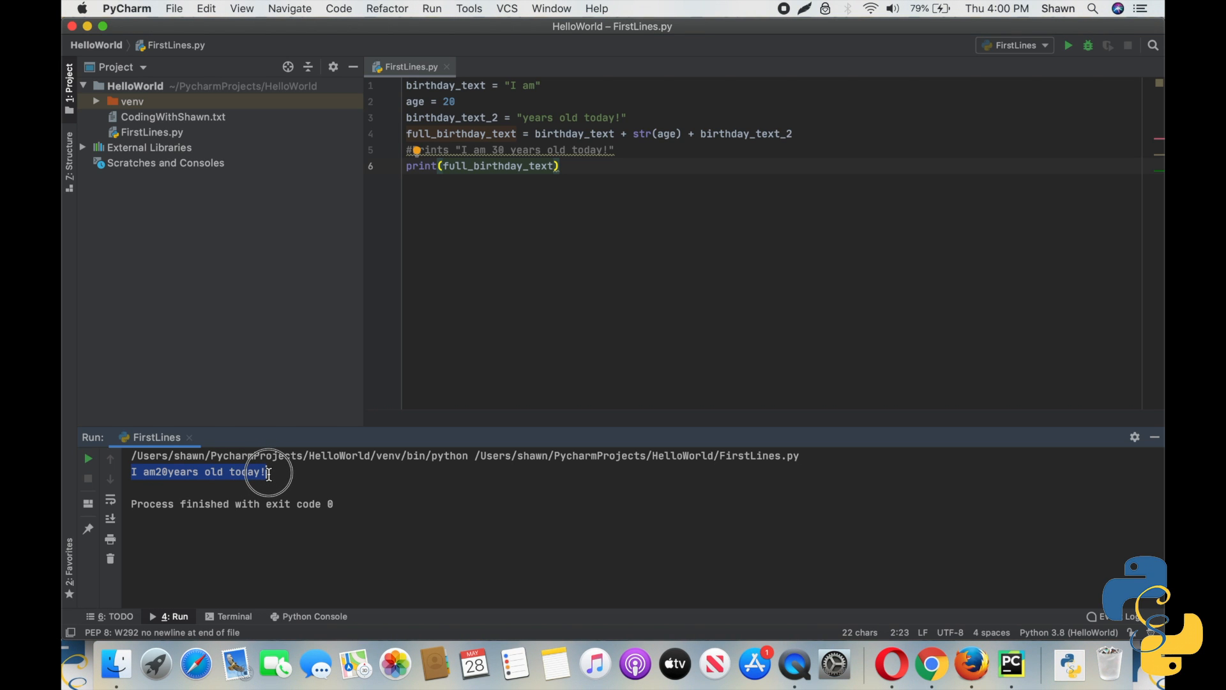
pyautogui.moveTo(436, 258)
pyautogui.write('2')
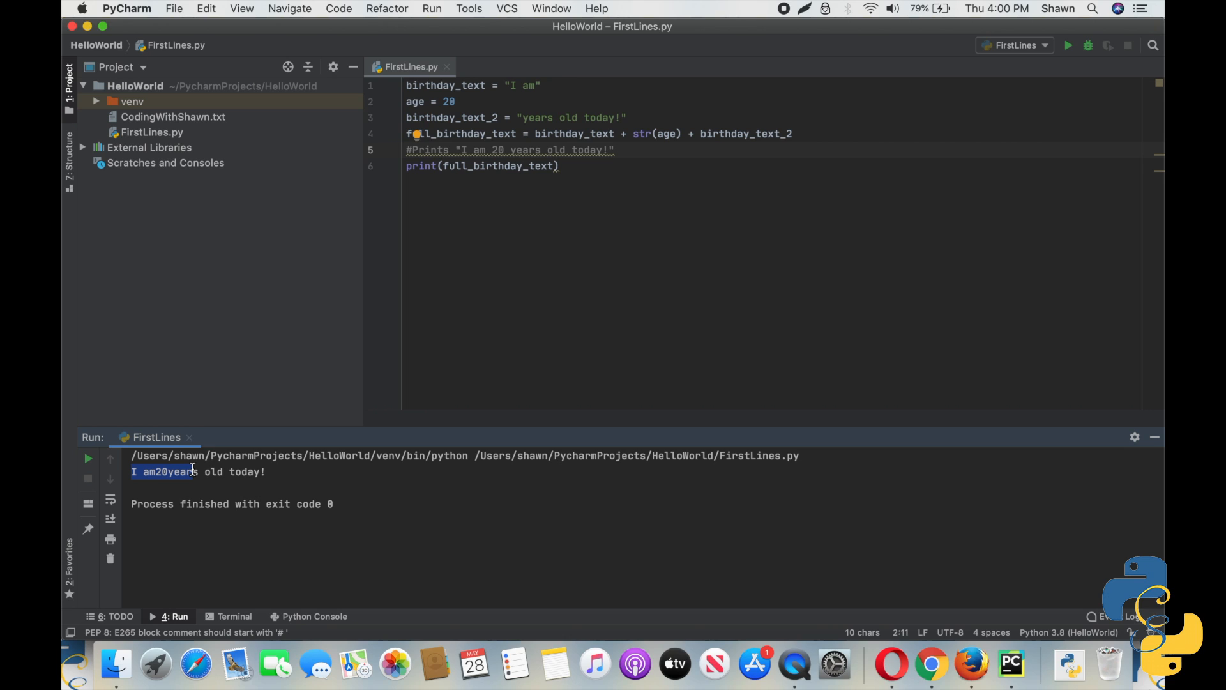
pyautogui.moveTo(537, 127)
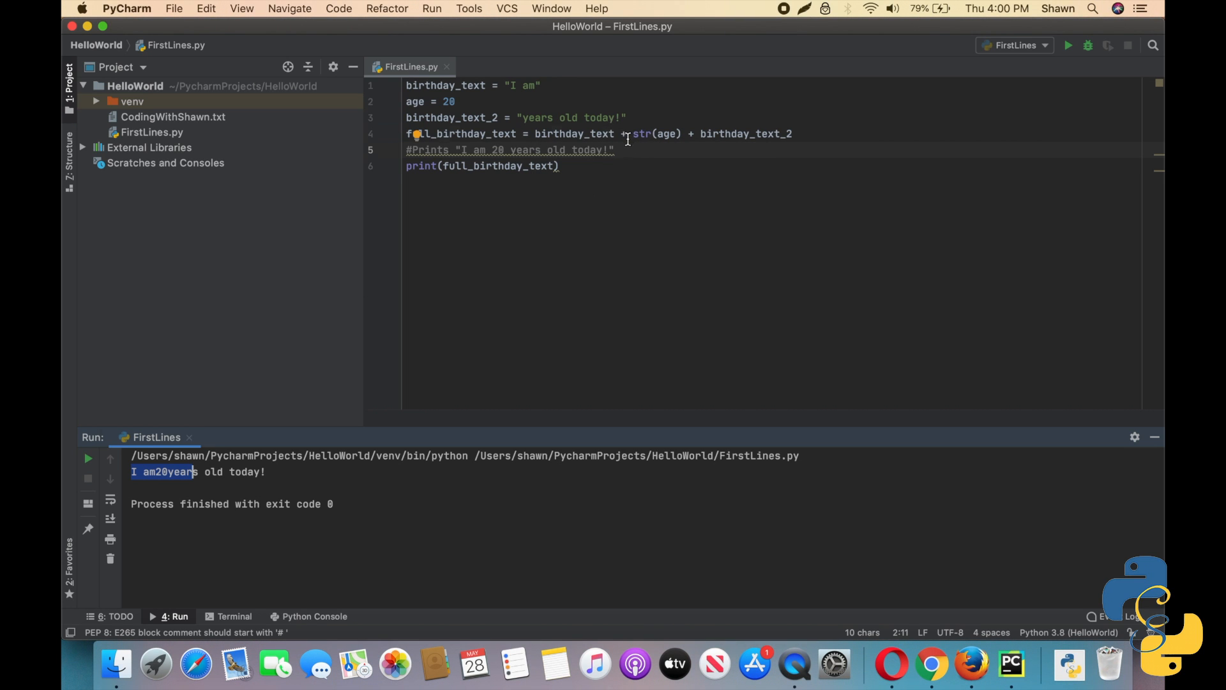
pyautogui.click(634, 133)
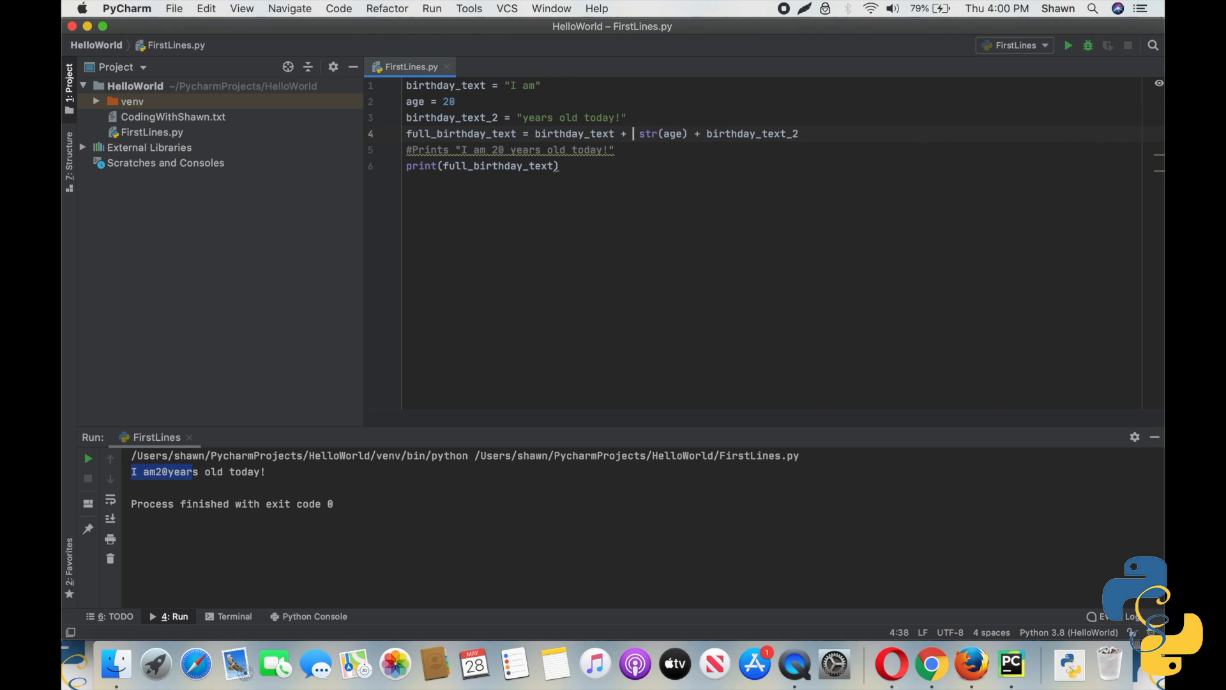
pyautogui.write('" "')
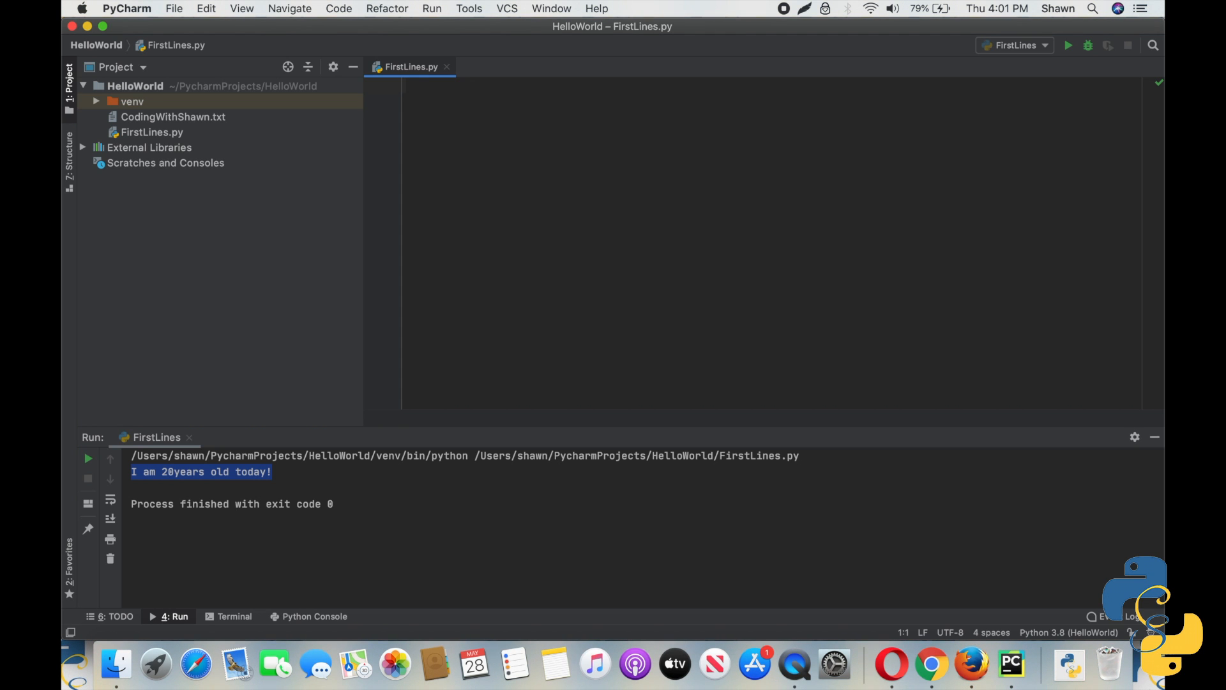
# Step: Write miles = 12 and, on the next line, miles += 2
pyautogui.write('mile')
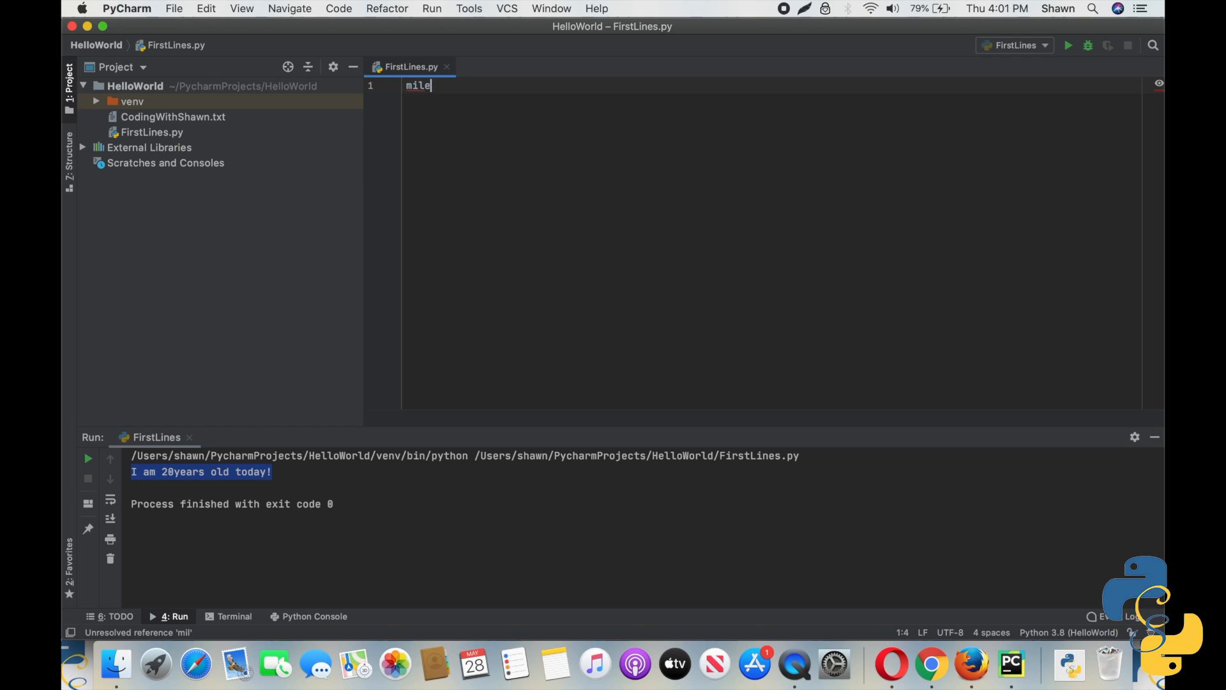
pyautogui.write('s = 1')
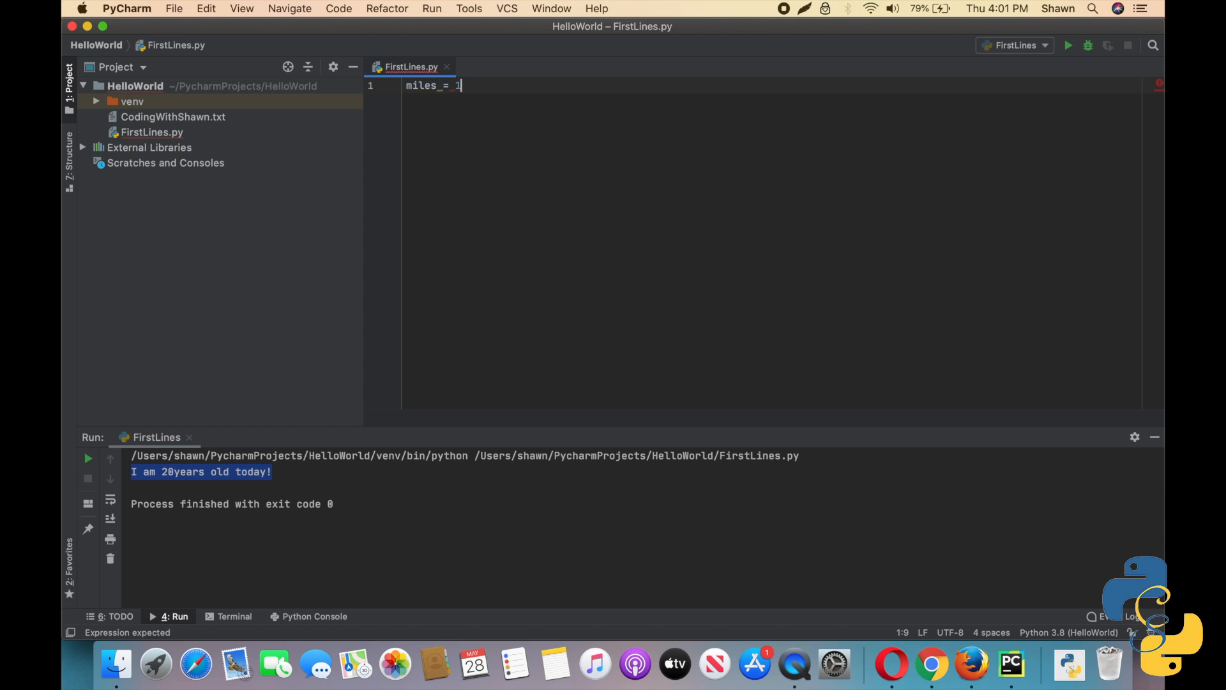
pyautogui.write('2')
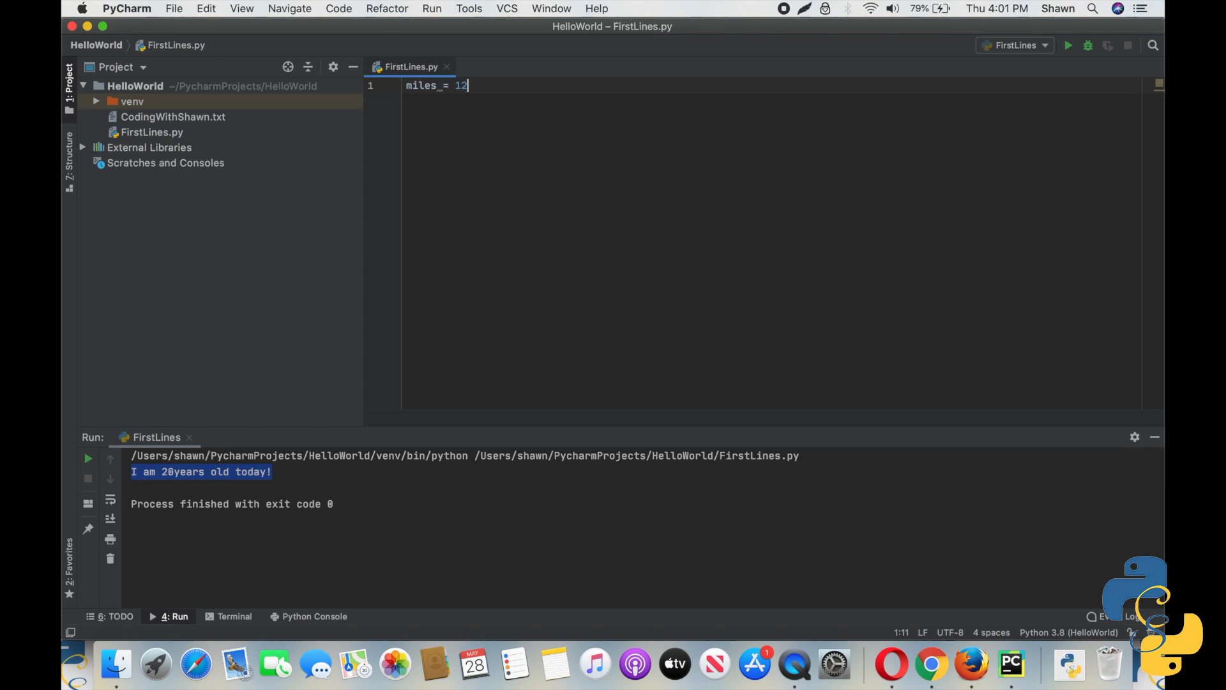
pyautogui.press('Return')
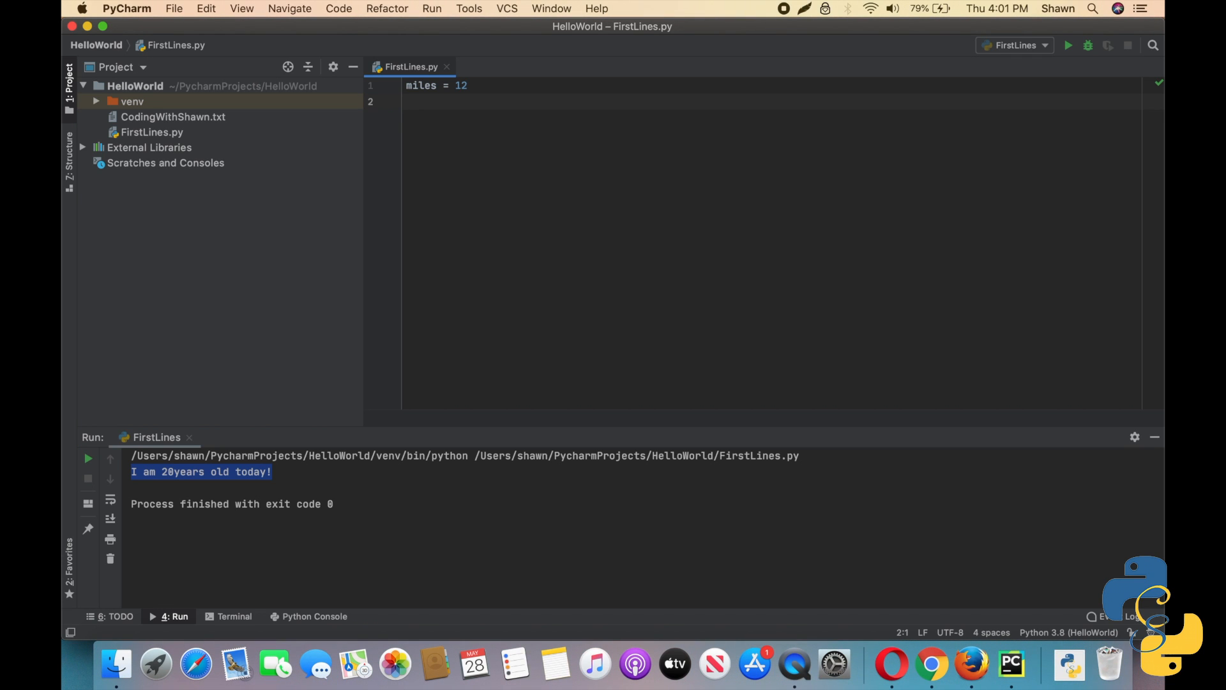
pyautogui.write('miles')
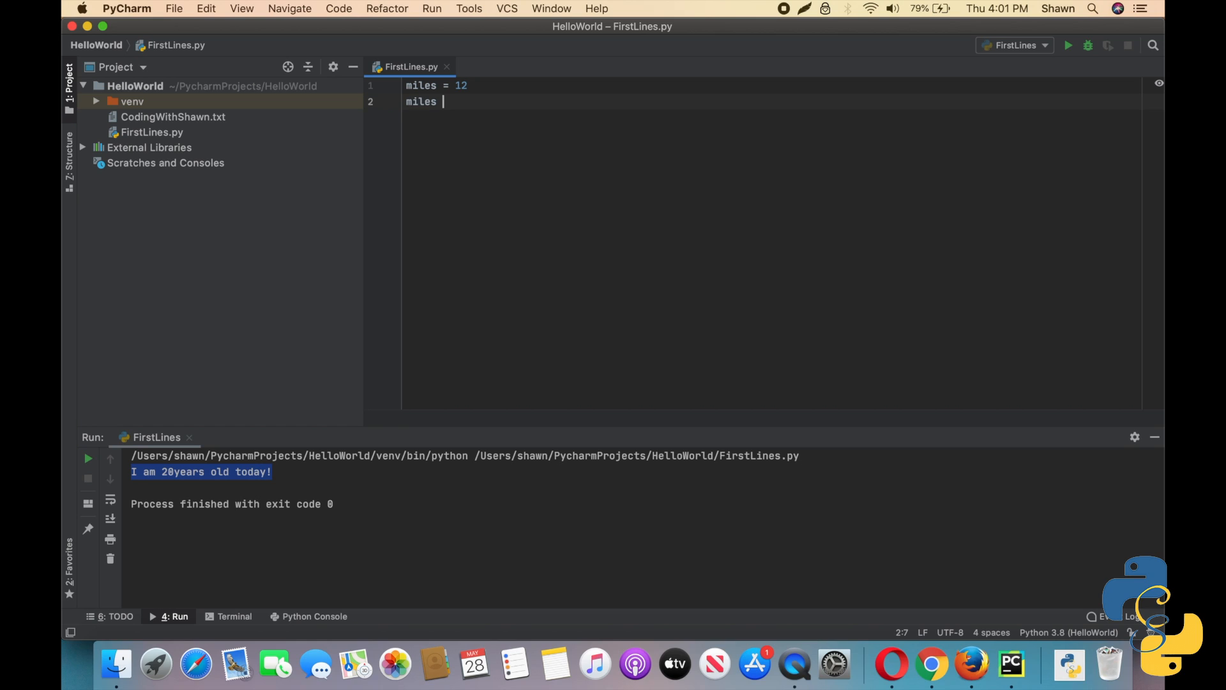
pyautogui.write('+= 2')
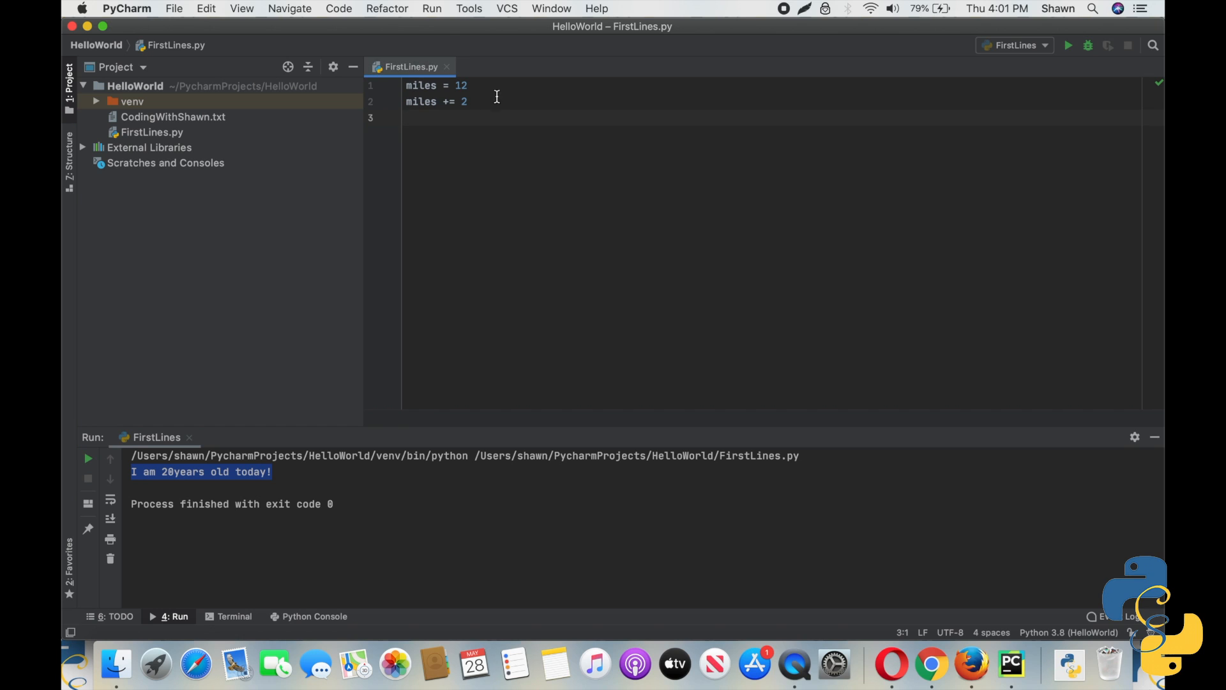
pyautogui.moveTo(516, 108)
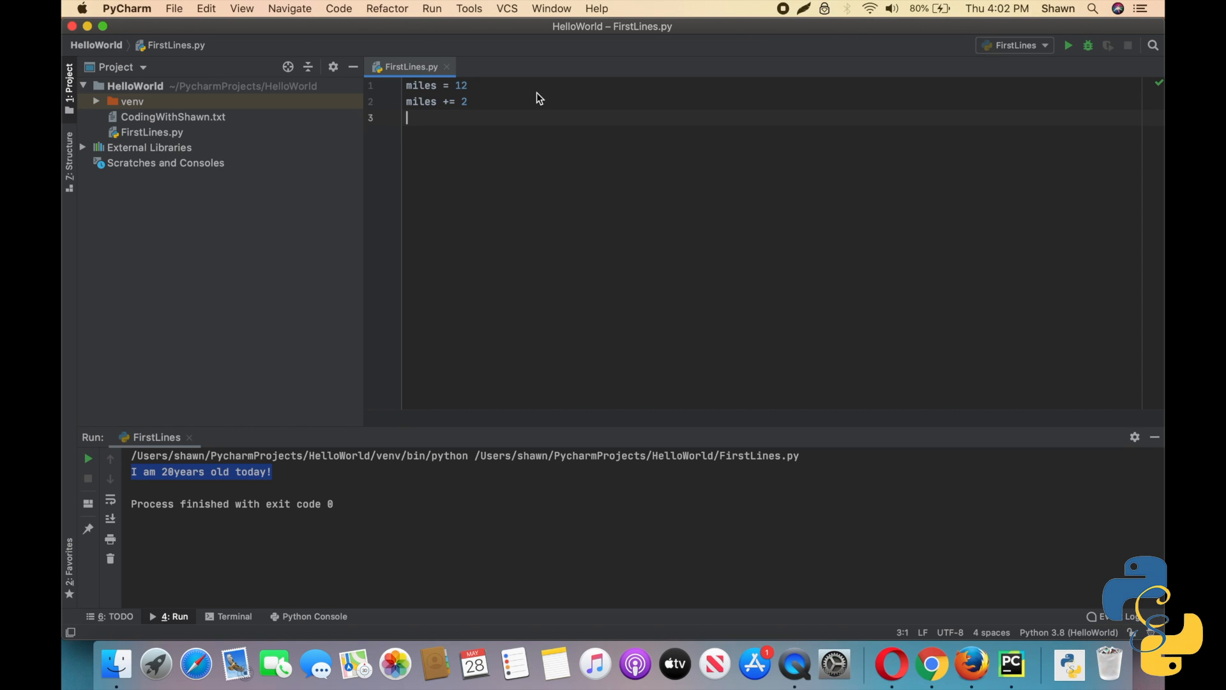
# Step: Add a print(miles) statement below the miles code
pyautogui.write('pr')
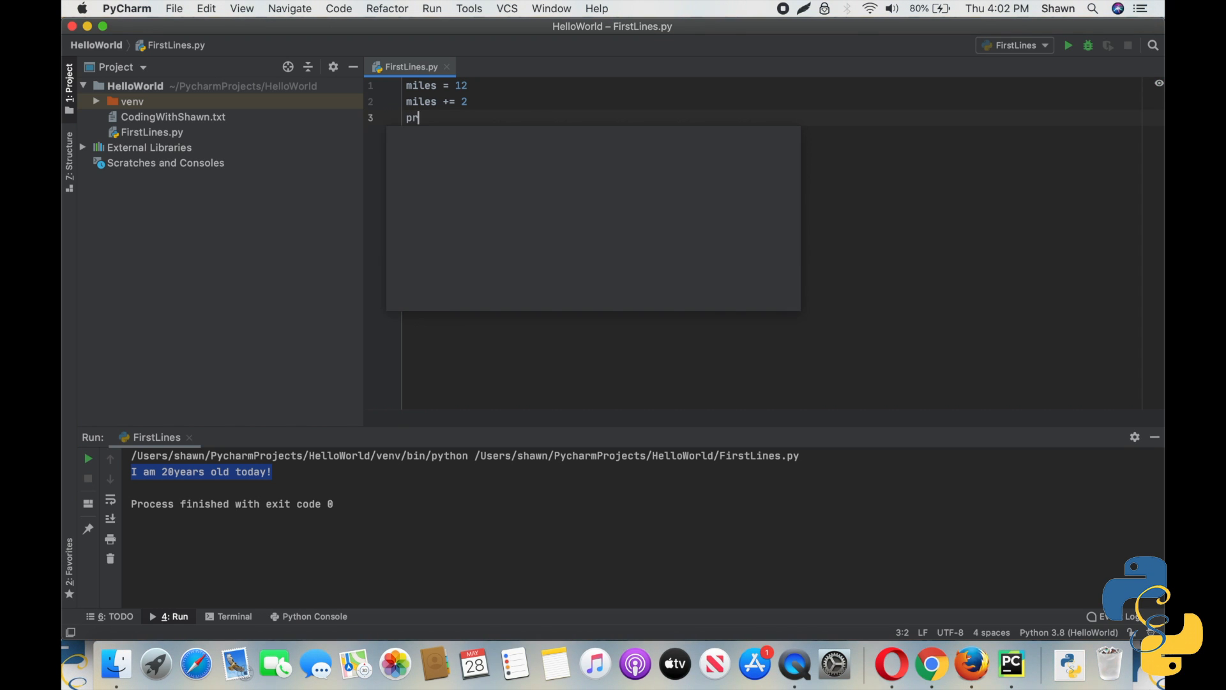
pyautogui.write('int(nu')
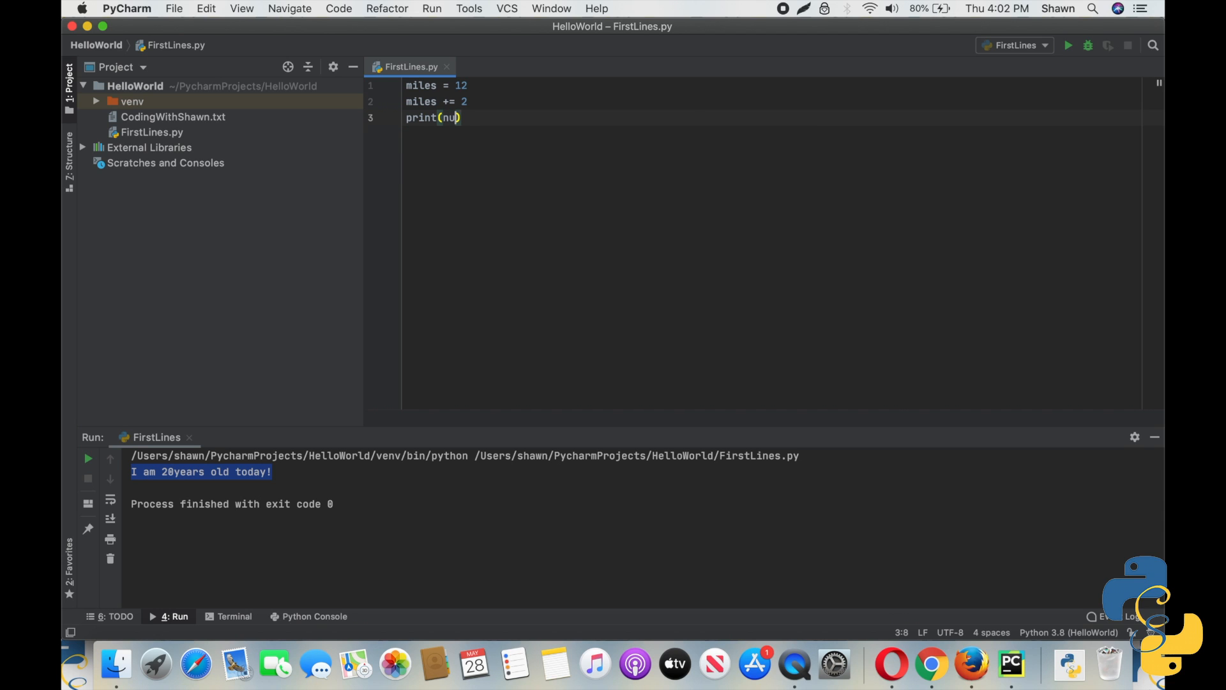
pyautogui.write('b')
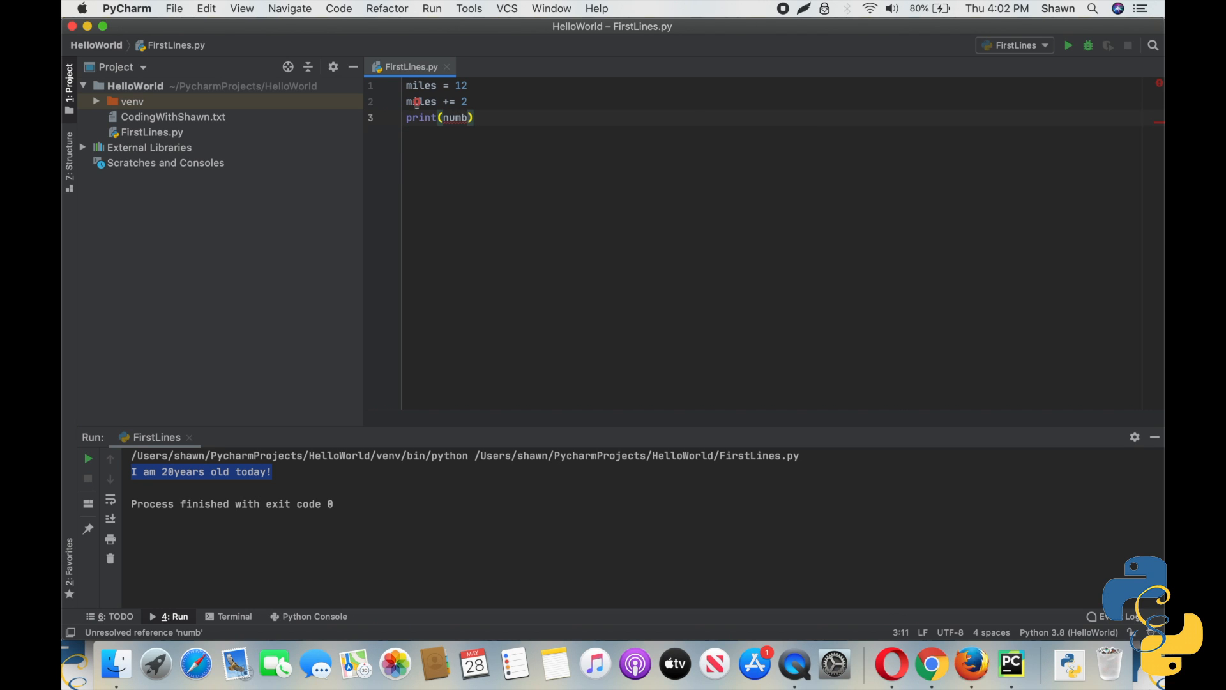
pyautogui.write('mi')
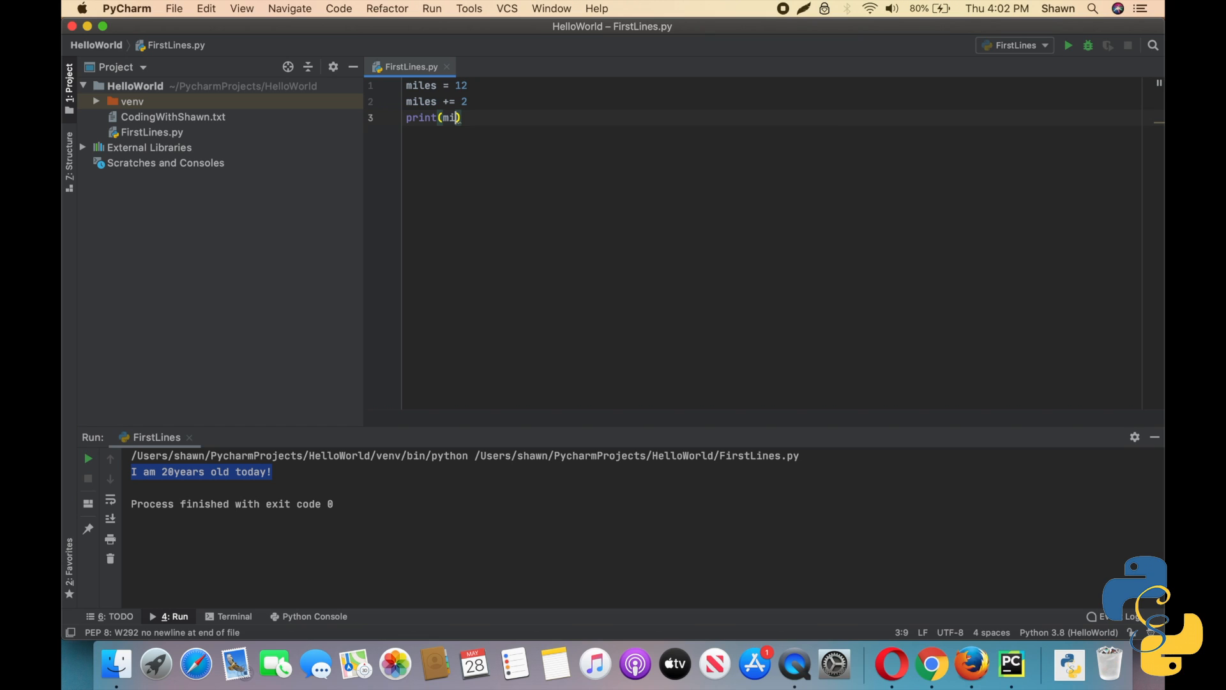
pyautogui.write('les')
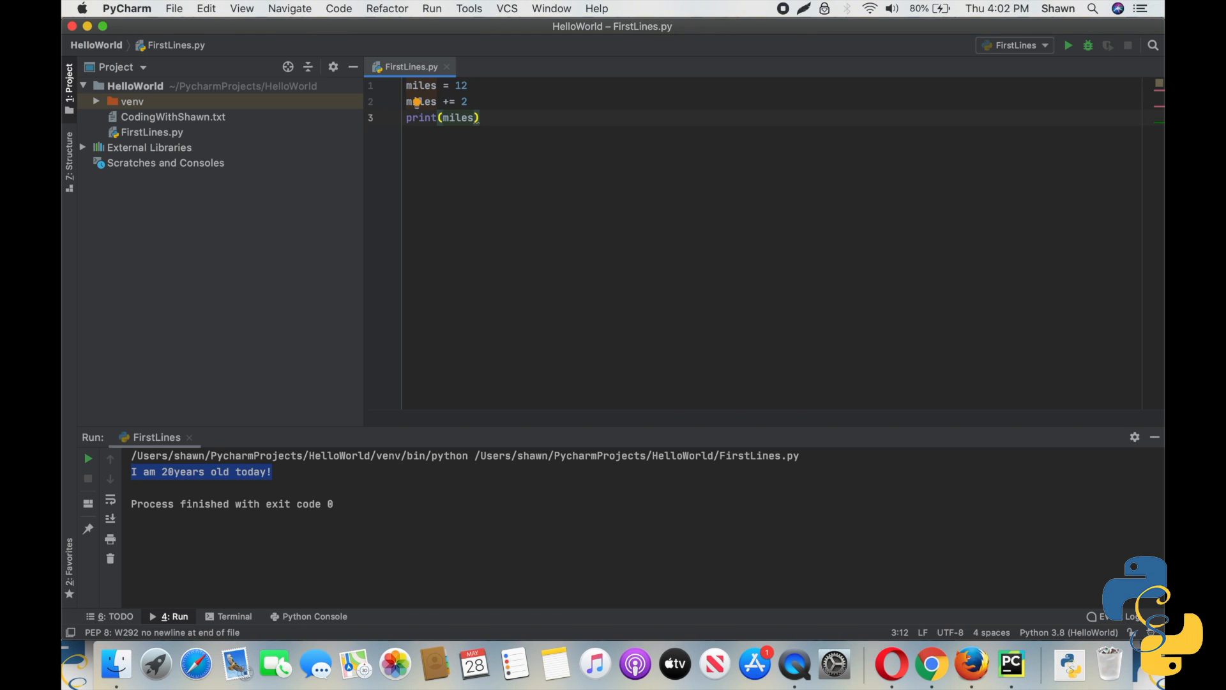
# Step: Add the comment '#Should print 14' and run the script, which outputs 14
pyautogui.write('#')
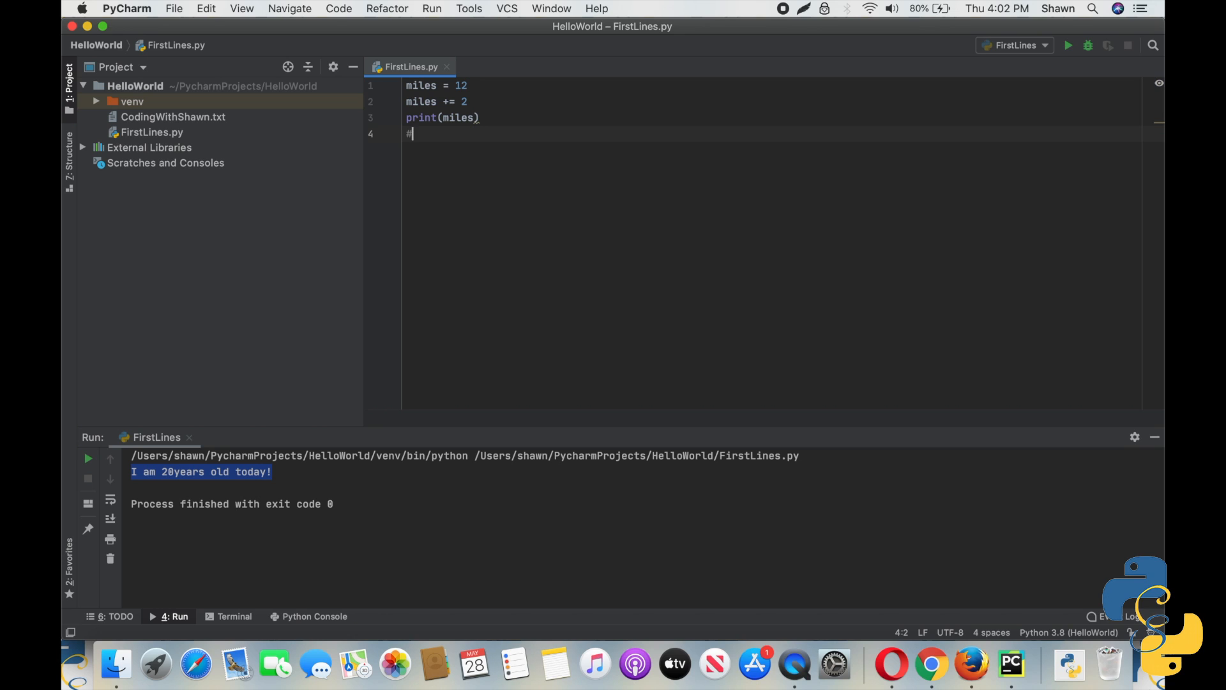
pyautogui.write('Should pr')
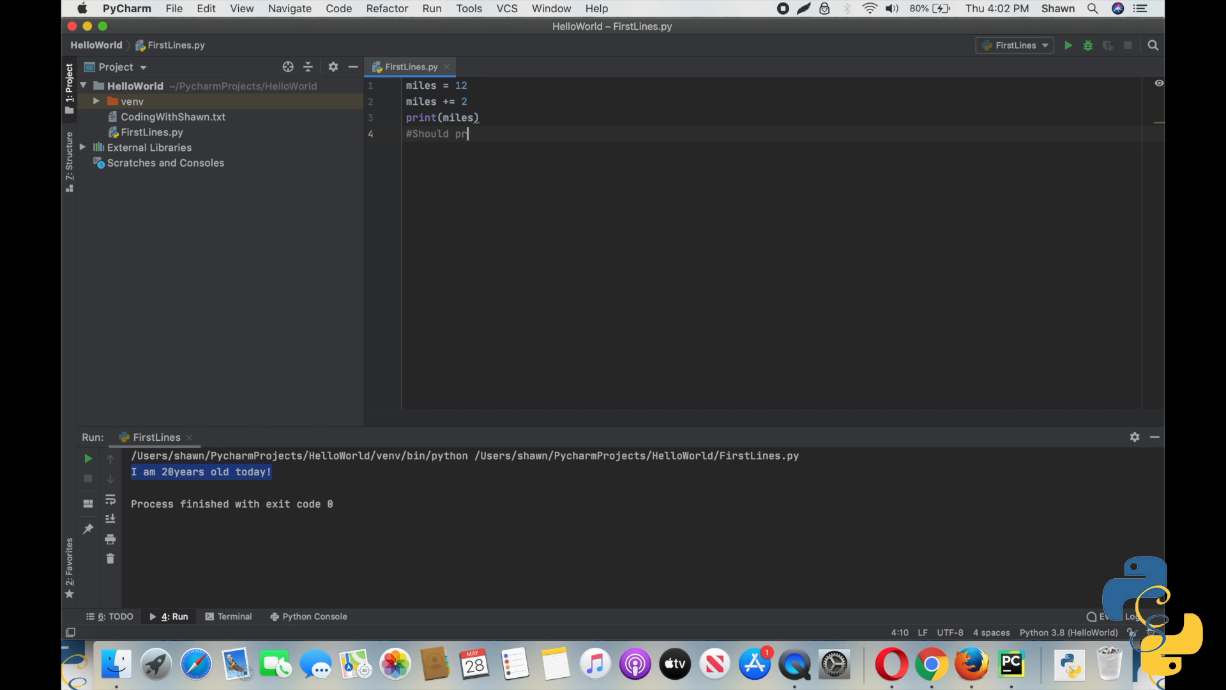
pyautogui.write('int 14')
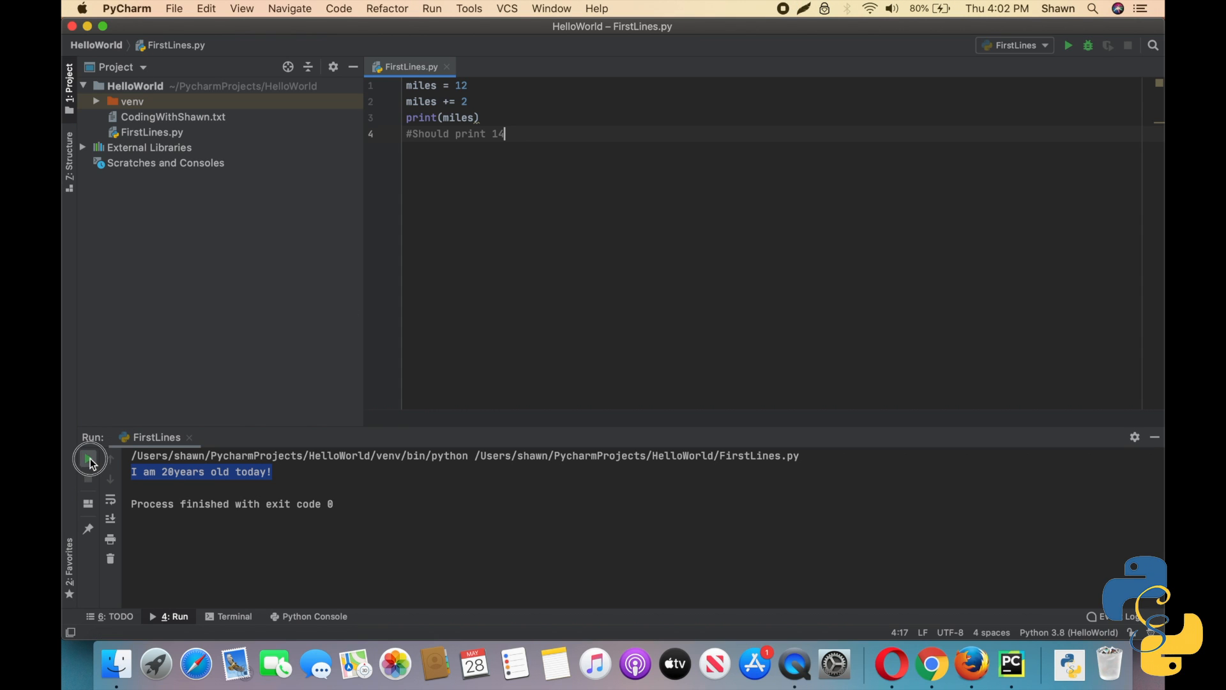
pyautogui.click(89, 459)
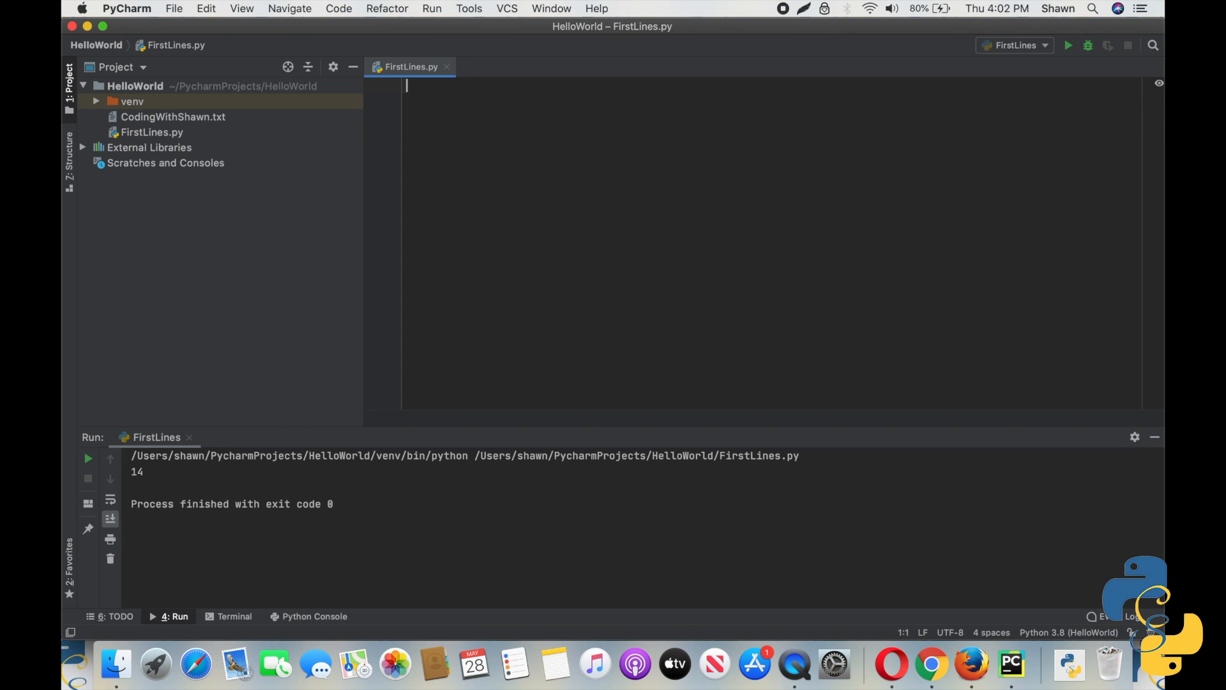
# Step: Write hike_caption = "AMAZING TERRAIN"
pyautogui.write('hike')
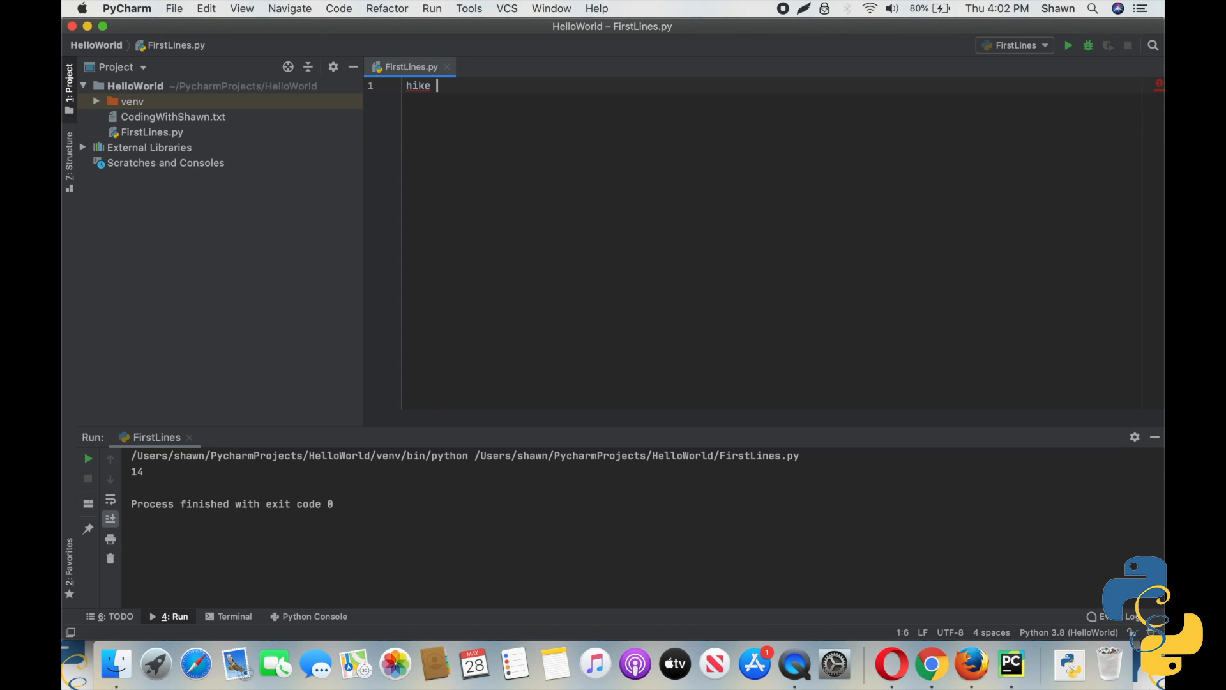
pyautogui.write('_cap')
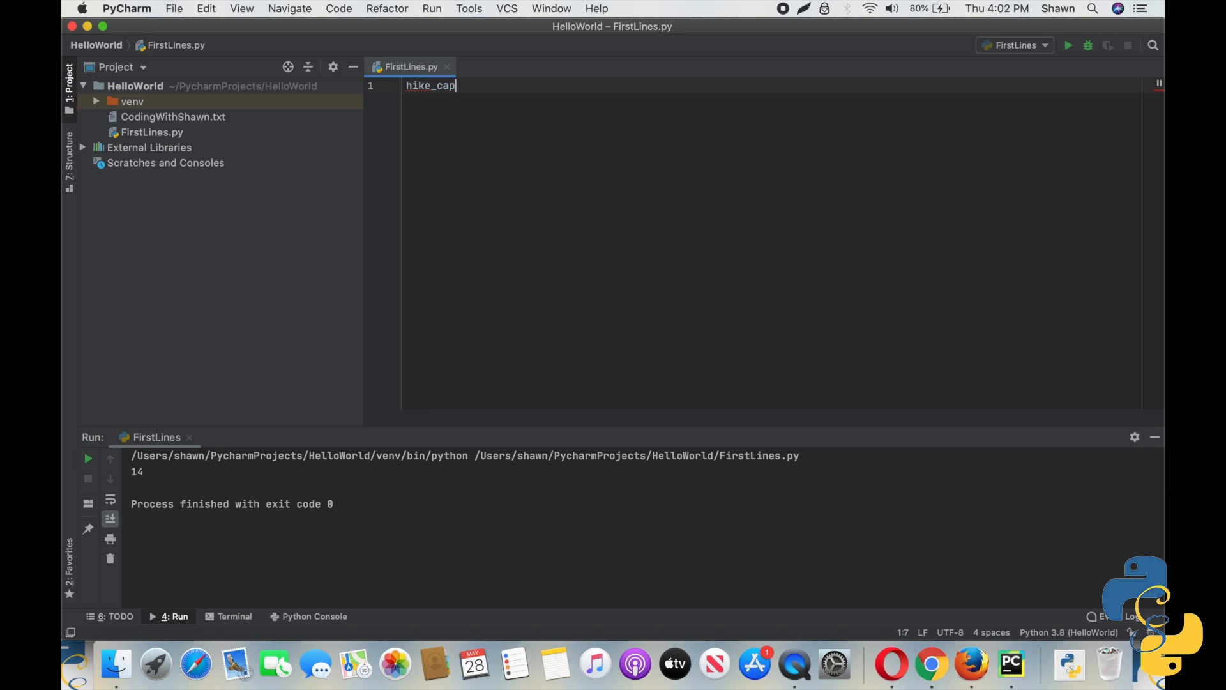
pyautogui.write('tion')
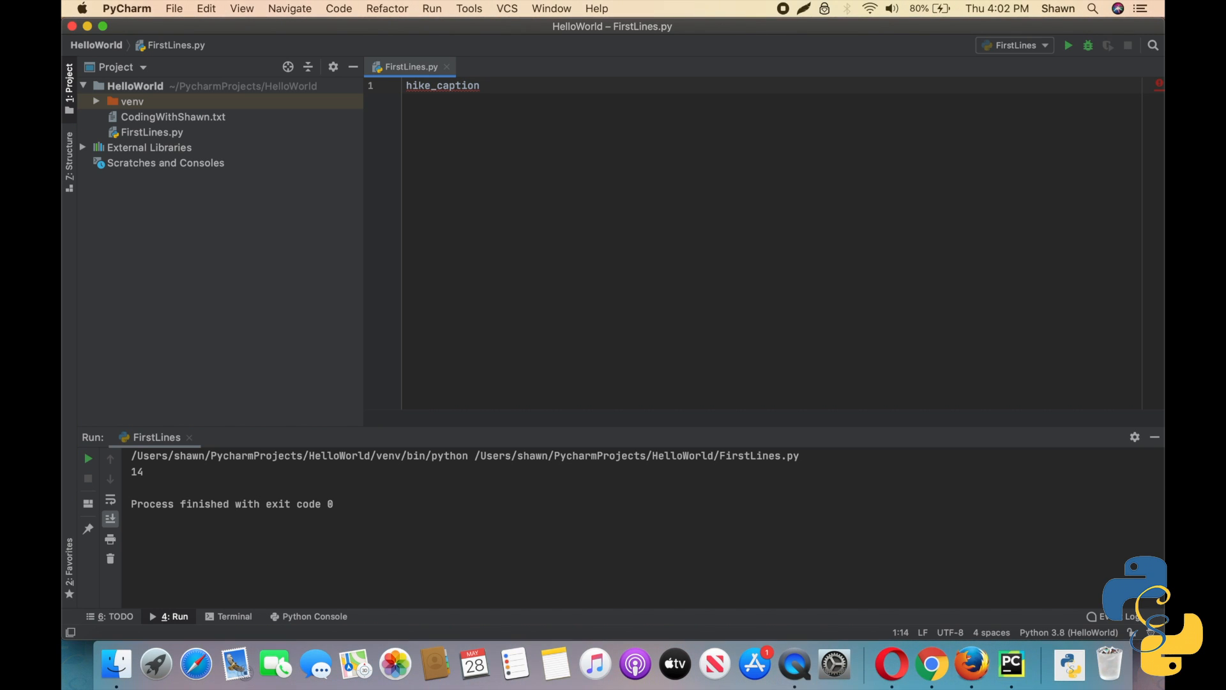
pyautogui.write('= "')
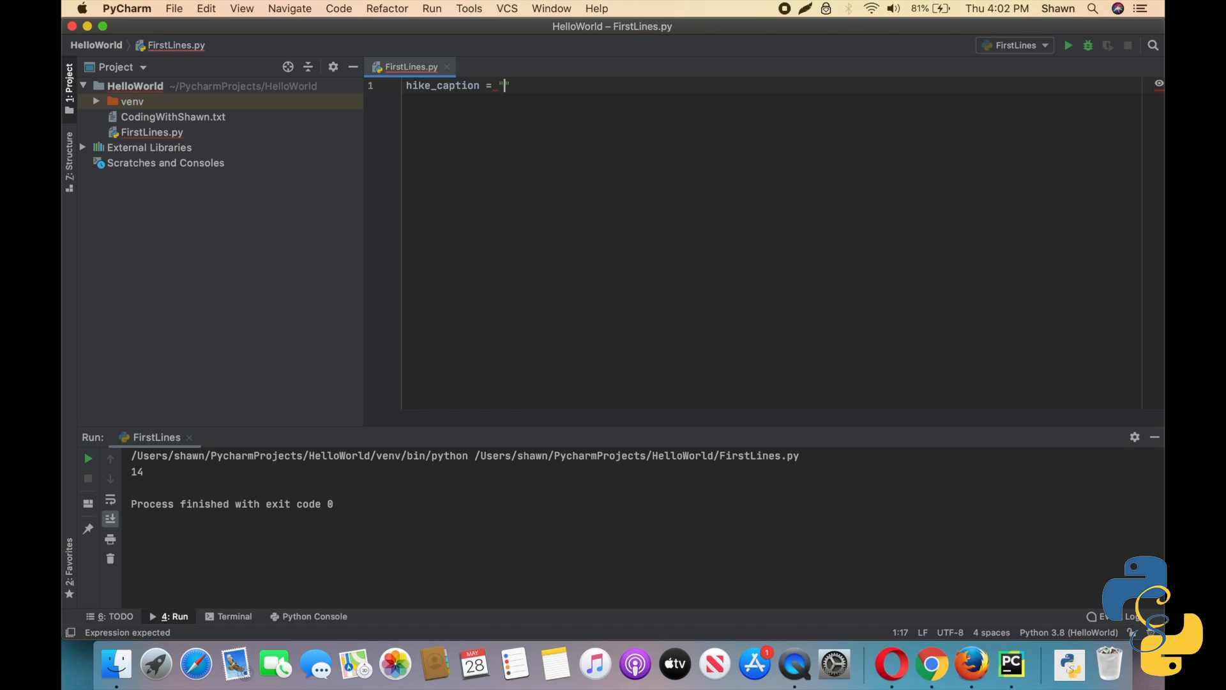
pyautogui.write('AMAZING')
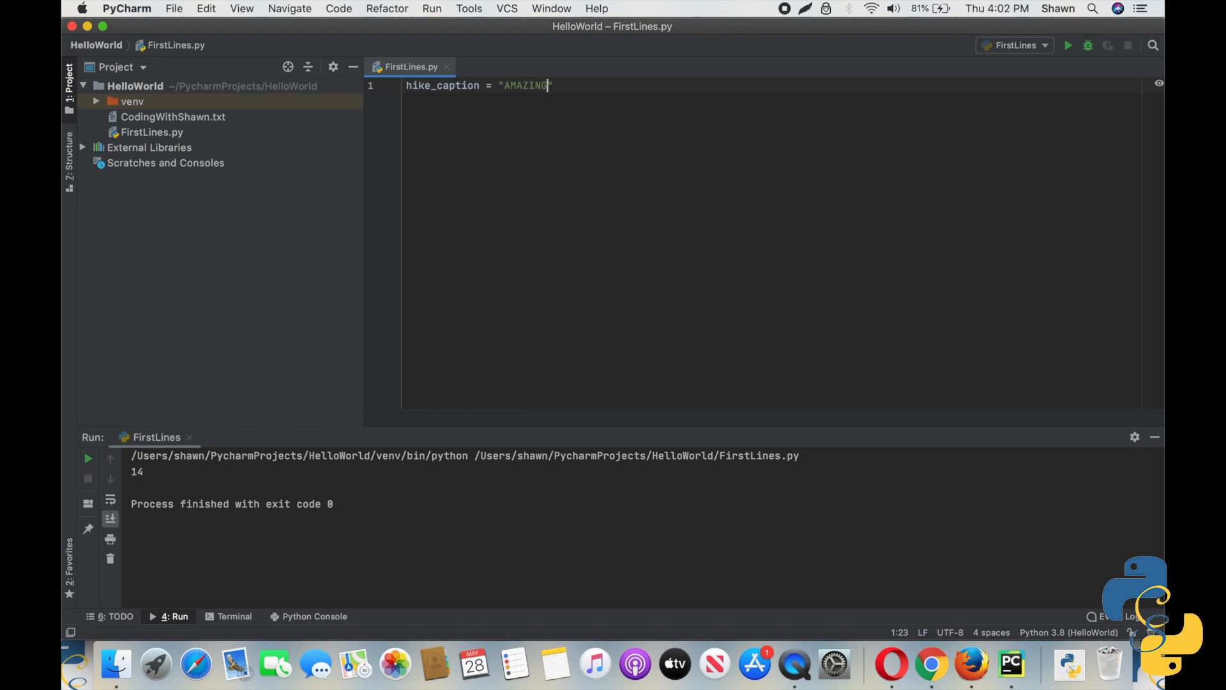
pyautogui.write('TERRAIN')
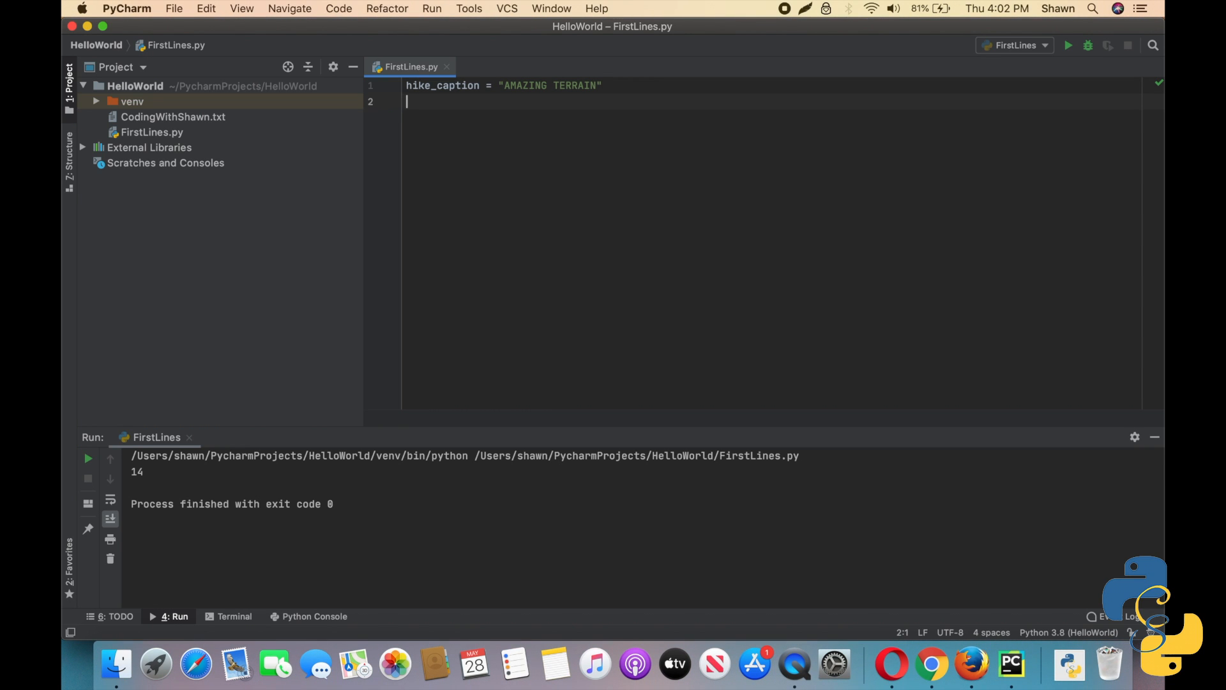
# Step: Append "#original" and "#brilliant" to hike_caption with two += lines
pyautogui.write('hike_capt')
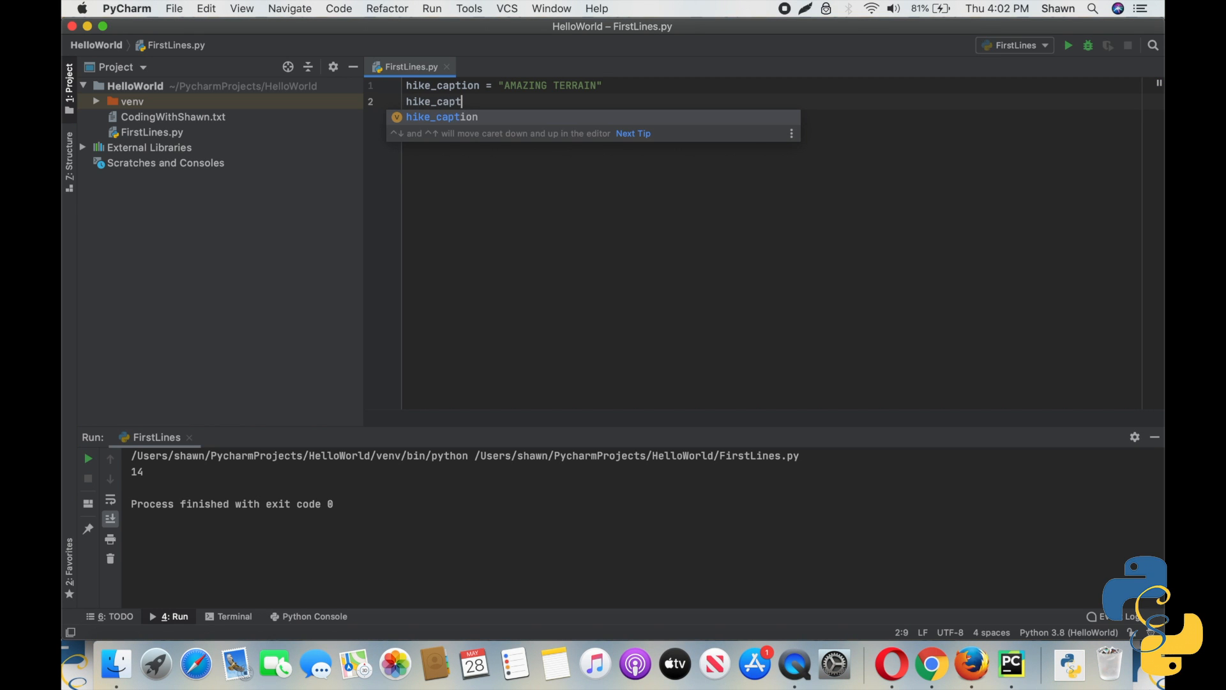
pyautogui.write('ion +=')
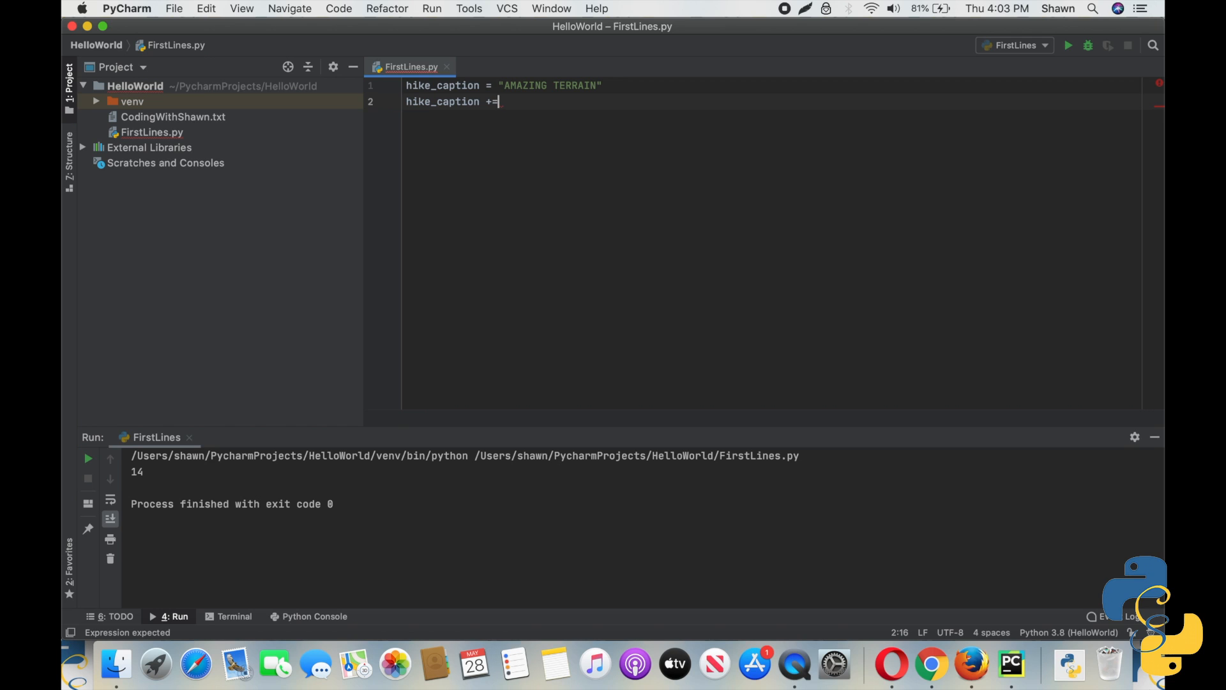
pyautogui.write('""')
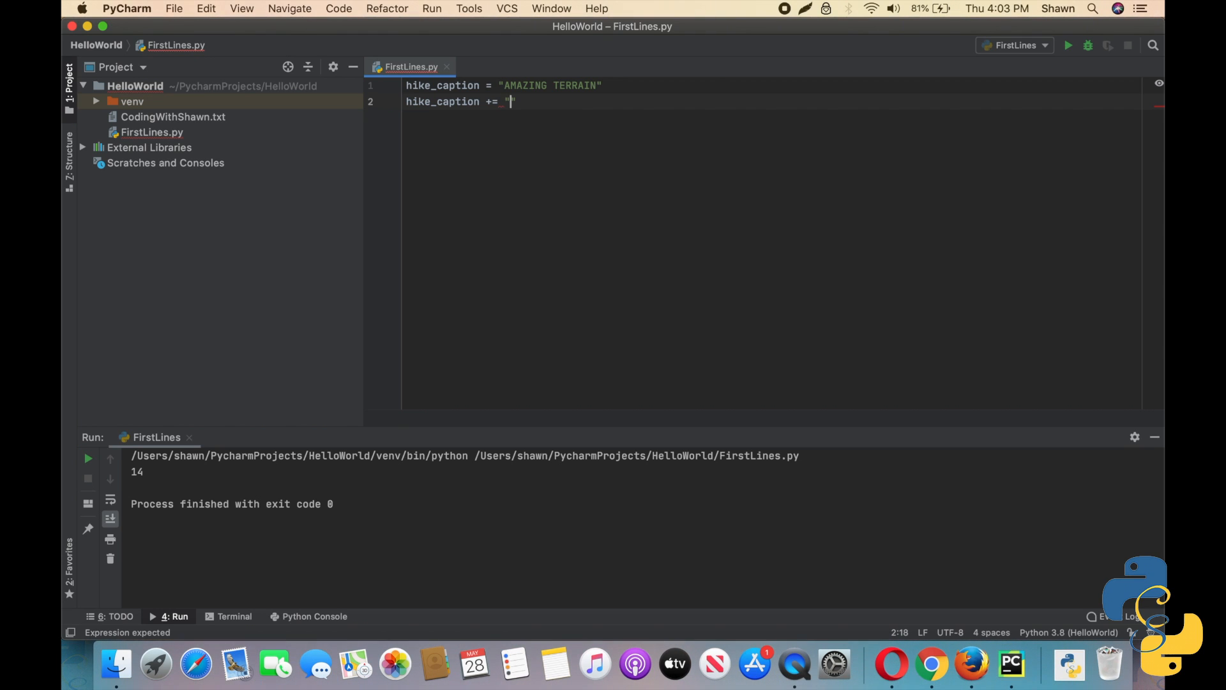
pyautogui.write('#')
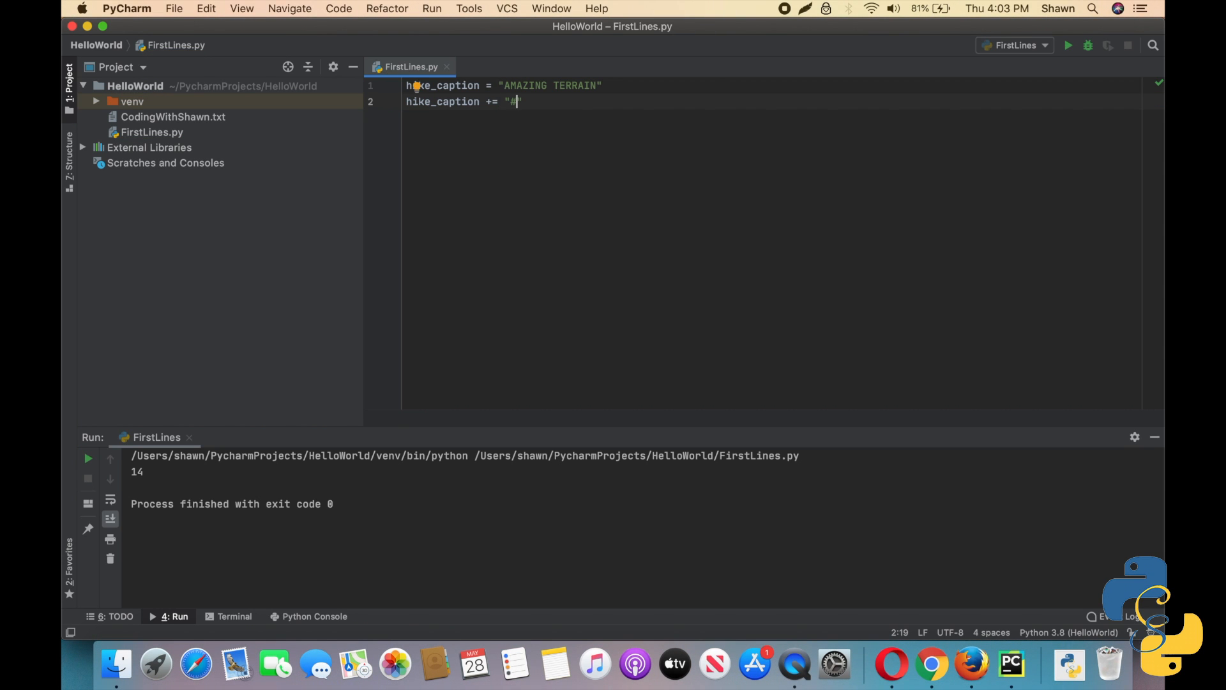
pyautogui.write('original')
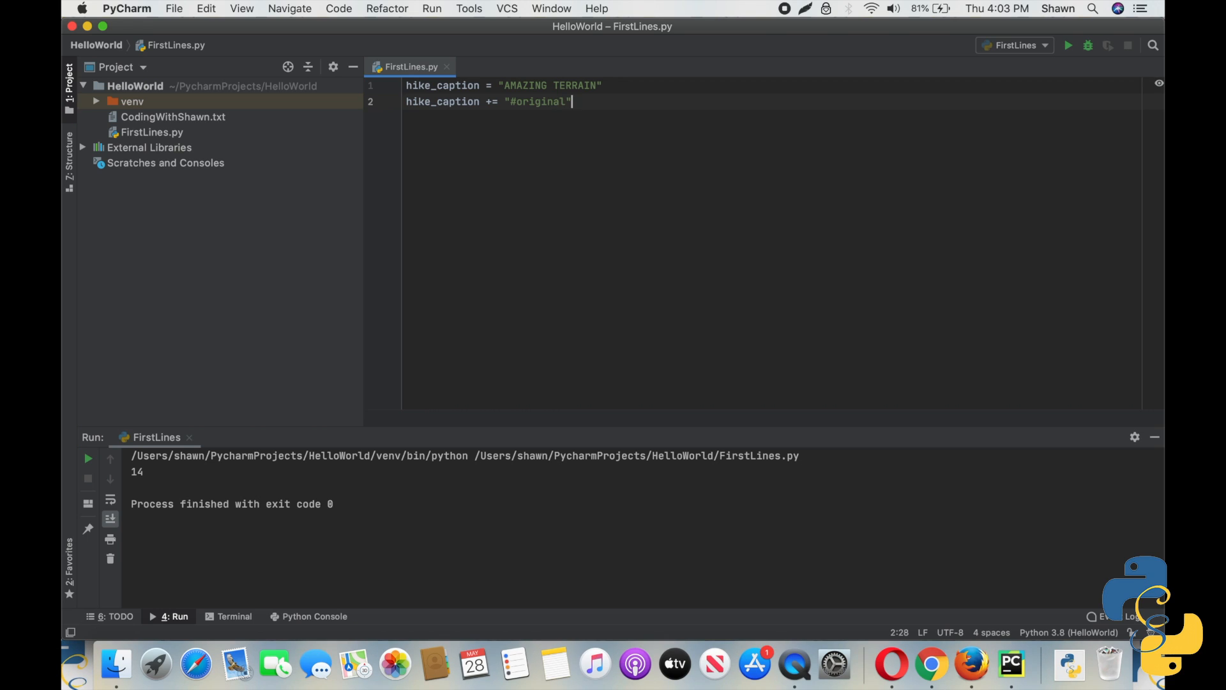
pyautogui.write('hike_caption +=')
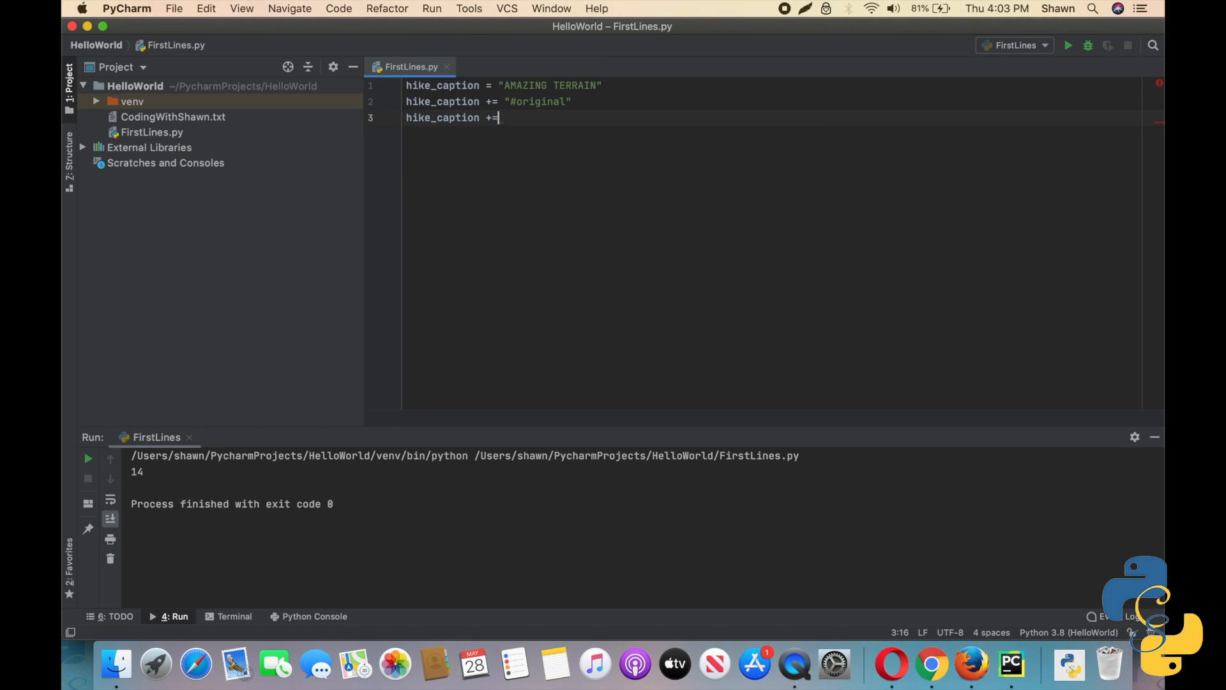
pyautogui.write('"#a"')
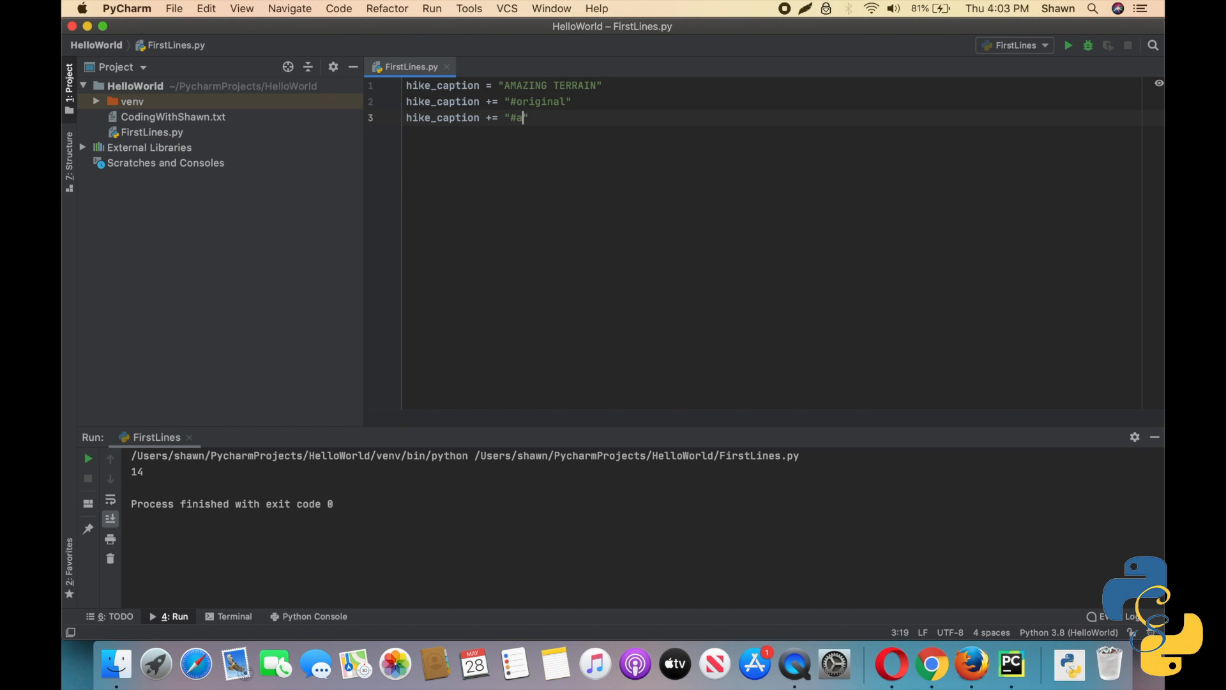
pyautogui.press('backspace')
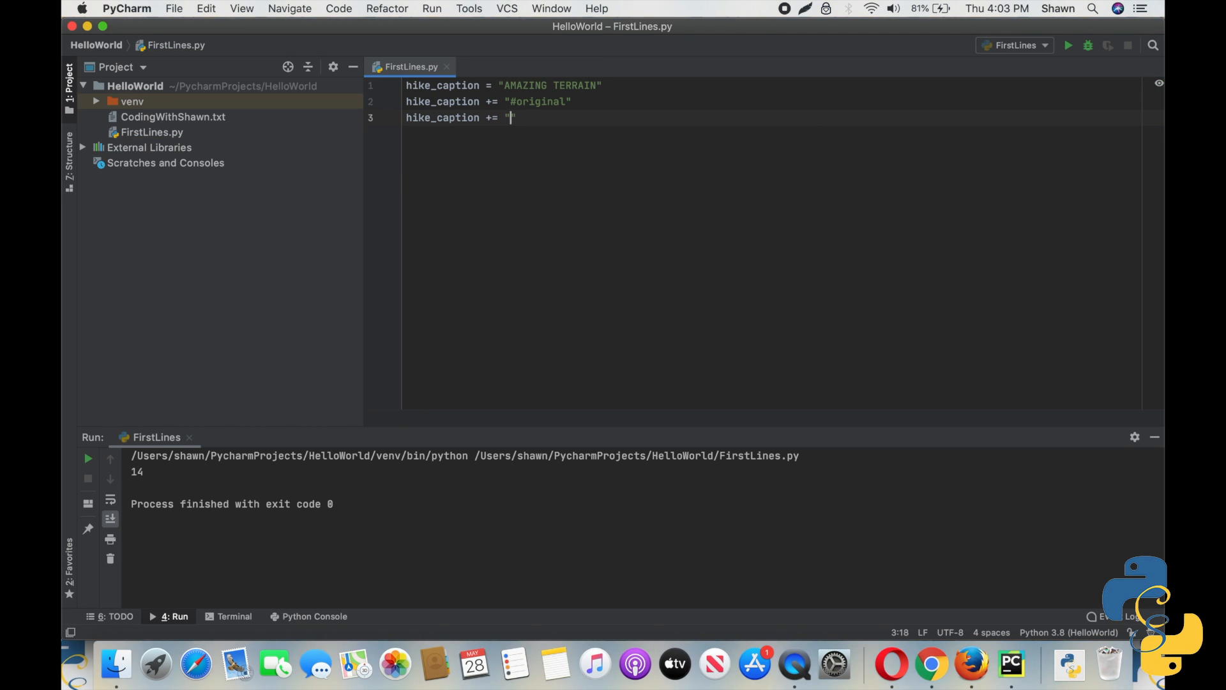
pyautogui.write('#bri')
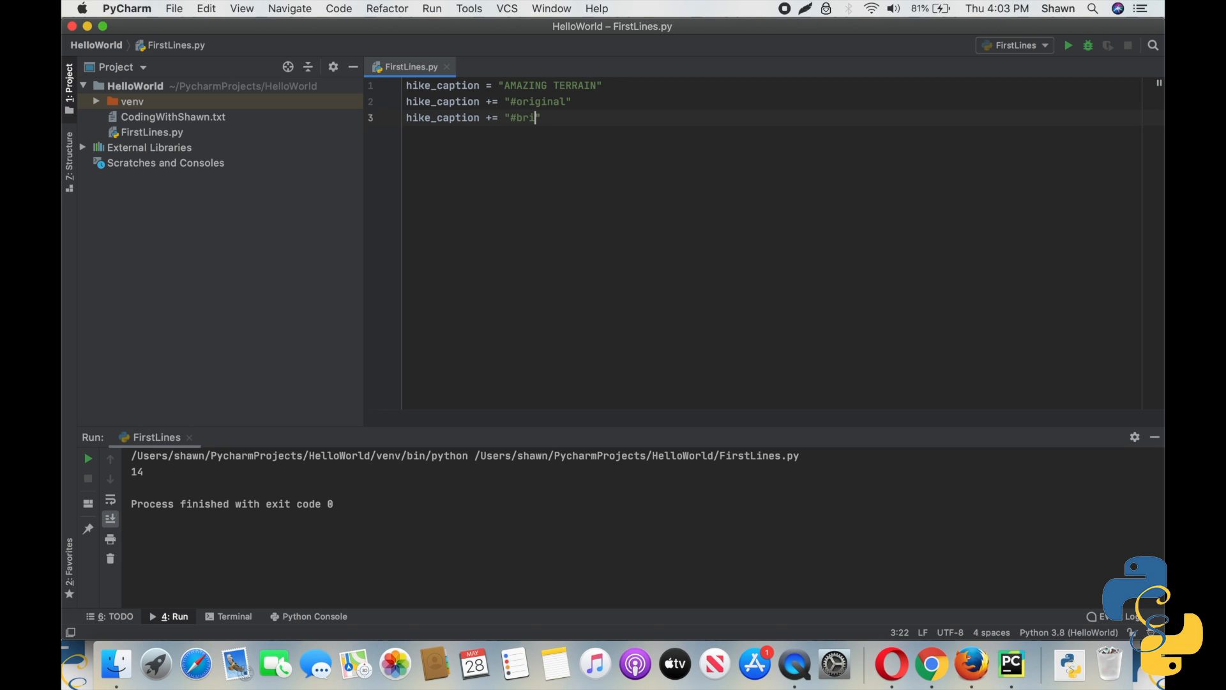
pyautogui.write('lliant')
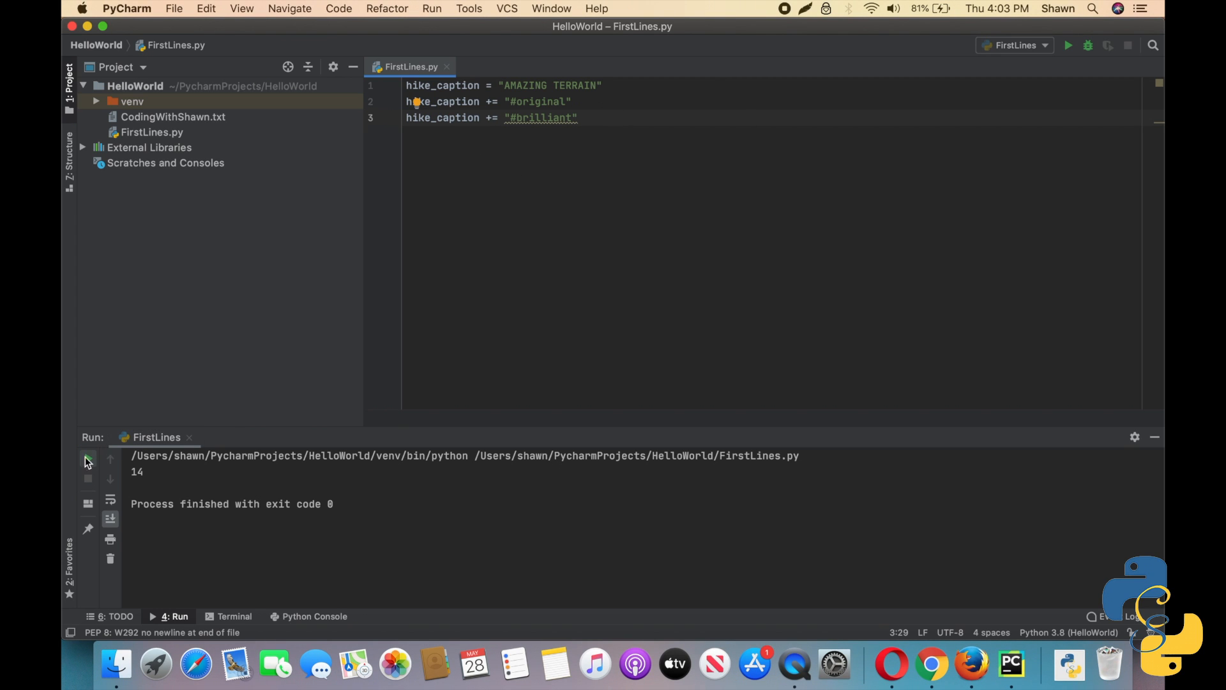
# Step: Add print(hike_caption) and run, printing AMAZING TERRAIN#original#brilliant
pyautogui.click(88, 457)
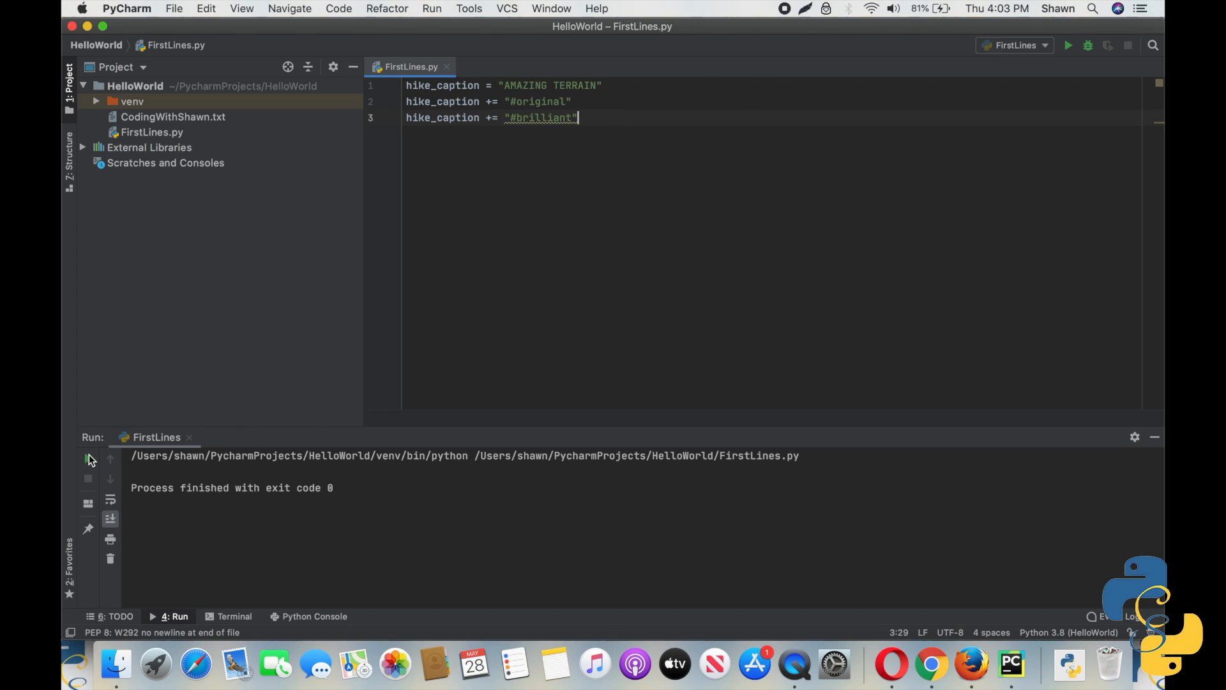
pyautogui.write('\\')
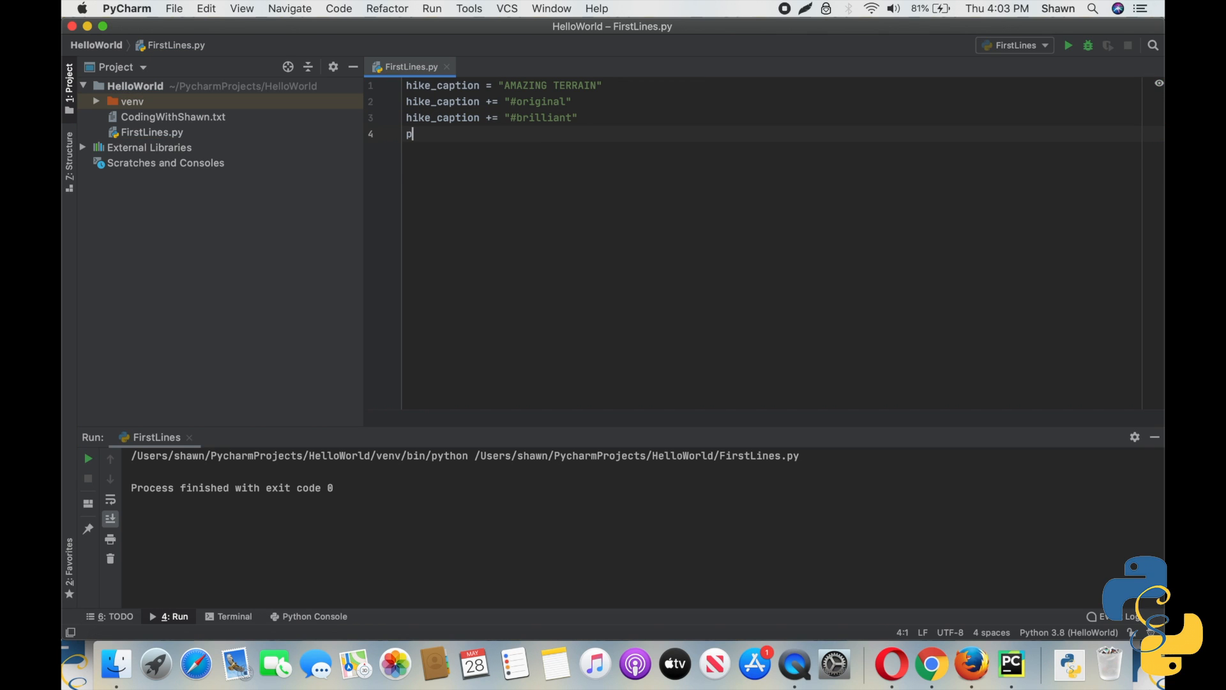
pyautogui.write('rint')
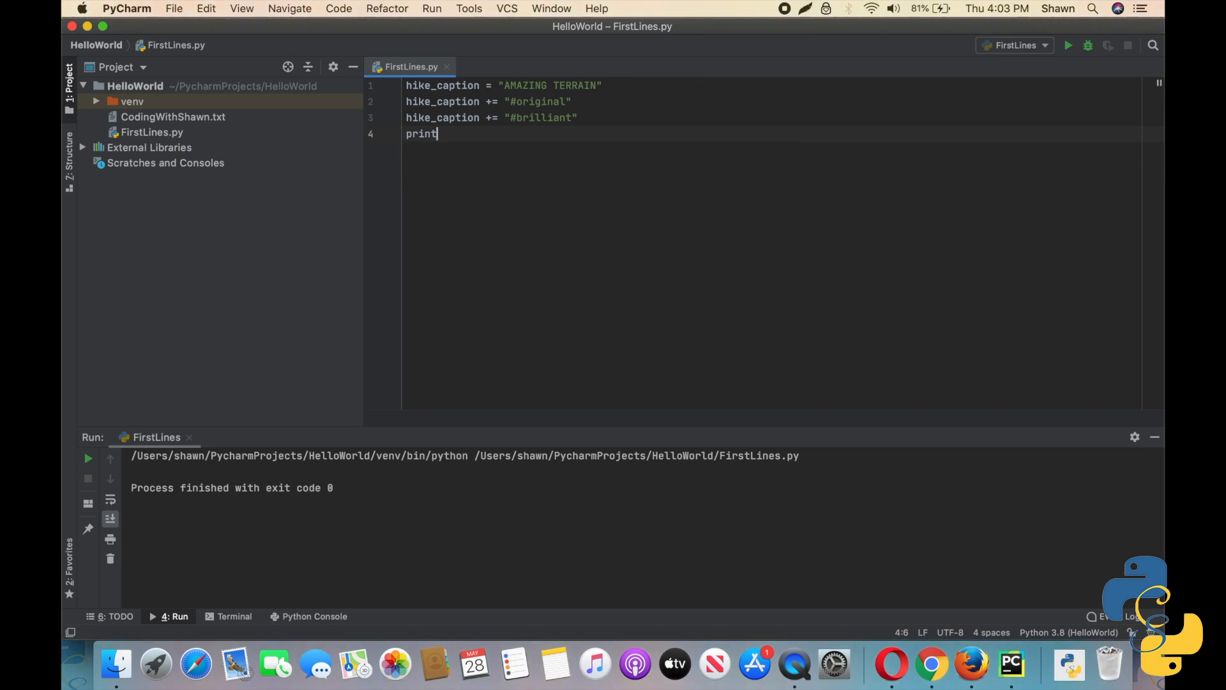
pyautogui.write('(hike')
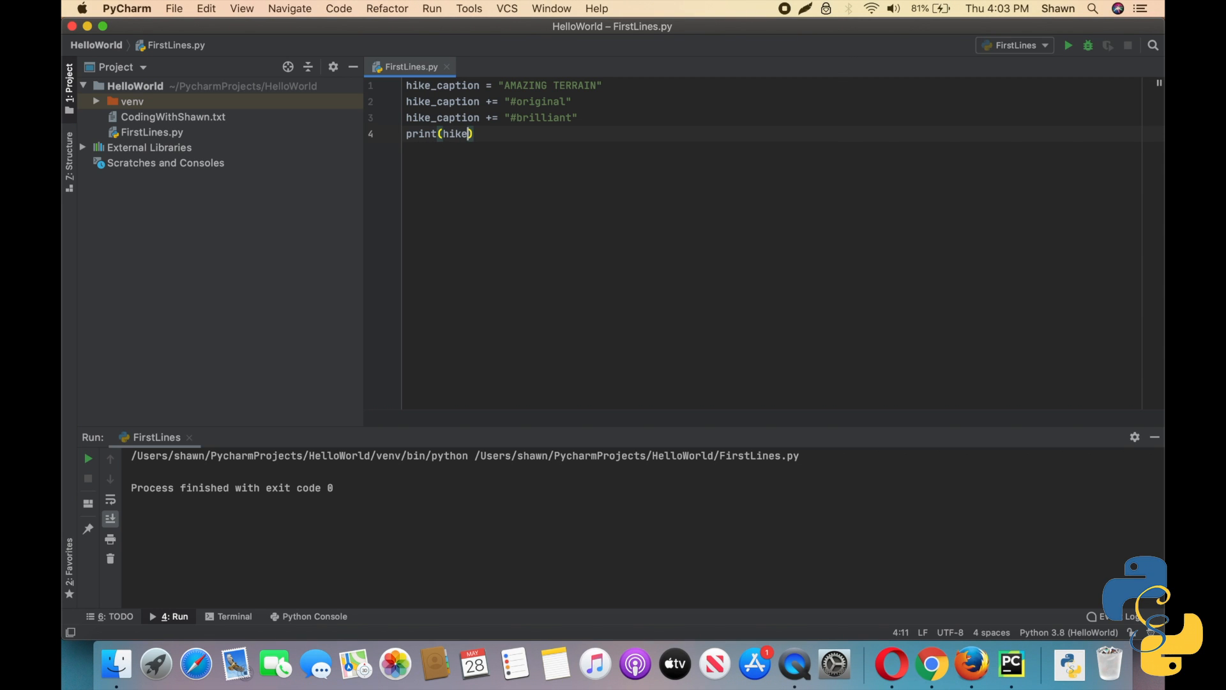
pyautogui.write('_caption')
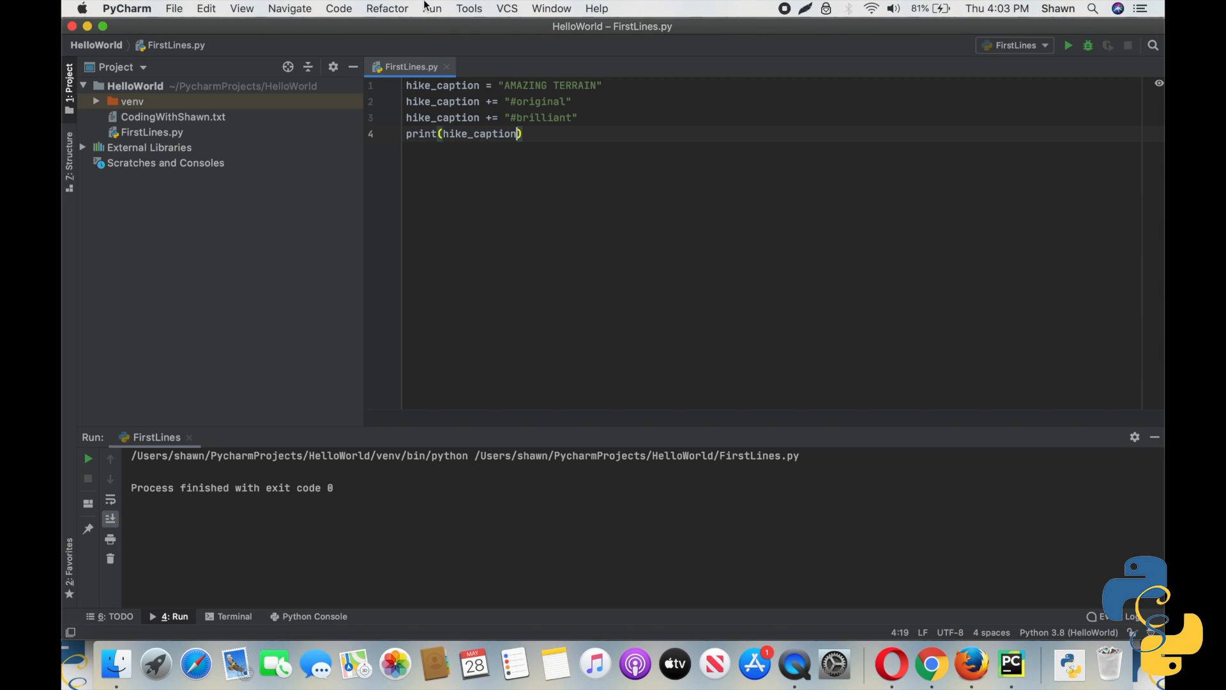
pyautogui.click(87, 458)
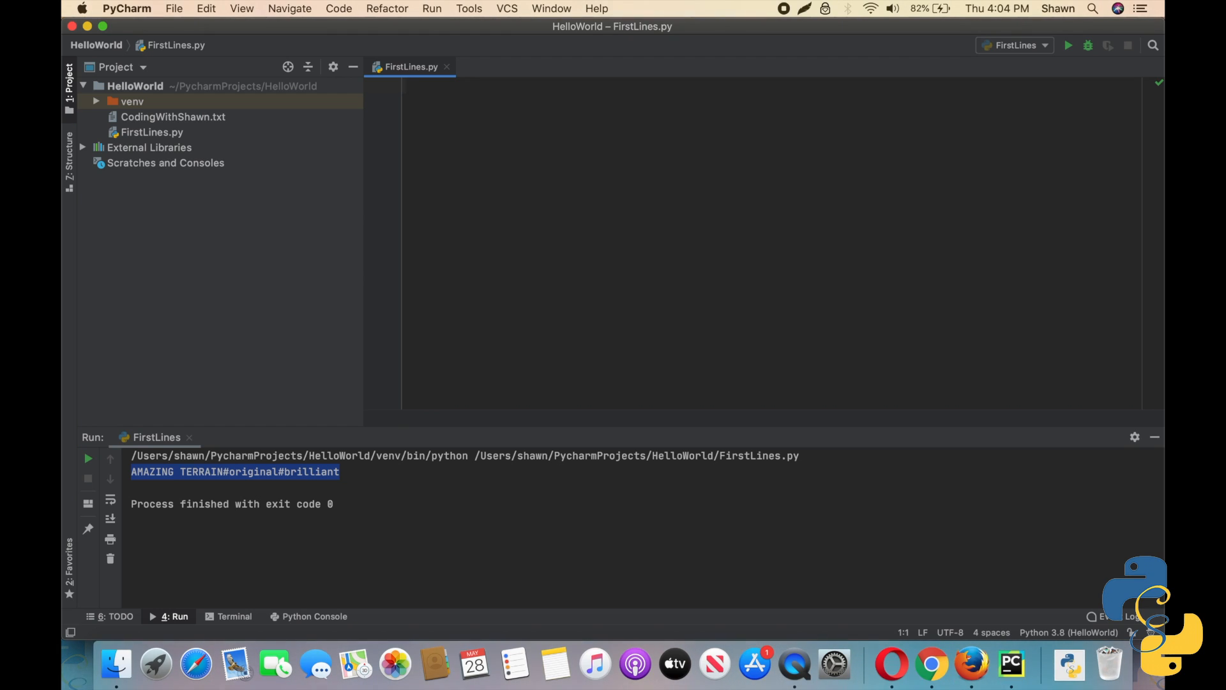
# Step: Define x as a string, y = 48, and xy = "is incredible"
pyautogui.write('x =')
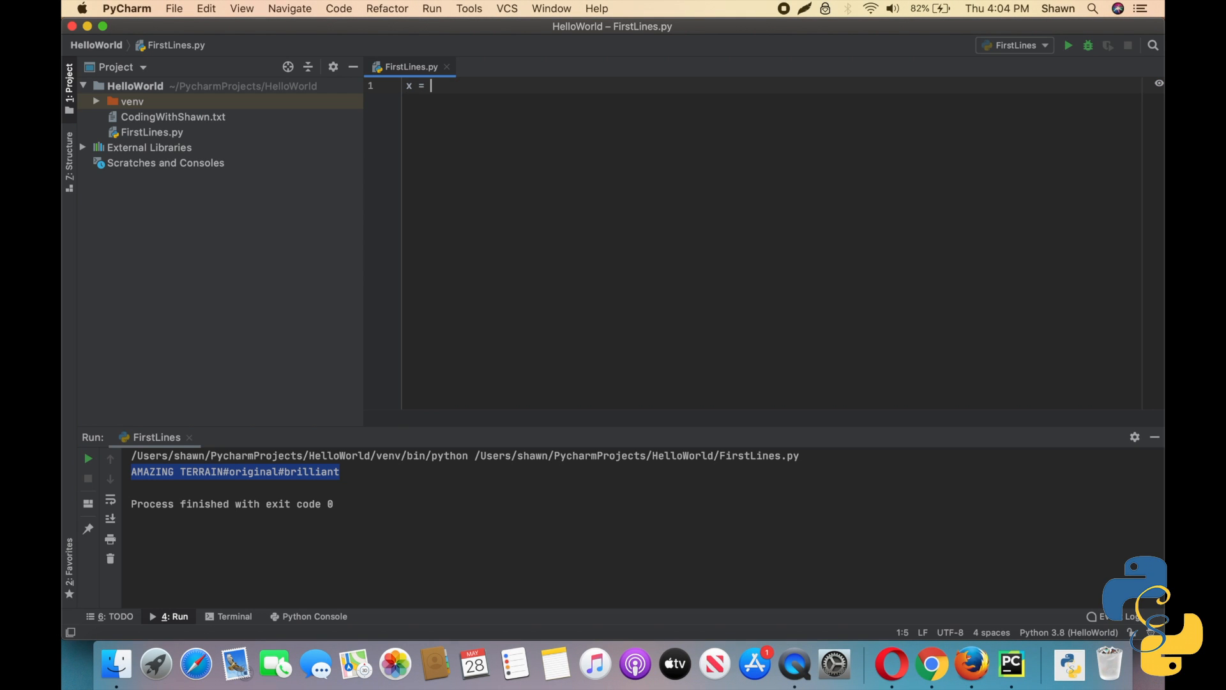
pyautogui.write('""')
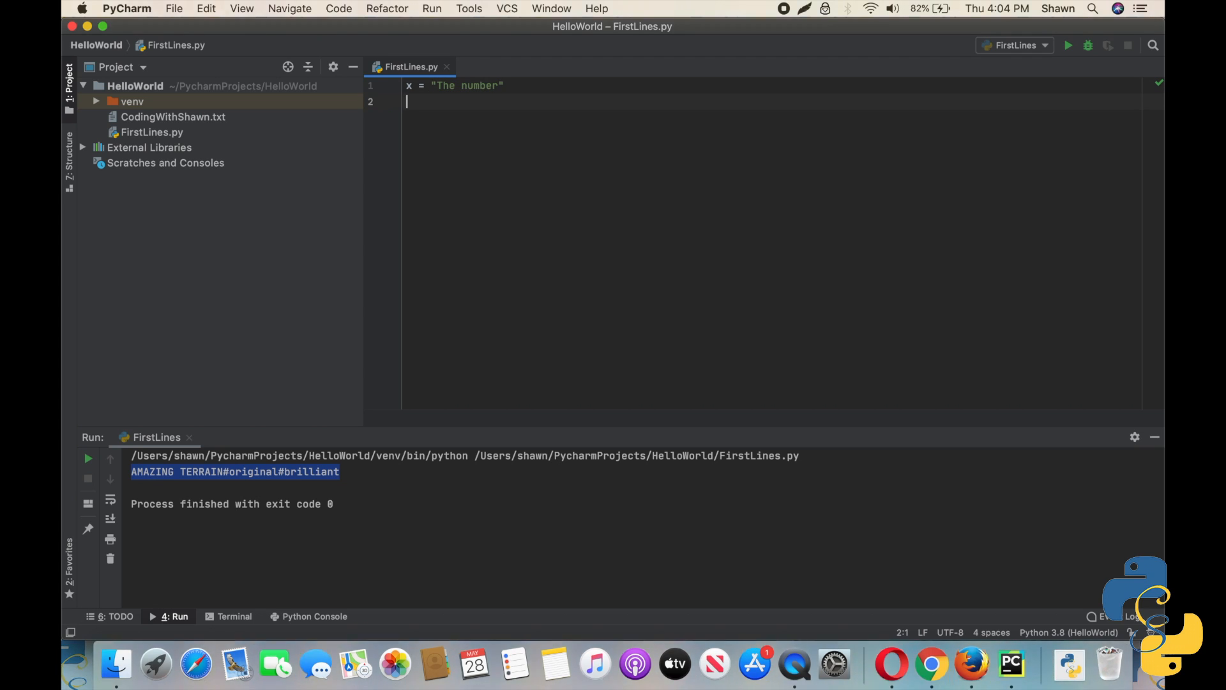
pyautogui.write('y = 48')
pyautogui.write('x')
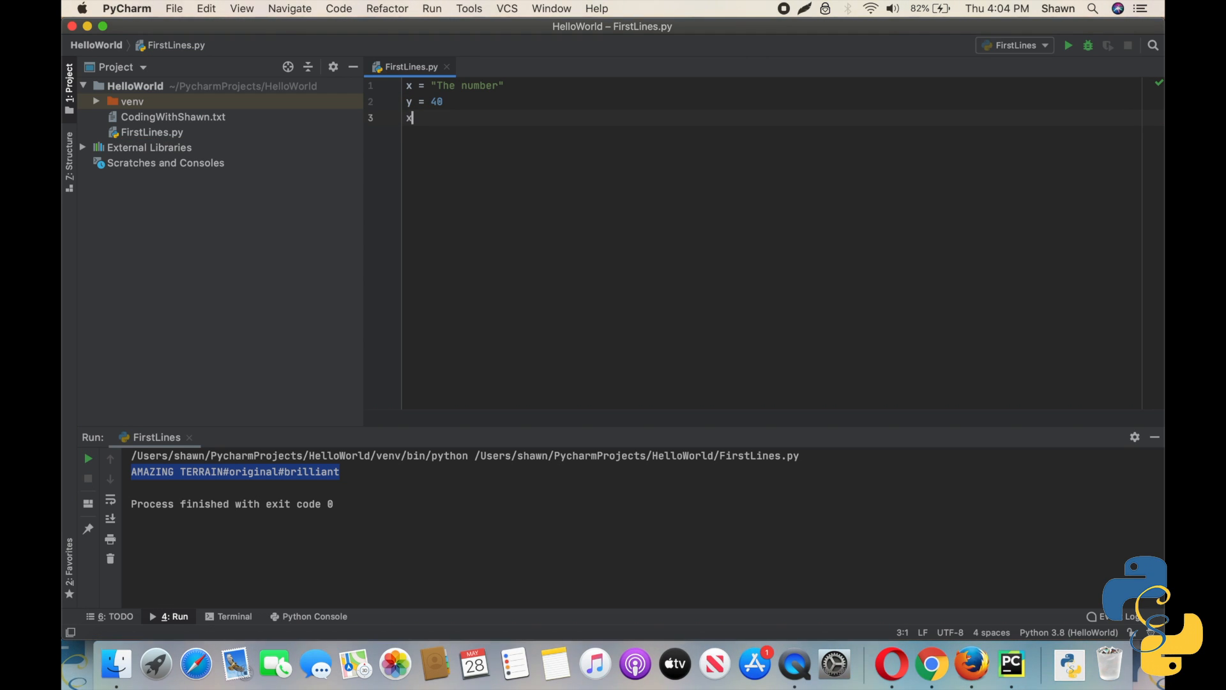
pyautogui.write('y = "is')
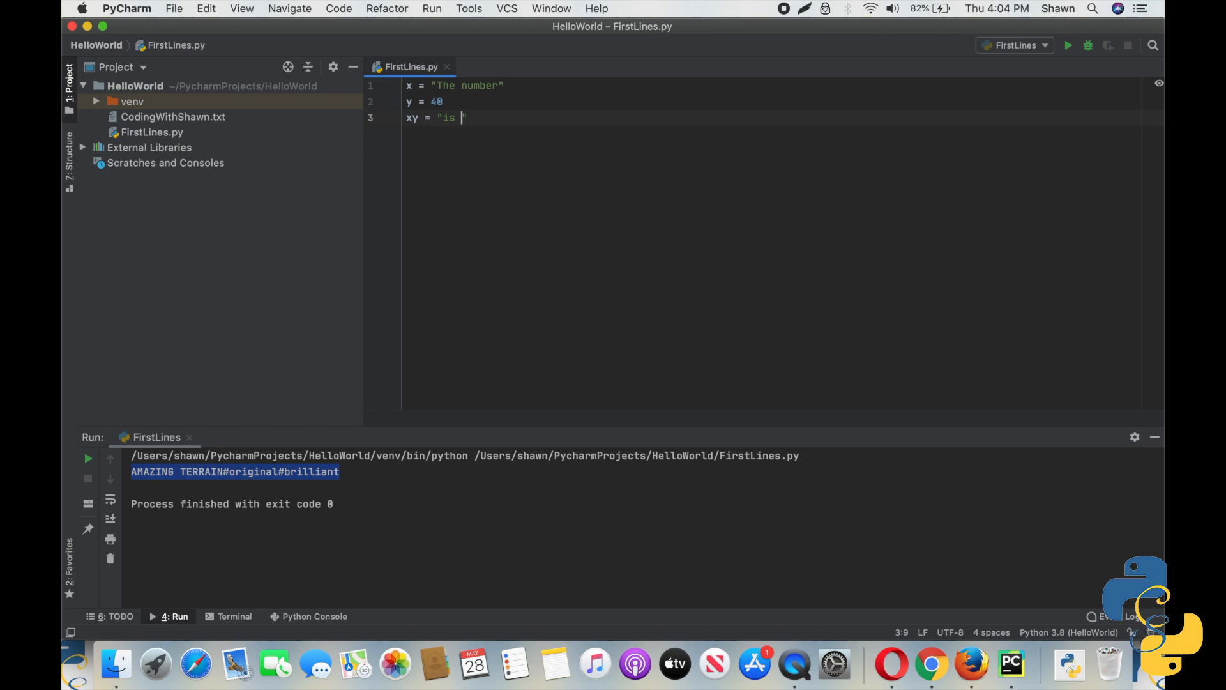
pyautogui.write('incredible')
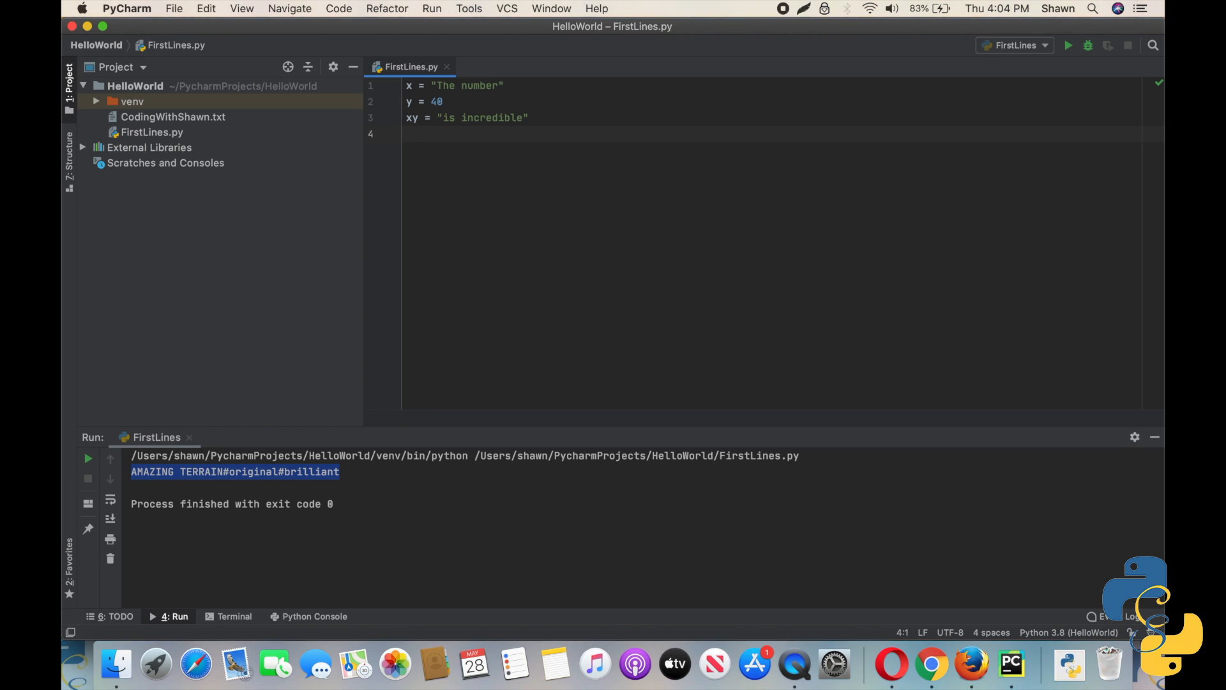
# Step: Define original = x + str(y) + xy and begin a print statement
pyautogui.write('orig')
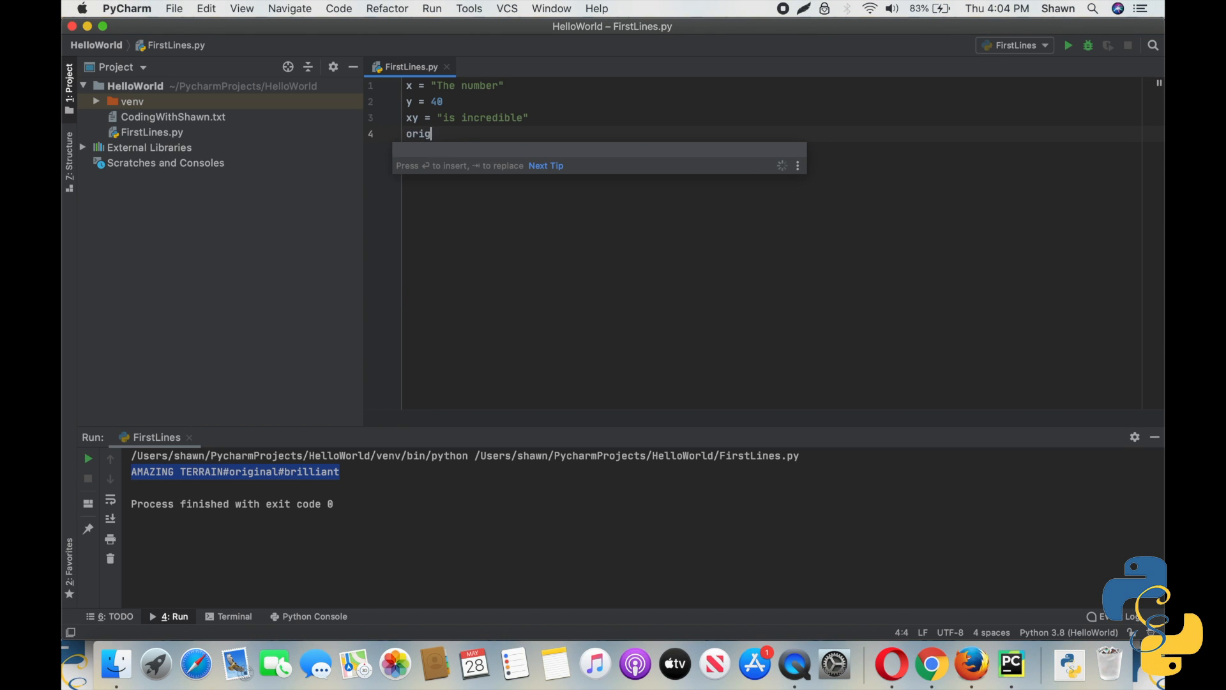
pyautogui.write('inal =')
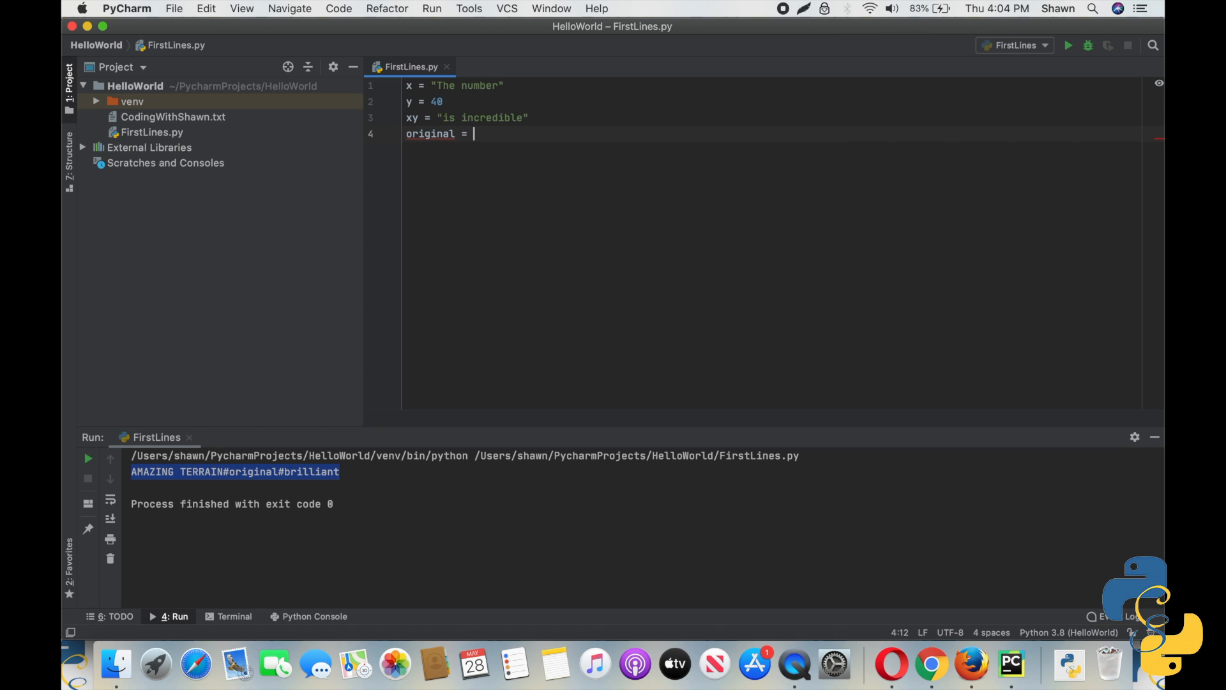
pyautogui.write('x')
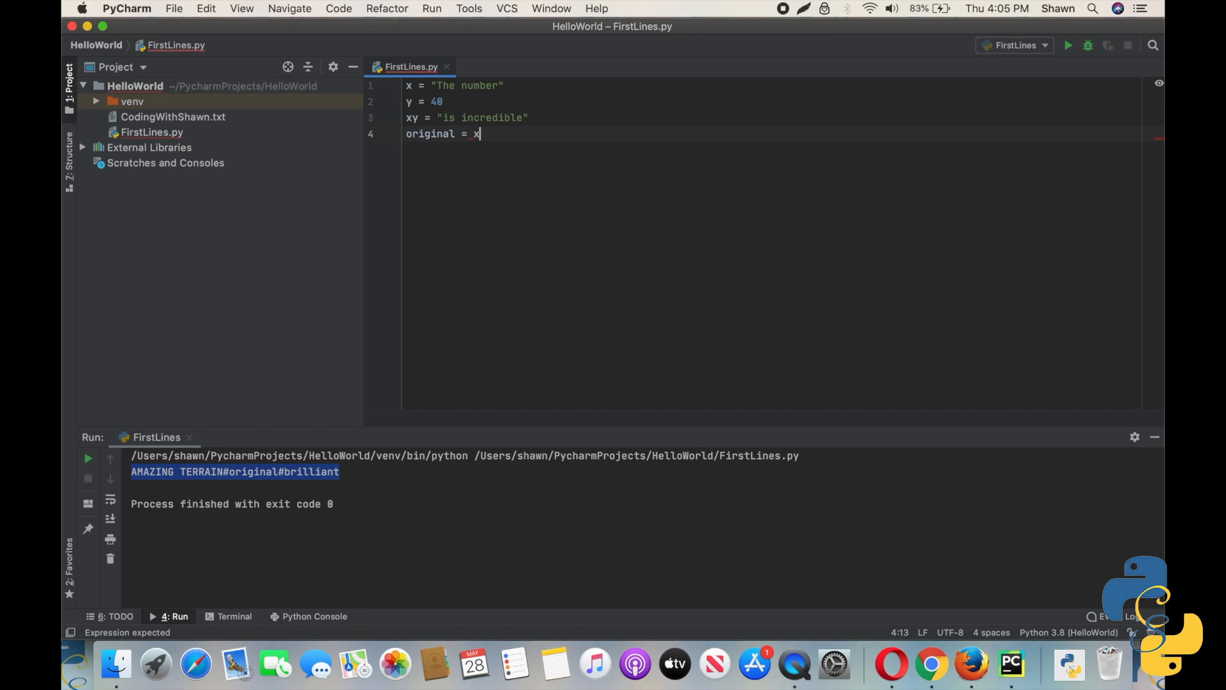
pyautogui.write('+ str')
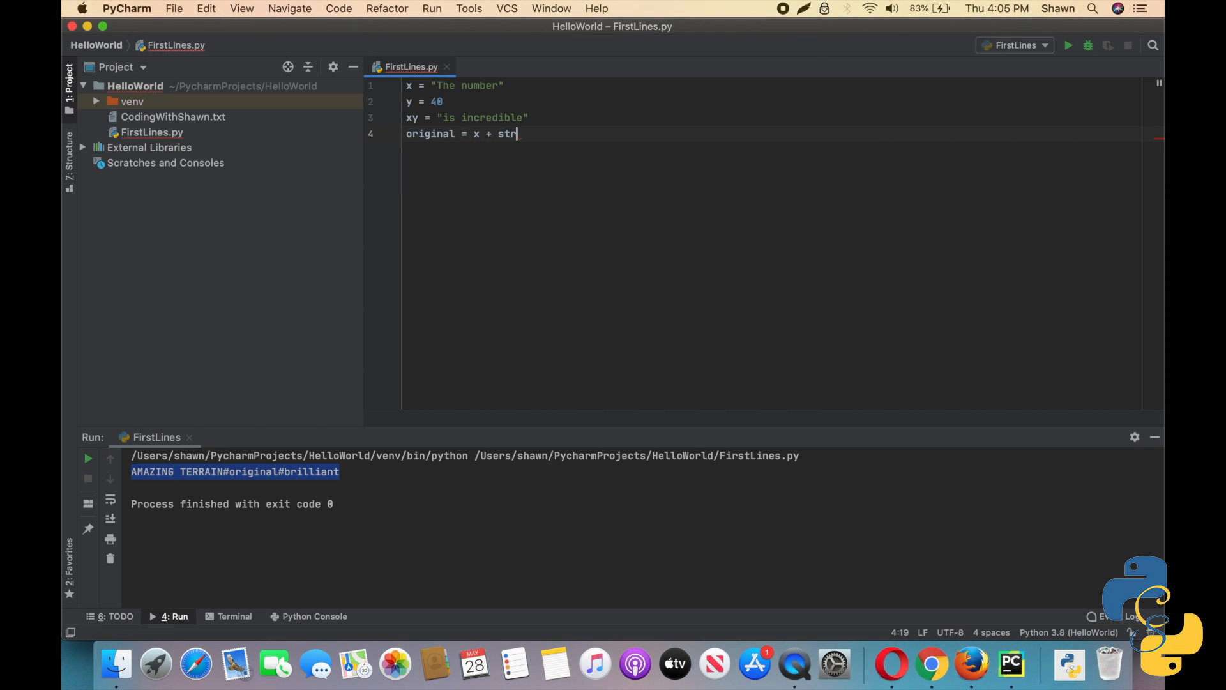
pyautogui.write('(y)')
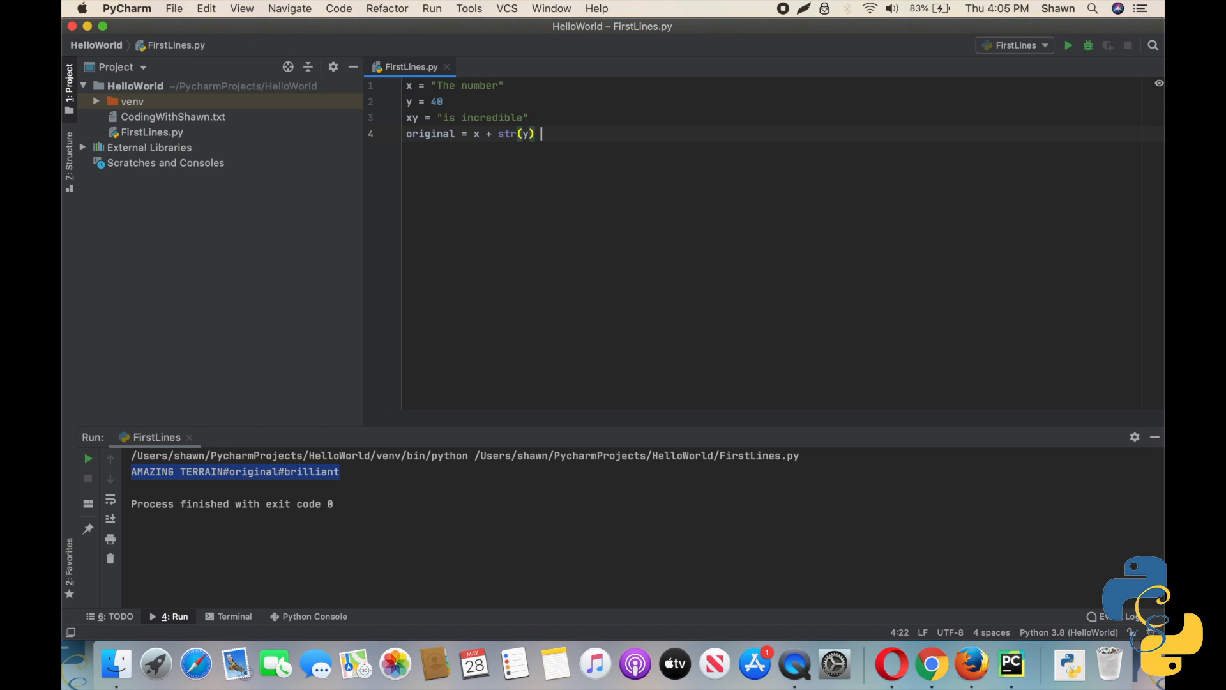
pyautogui.write('+ xy')
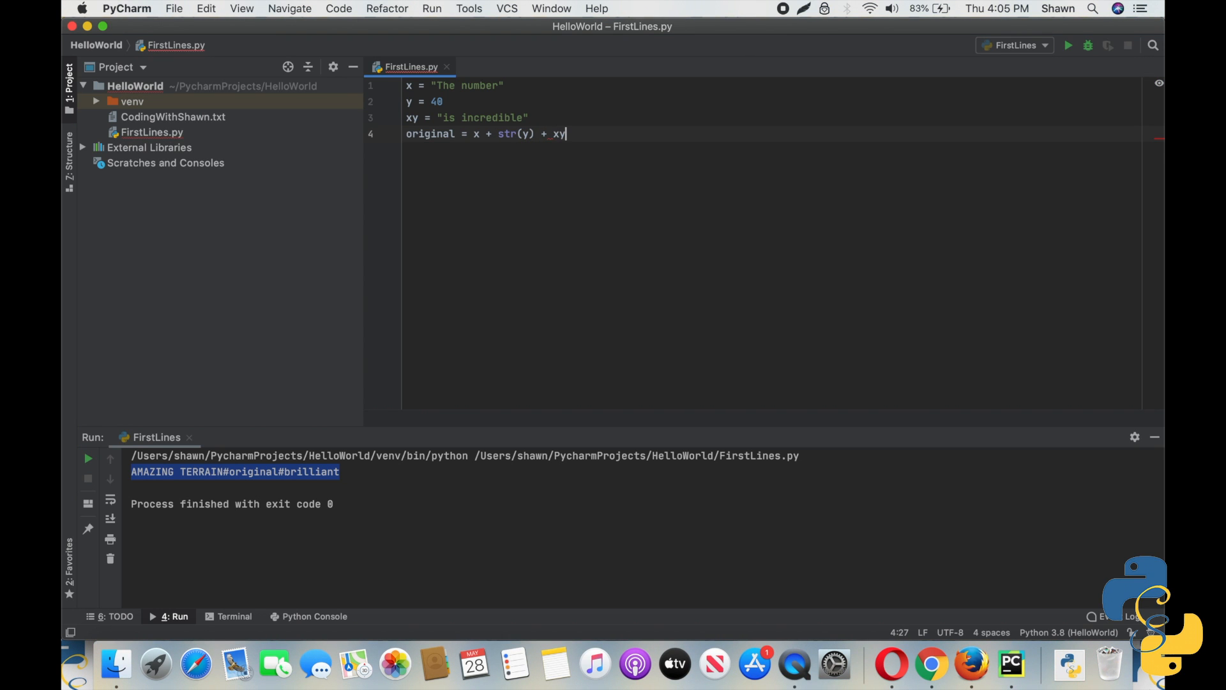
pyautogui.write('p')
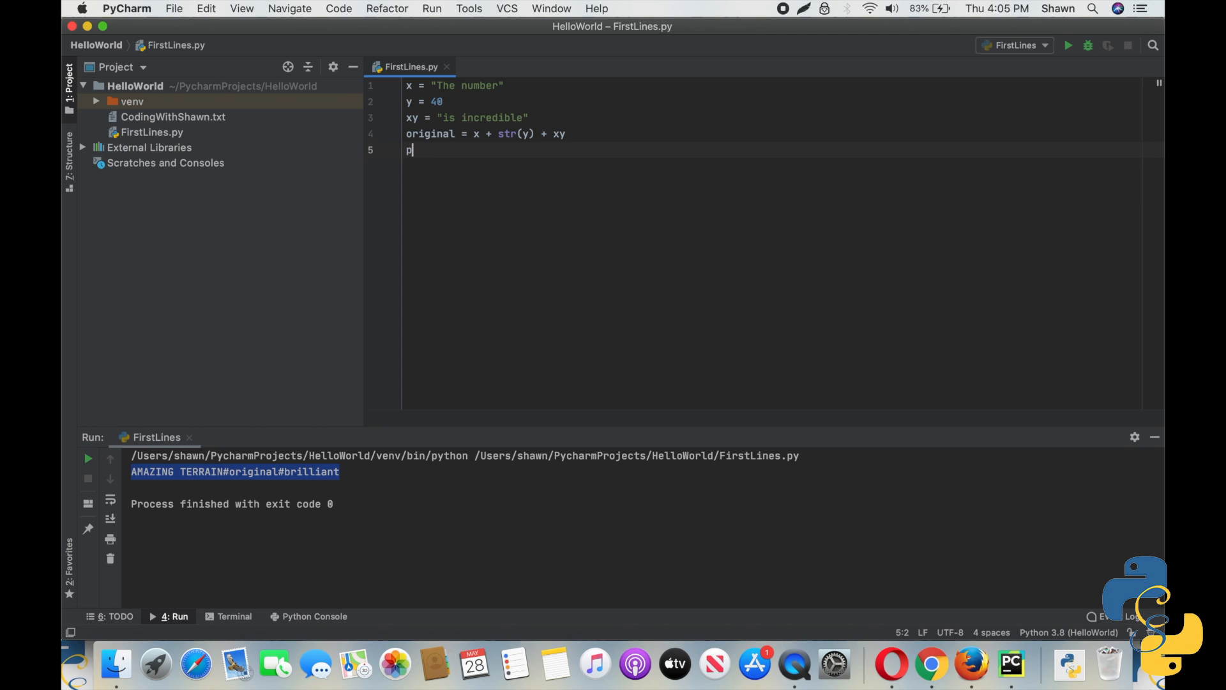
pyautogui.write('rint')
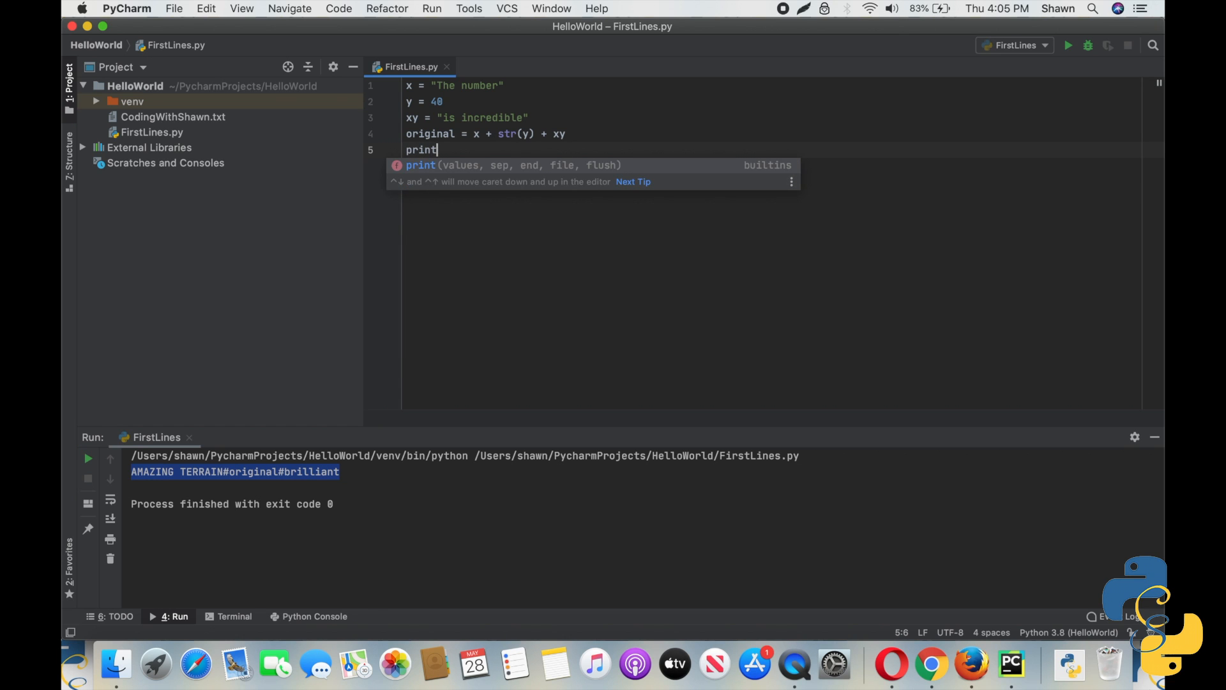
# Step: Complete print(original) and run FirstLines.py, outputting 'The number48is incredible'
pyautogui.write('(ori')
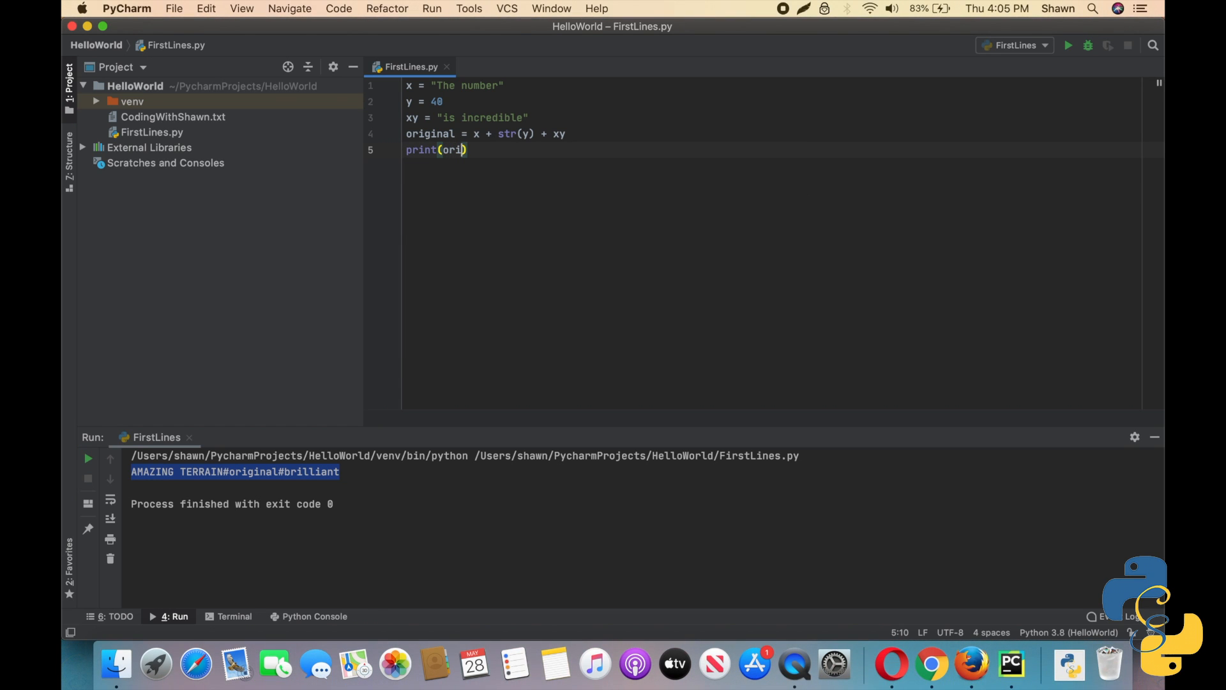
pyautogui.write('ginal')
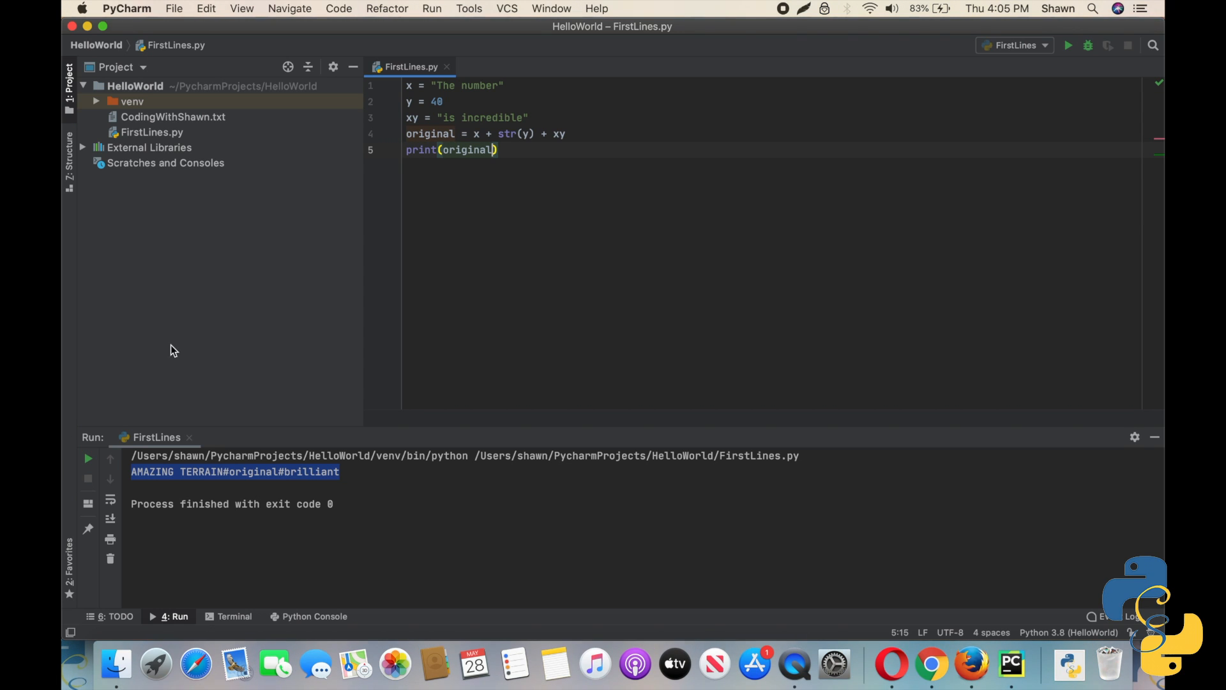
pyautogui.click(87, 458)
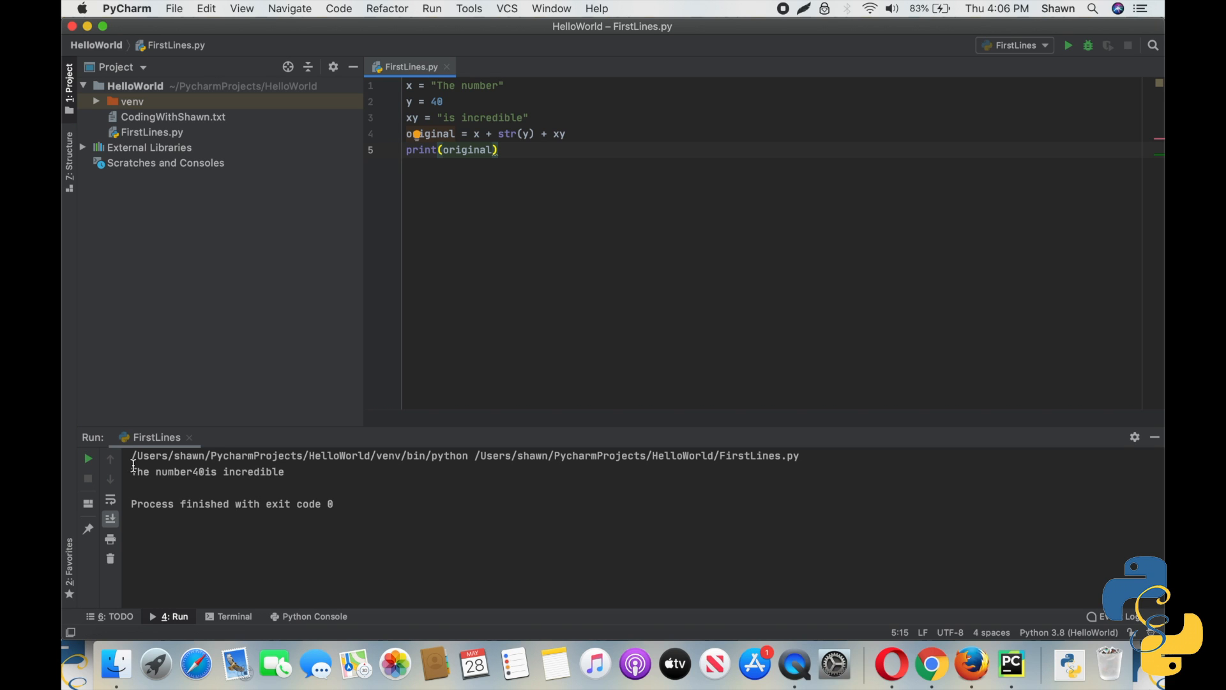
pyautogui.moveTo(196, 664)
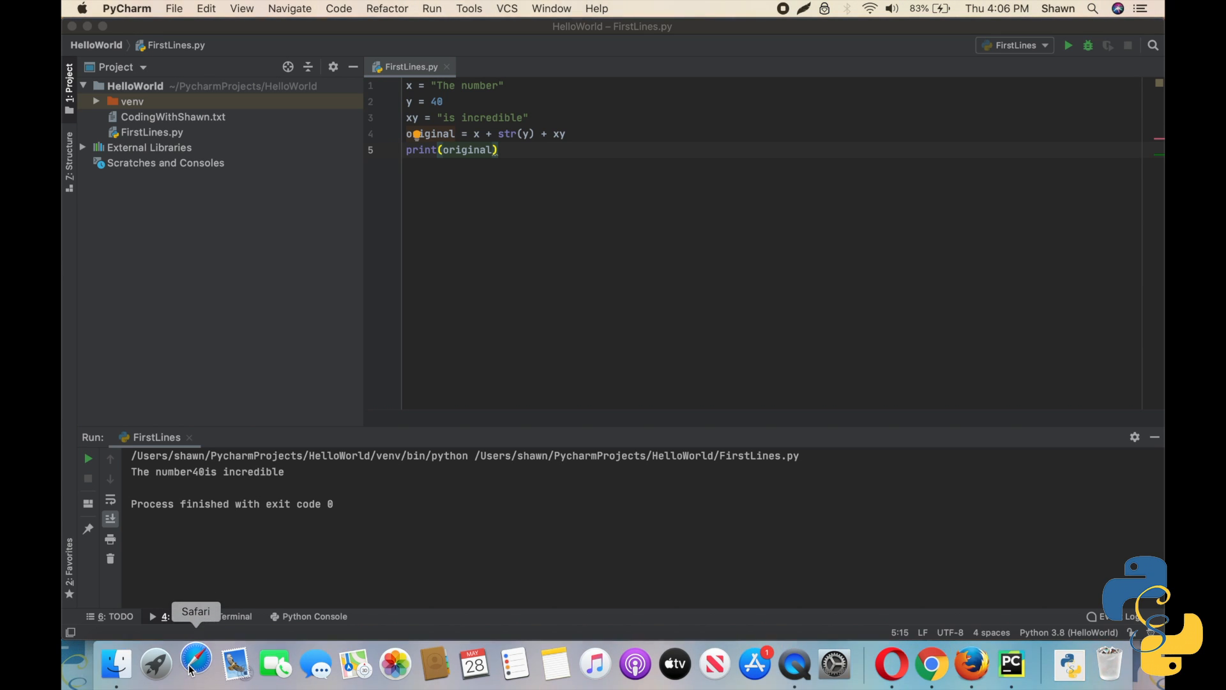
# Step: Switch to Safari from the Dock and load the YouTube website
pyautogui.click(197, 664)
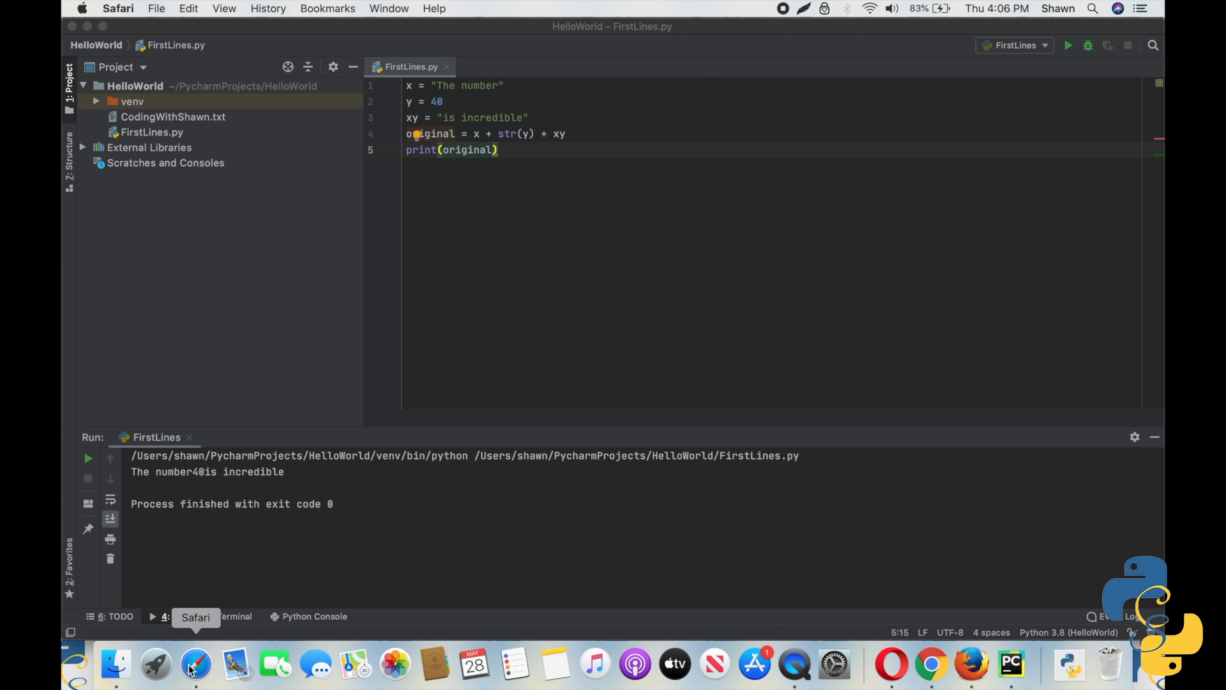
pyautogui.click(196, 664)
pyautogui.write('youtube')
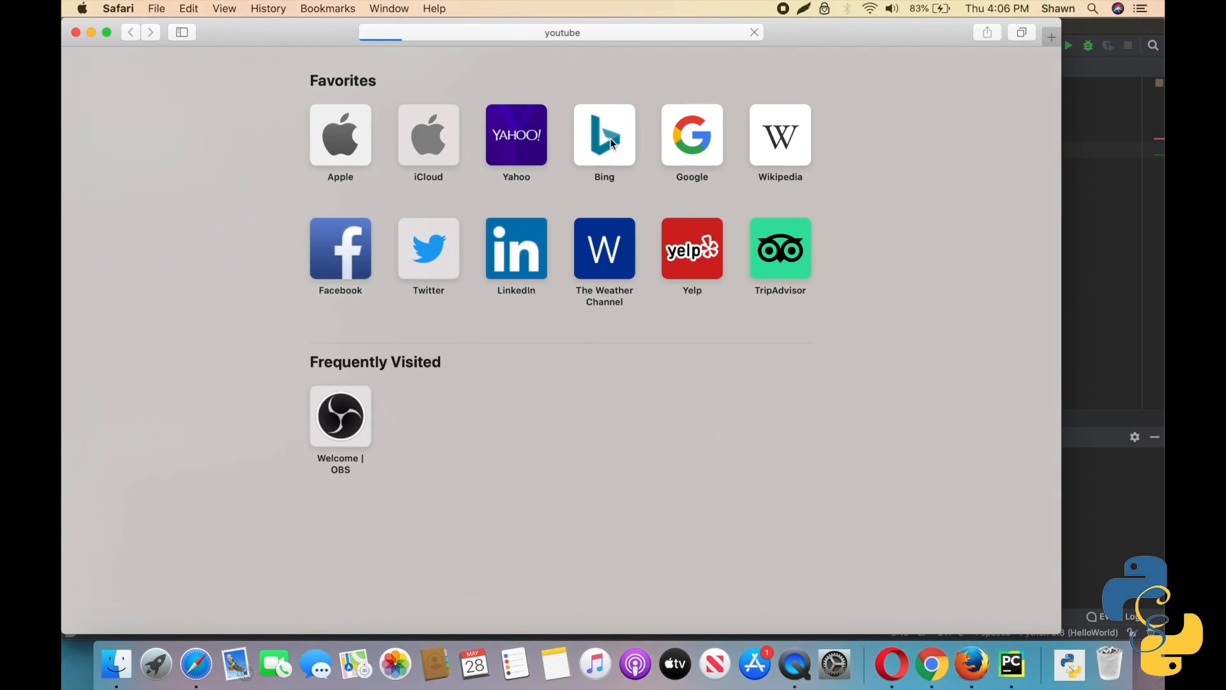
pyautogui.click(561, 32)
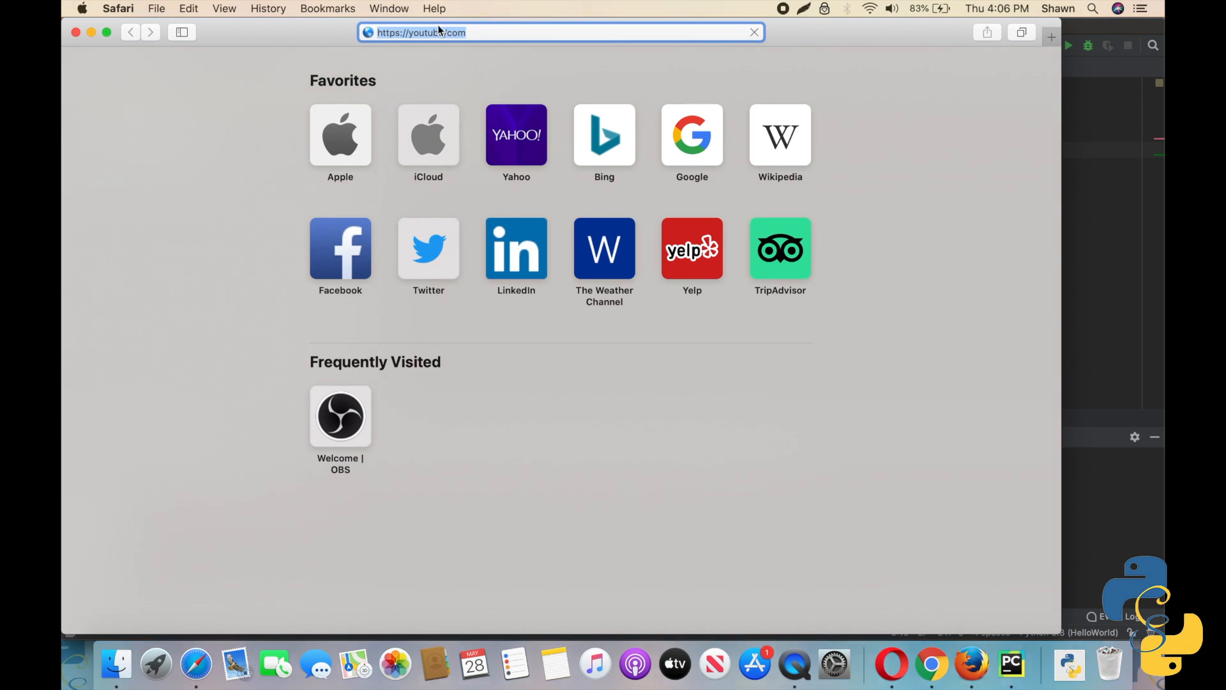
pyautogui.press('Return')
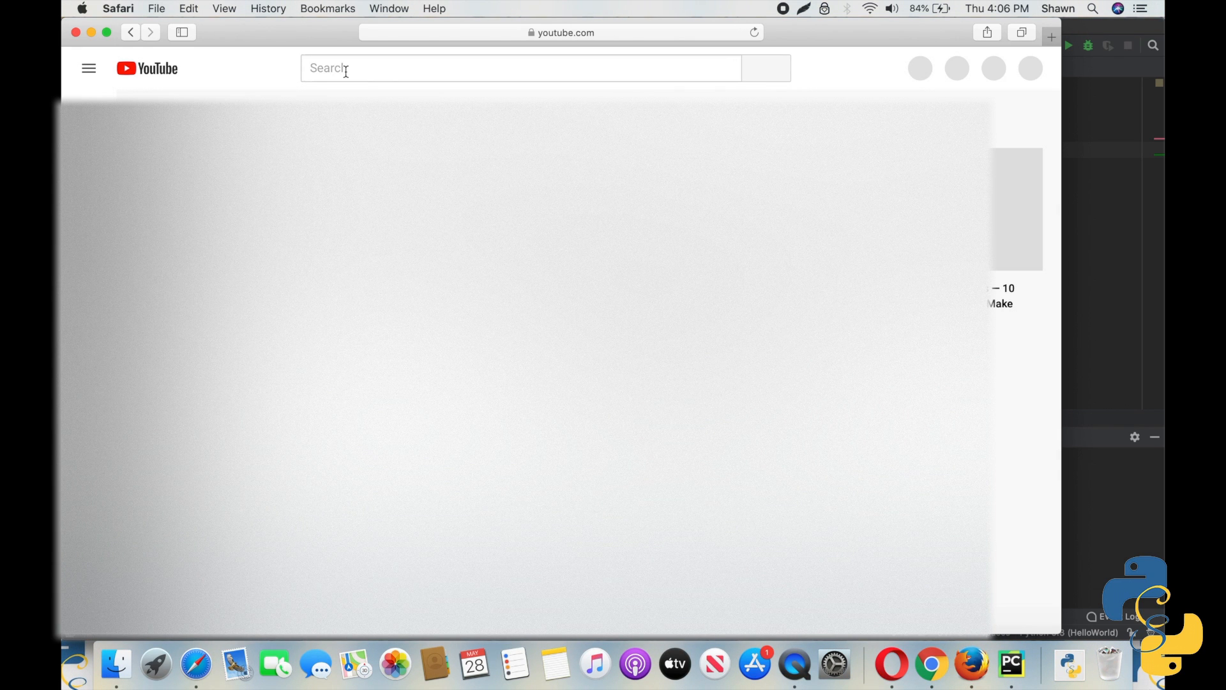
# Step: Search 'coding with shawn', open the Coding With Shawn channel, and view Discussion
pyautogui.write('oding with shawn')
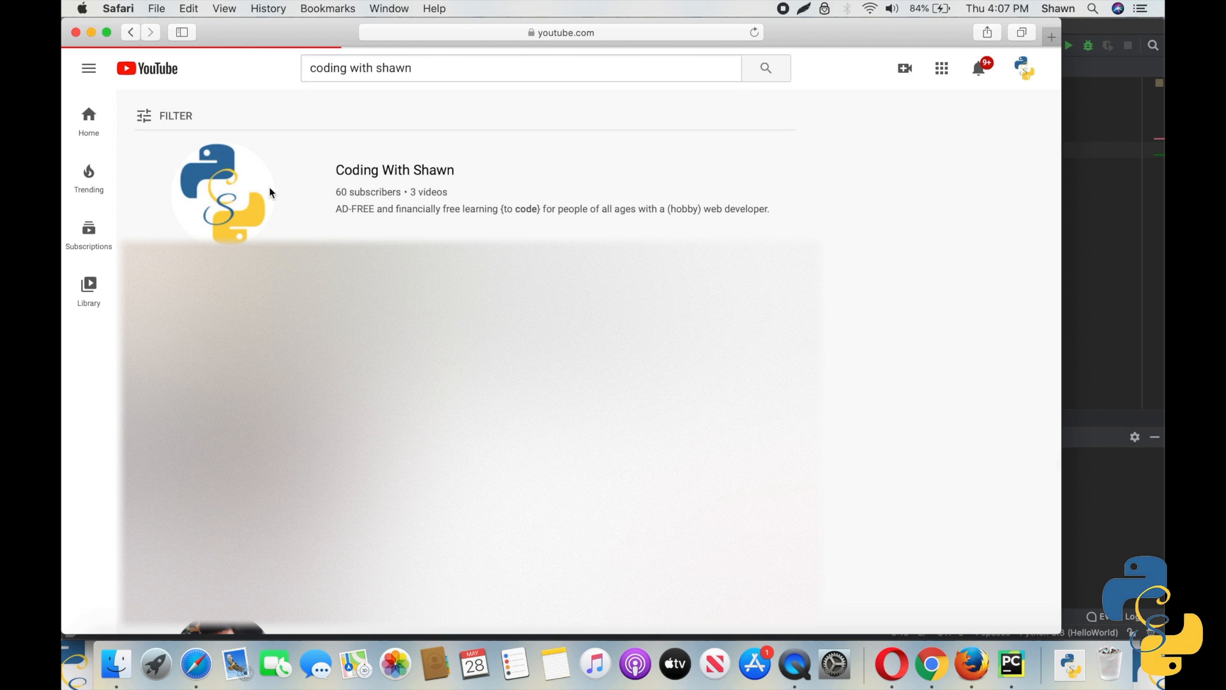
pyautogui.click(395, 170)
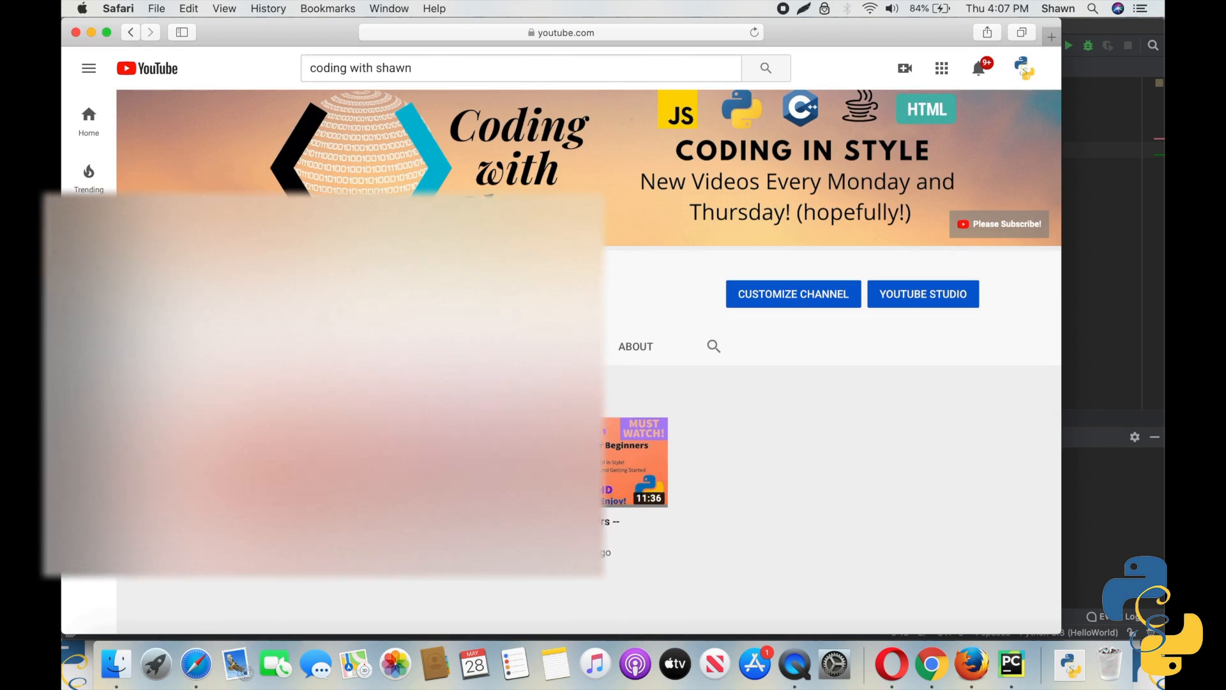
pyautogui.click(536, 346)
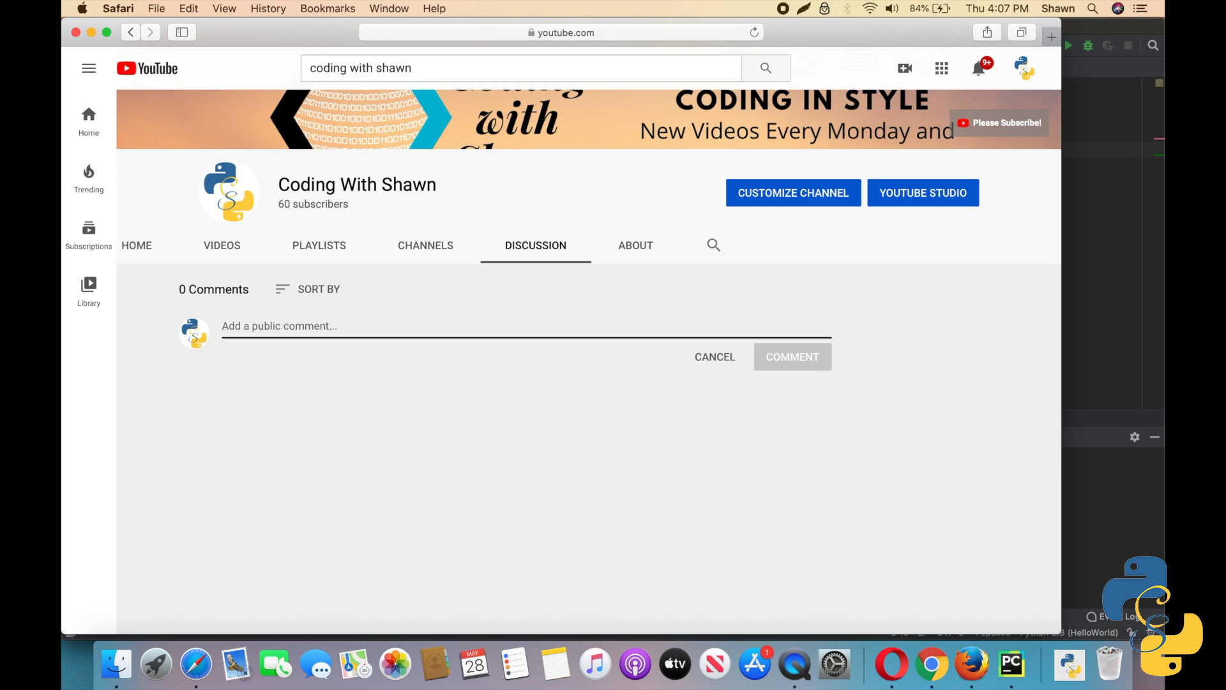
# Step: Type the comment draft 'Hello Shawn! I have a question: "uhgdhsgo"'
pyautogui.write('Hello Sha')
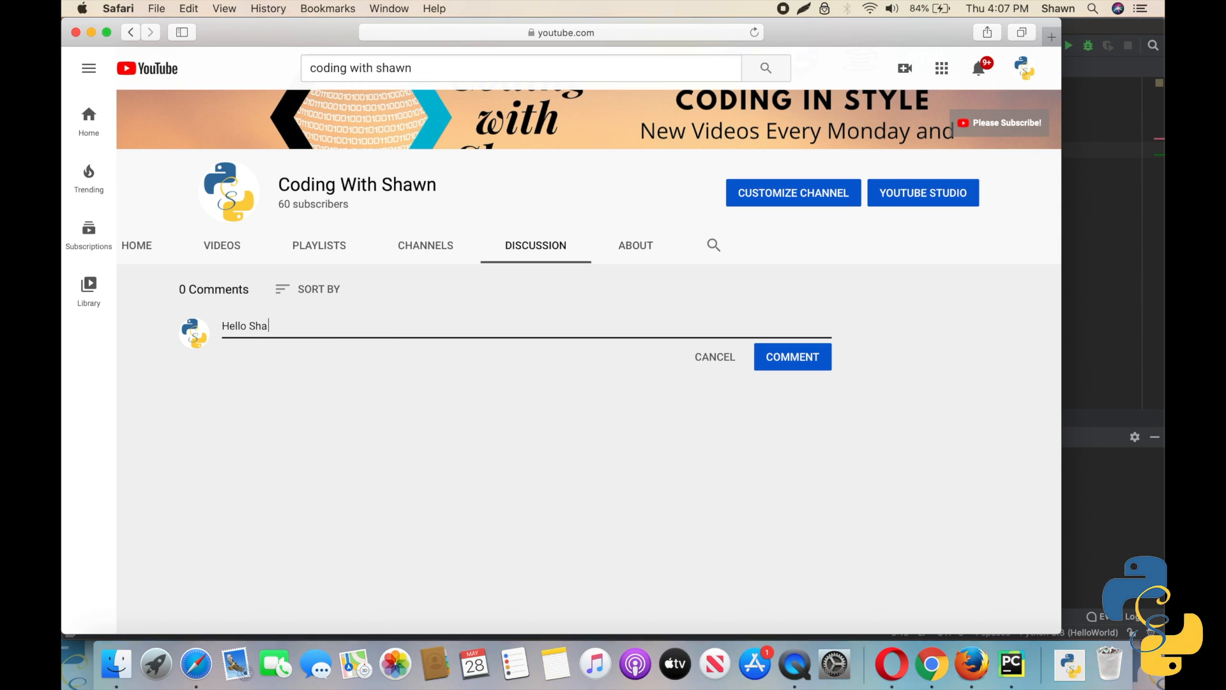
pyautogui.write('wn! I ha')
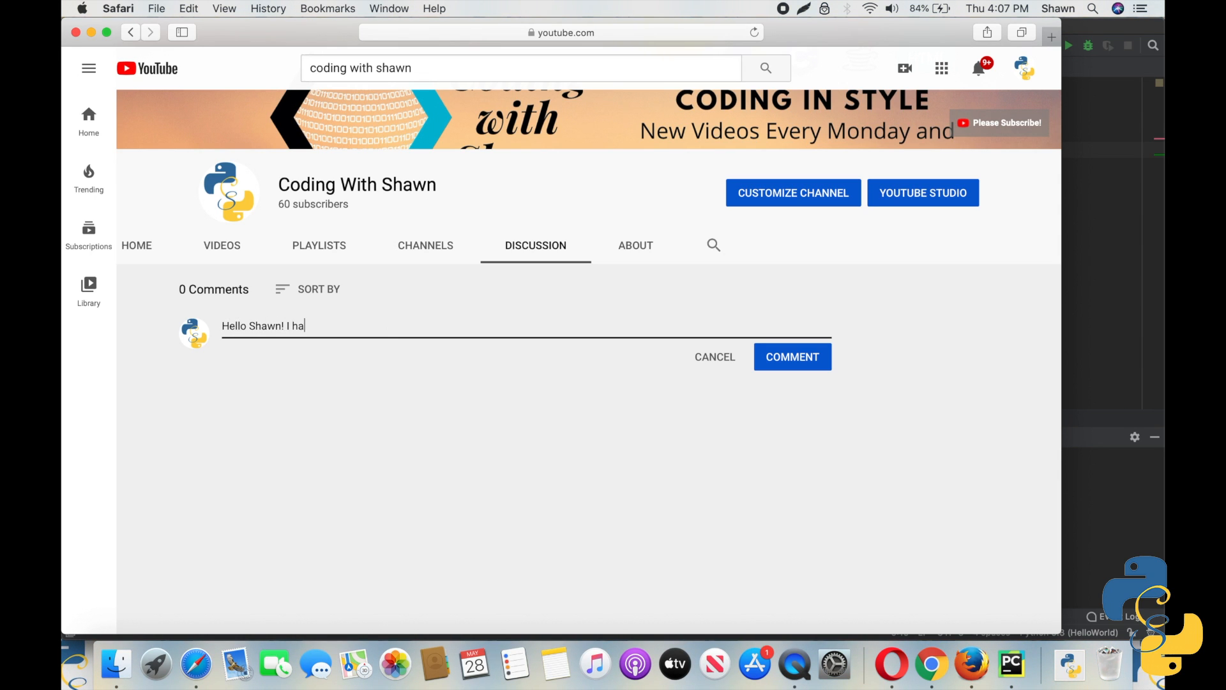
pyautogui.write('ve ques')
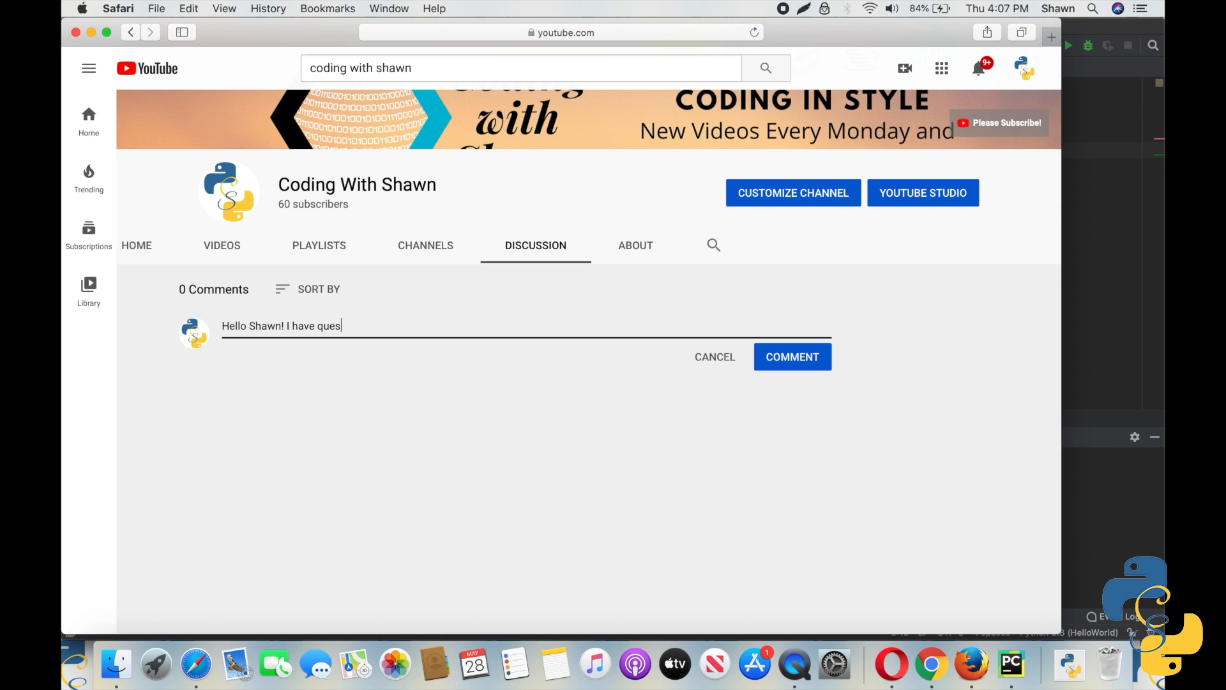
pyautogui.write('t')
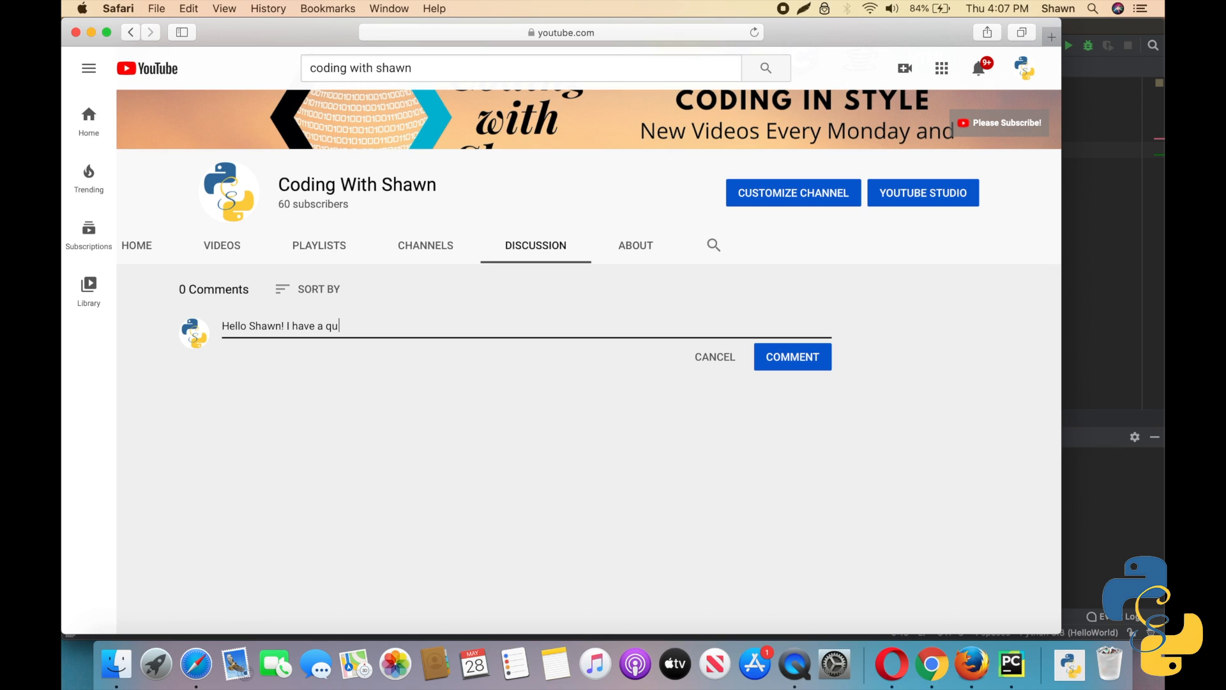
pyautogui.write('estion')
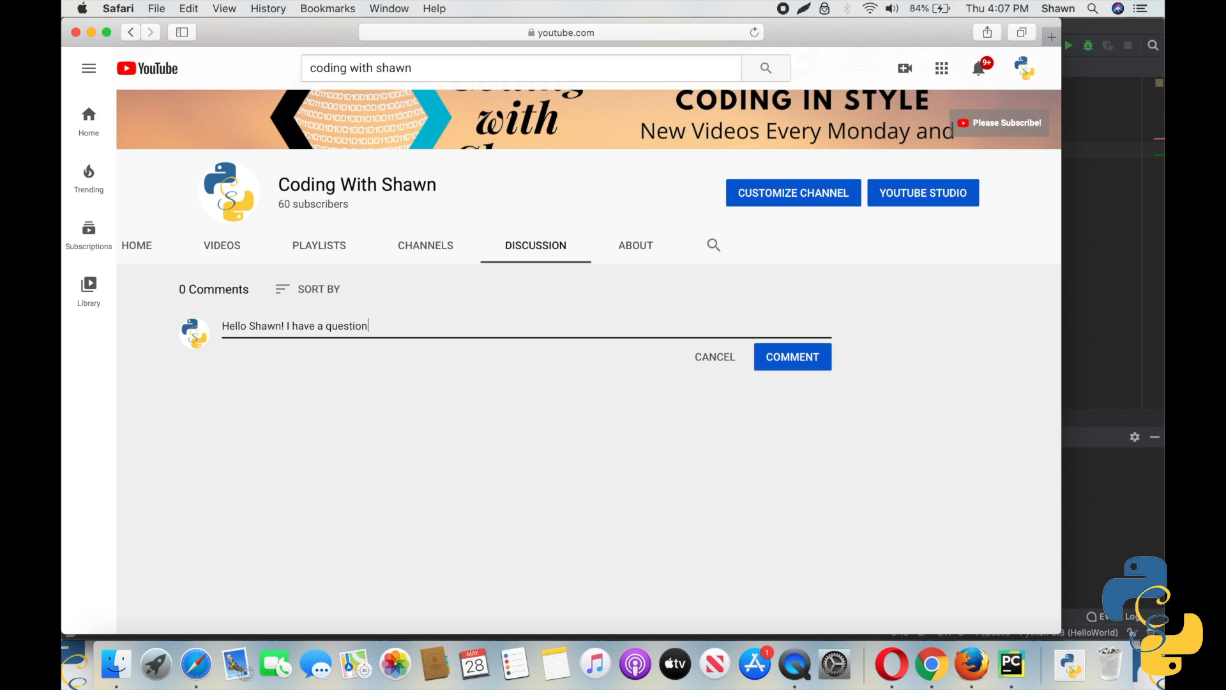
pyautogui.write(': "')
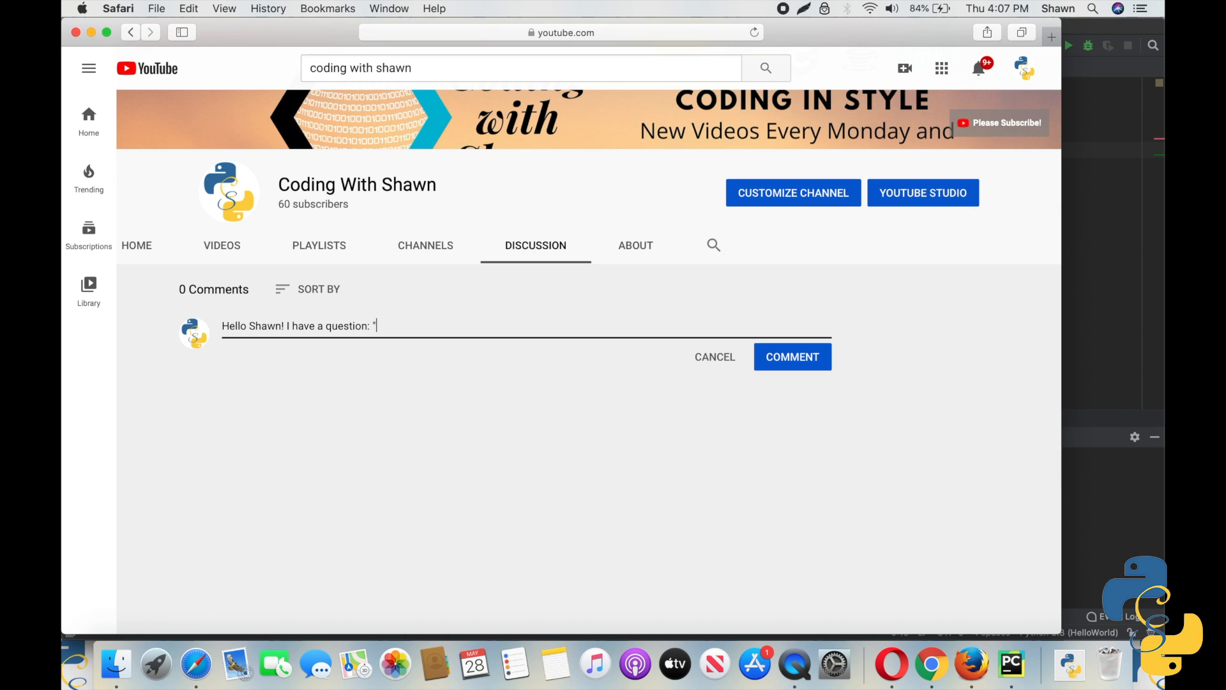
pyautogui.write('uhgdhsgo')
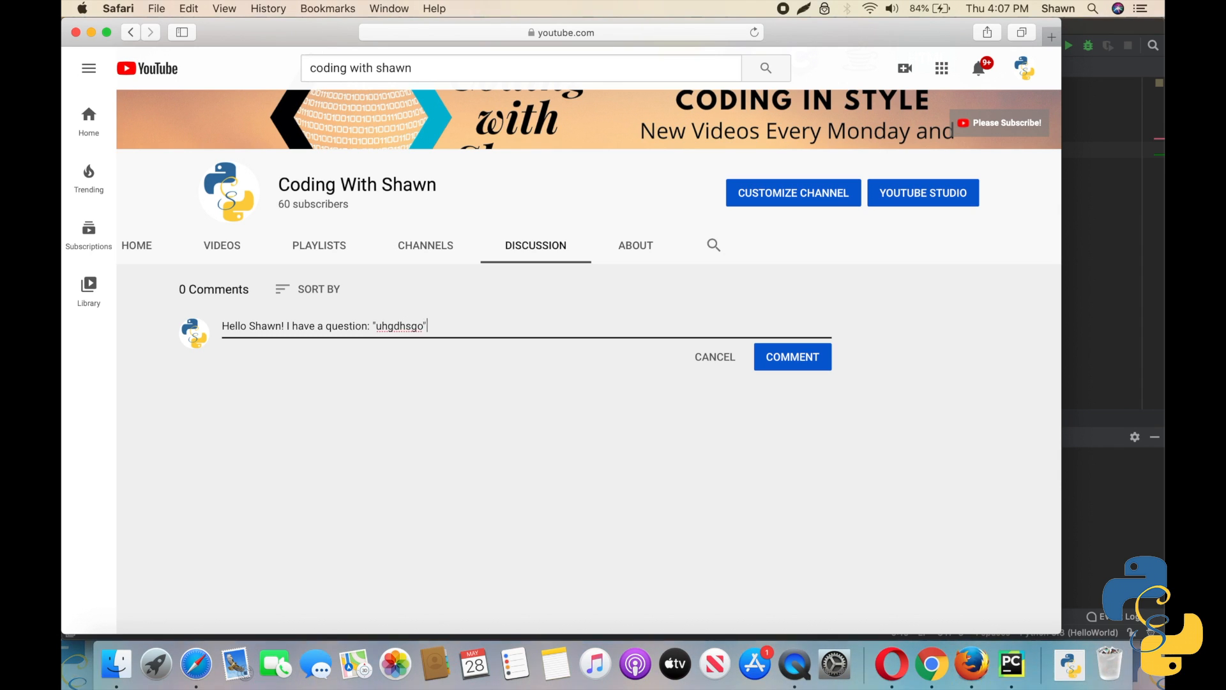